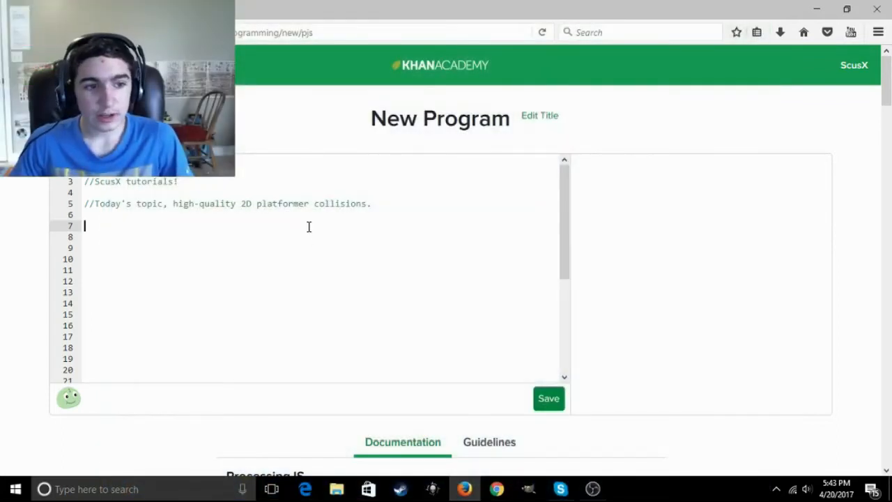
{"action": "mouse_move", "coordinate": [592, 488]}
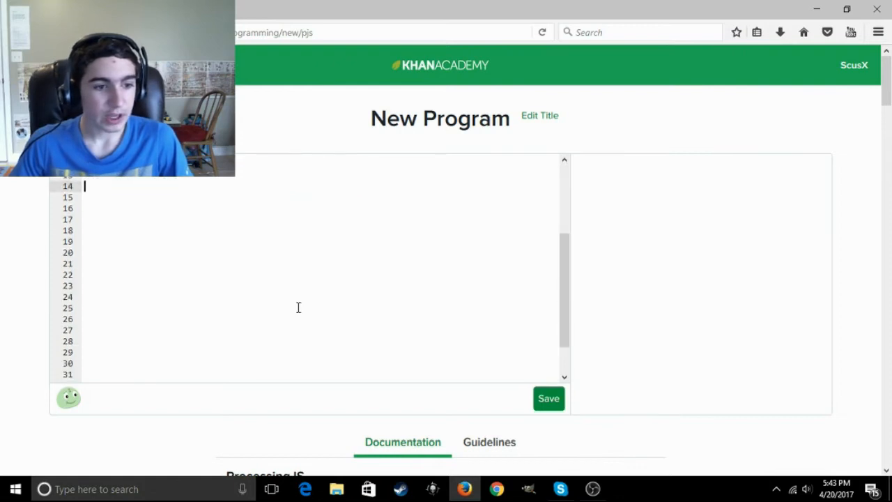
Declare player object p with x 0, y 0, width 30 and height 30.
{"action": "scroll", "scroll_direction": "up", "scroll_amount": 3}
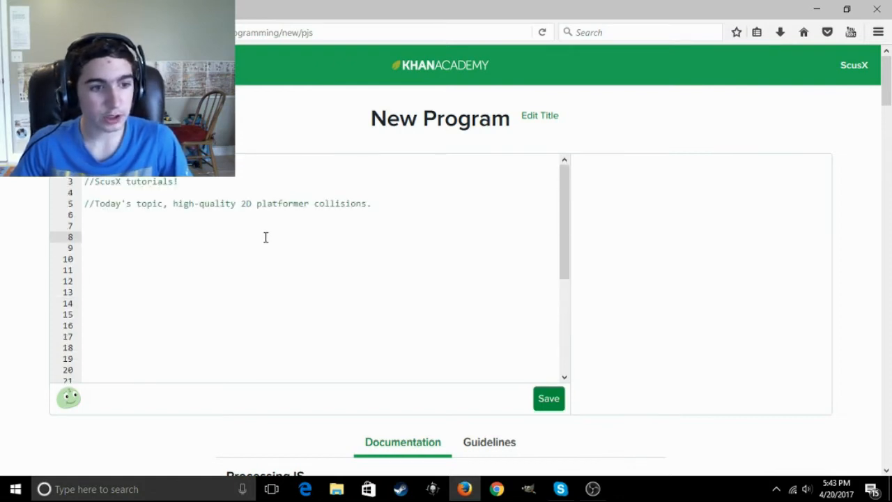
{"action": "type", "text": "var"}
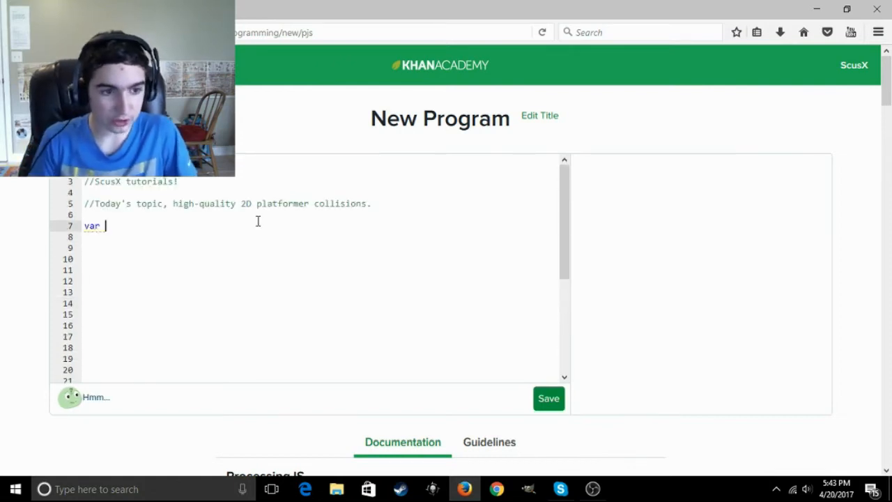
{"action": "type", "text": "p"}
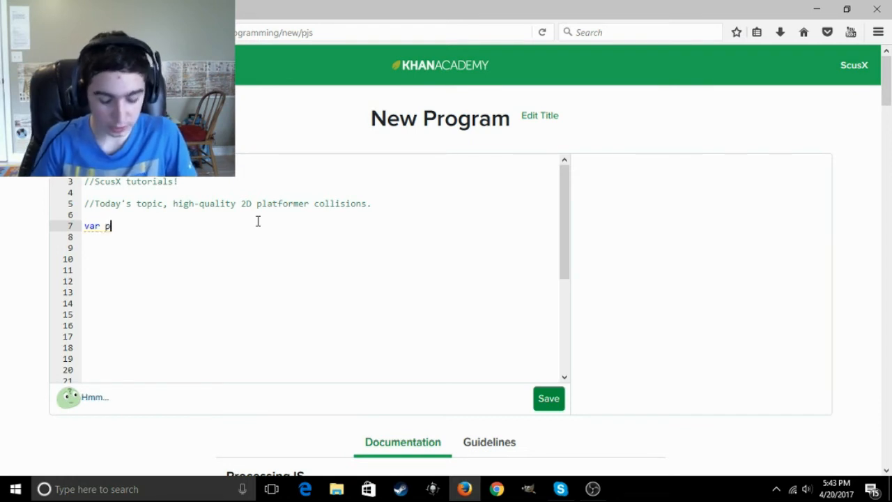
{"action": "type", "text": "="}
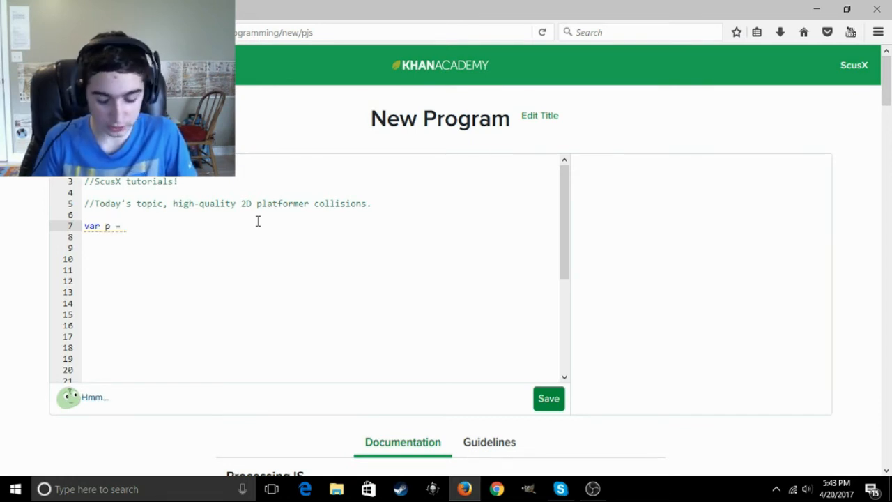
{"action": "type", "text": "{"}
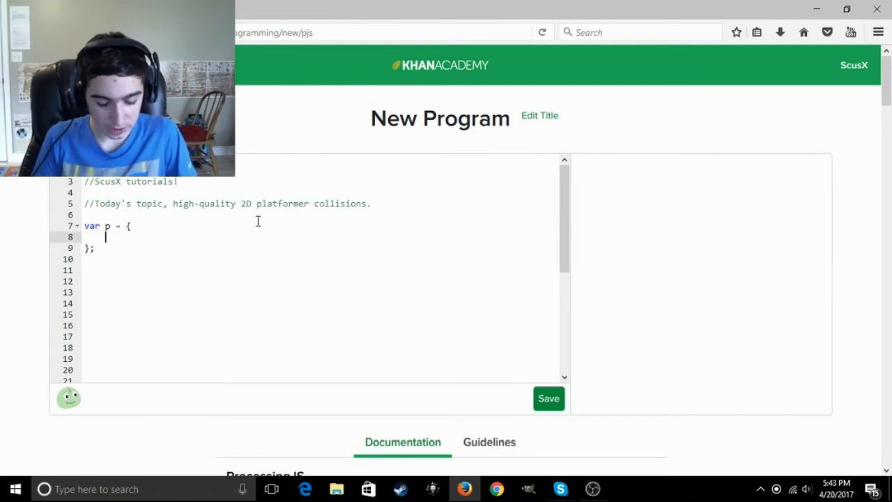
{"action": "type", "text": "x: 0,"}
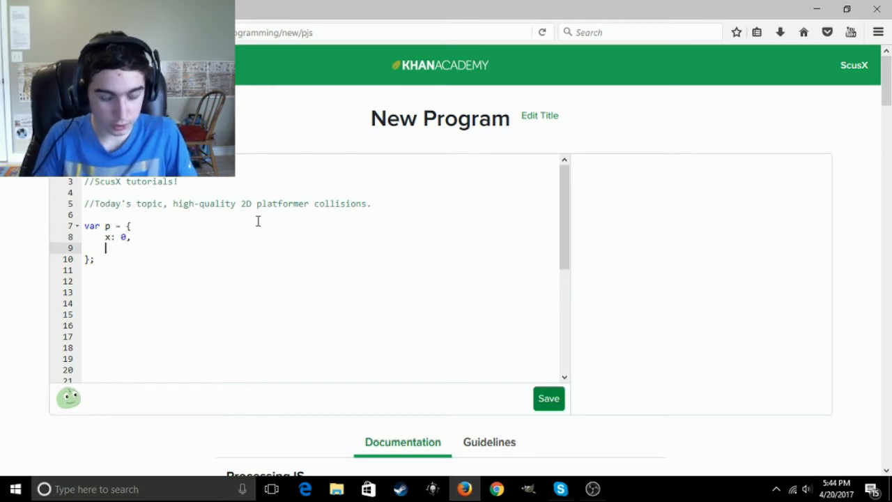
{"action": "type", "text": "y: 0,"}
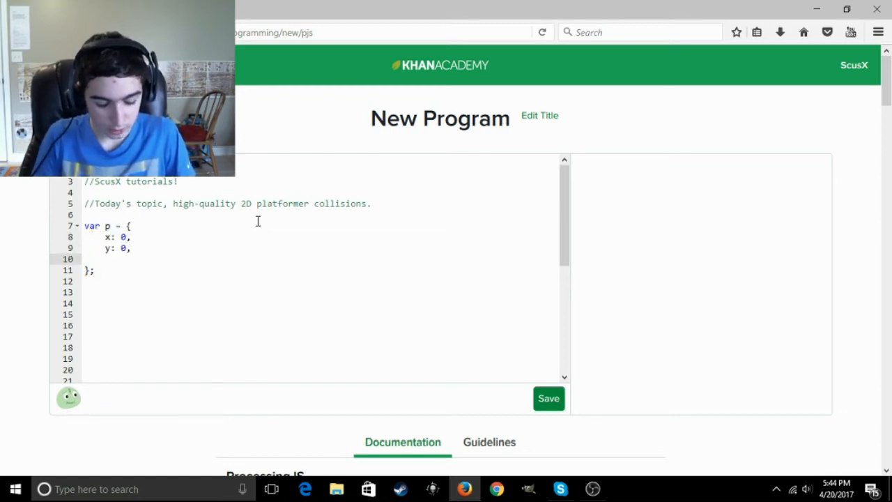
{"action": "type", "text": "w: 30,"}
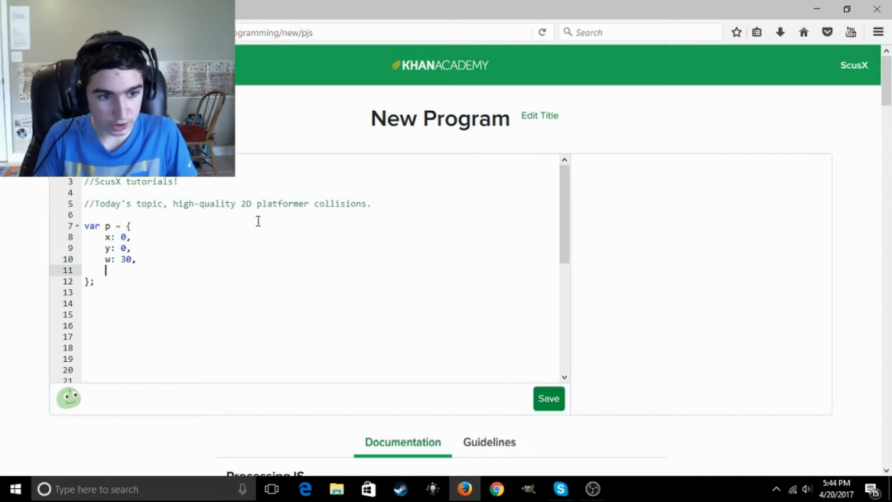
{"action": "type", "text": "h: 30,"}
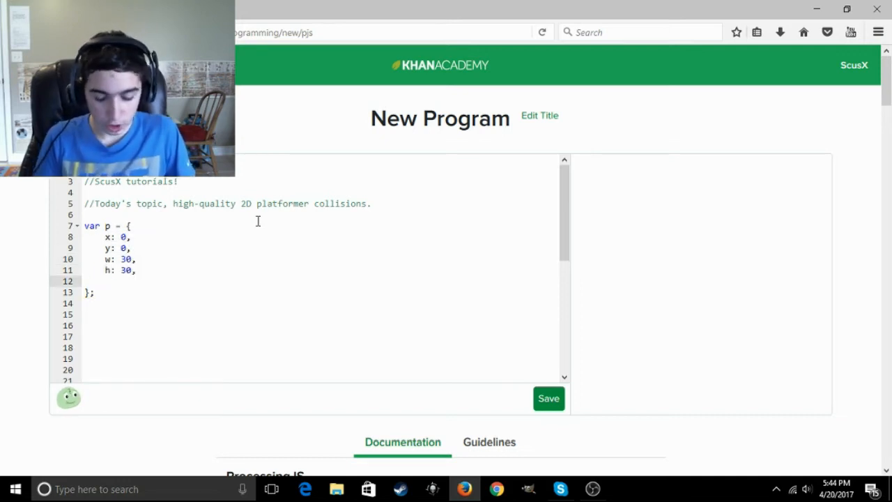
Add a nested 'previous' position field at x 0, y 0 to p.
{"action": "type", "text": "previous: {"}
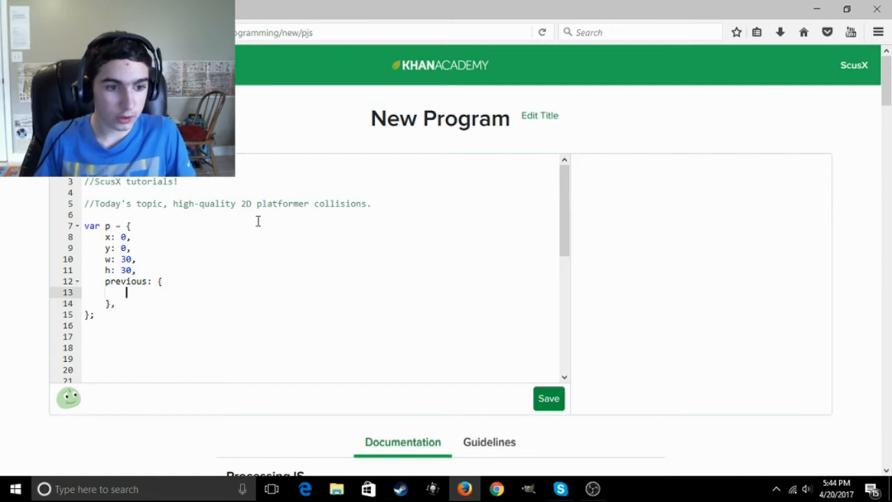
{"action": "type", "text": "x: 0,"}
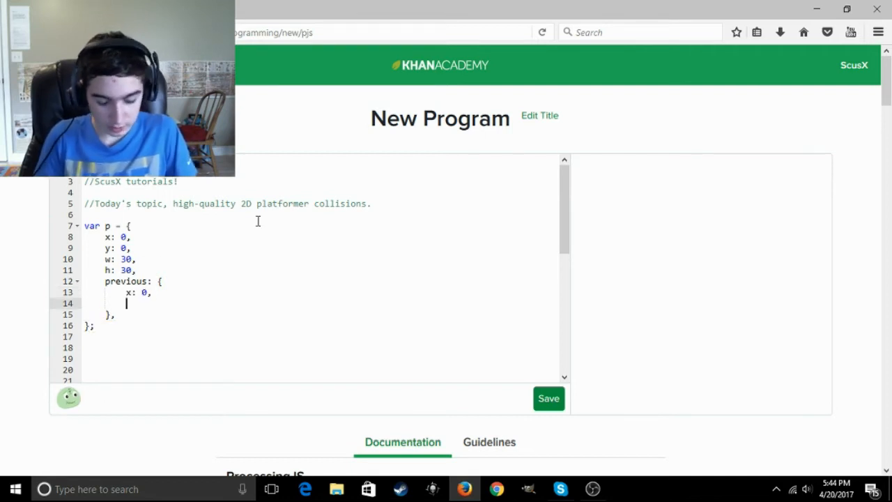
{"action": "type", "text": "y: 0,"}
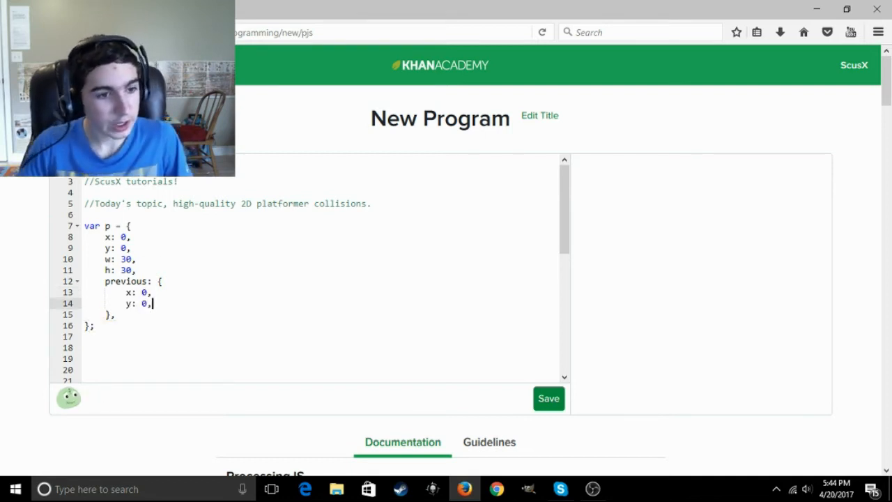
{"action": "scroll", "scroll_direction": "down", "scroll_amount": 3}
{"action": "type", "text": "b"}
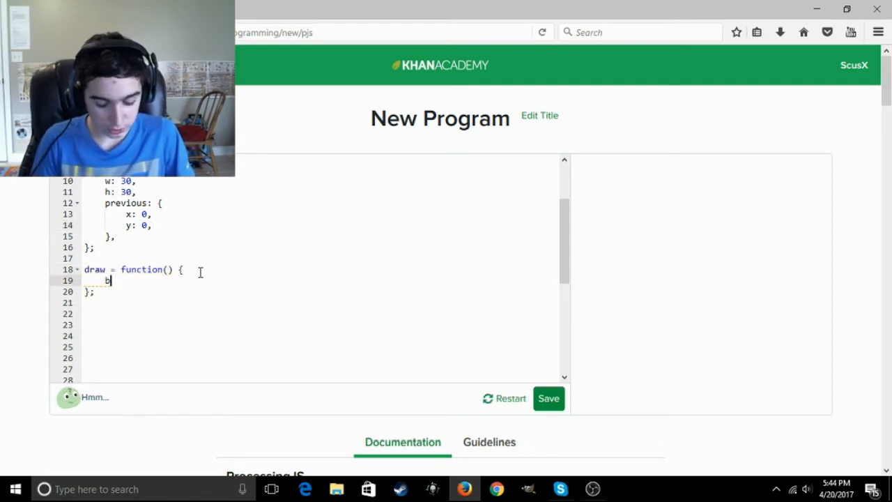
In draw, add background(255, 255, 255) and rect(p.x, p.y, p.w, p.h, 4).
{"action": "type", "text": "ackground(255, 0, 0);"}
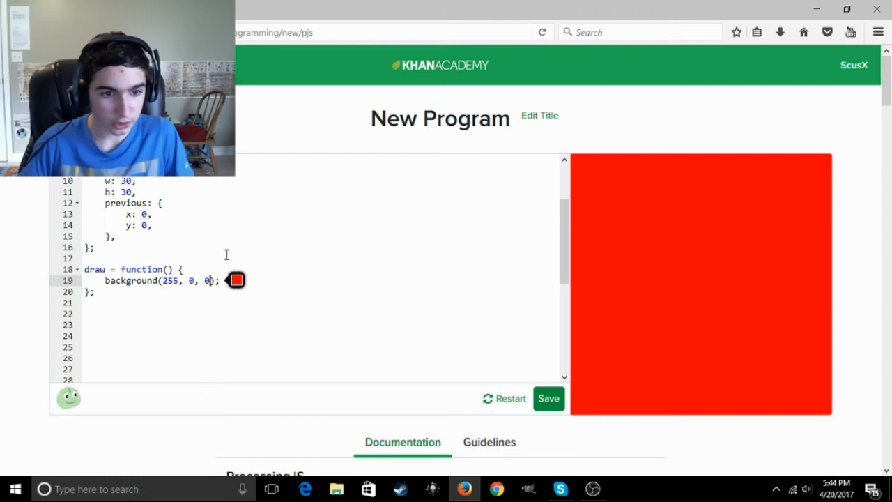
{"action": "type", "text": "255, 255"}
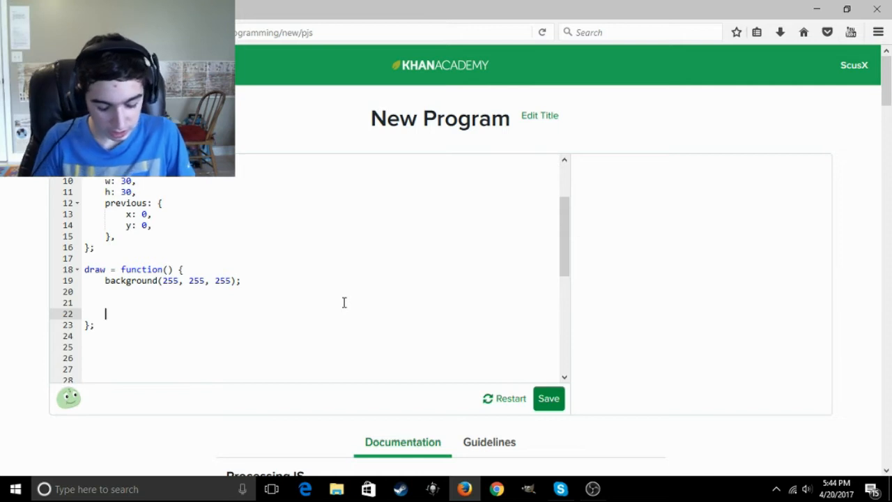
{"action": "type", "text": "rect("}
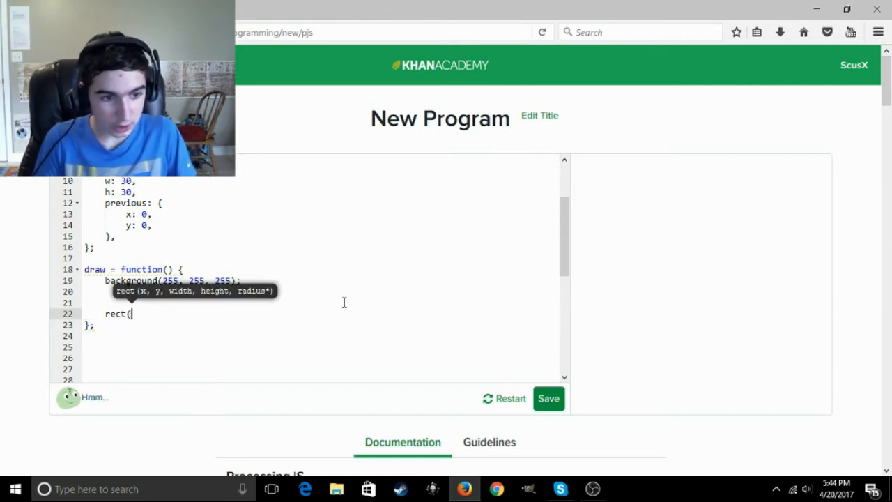
{"action": "type", "text": "p.x, p"}
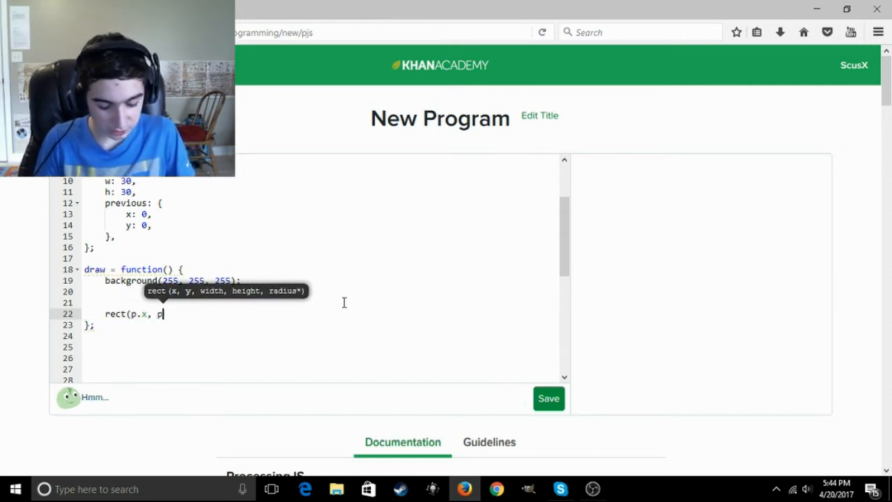
{"action": "type", "text": ".y, p.w, p.h);"}
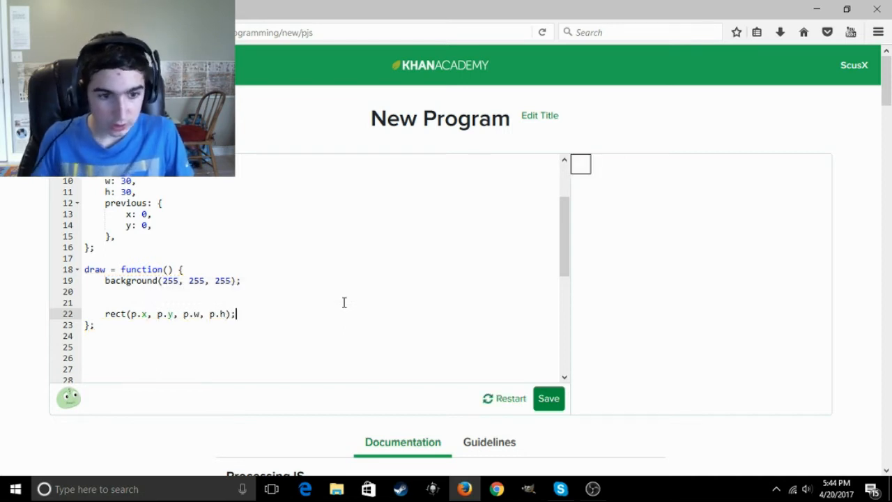
{"action": "type", "text": ", 2"}
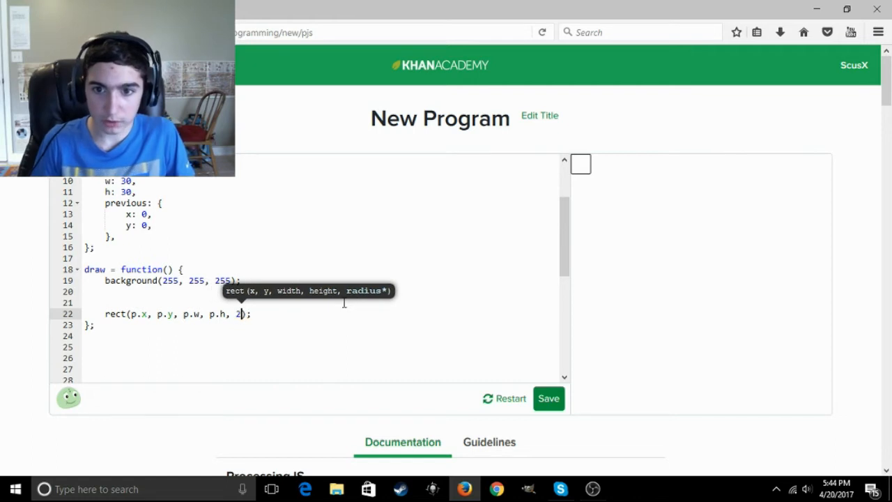
{"action": "type", "text": "4"}
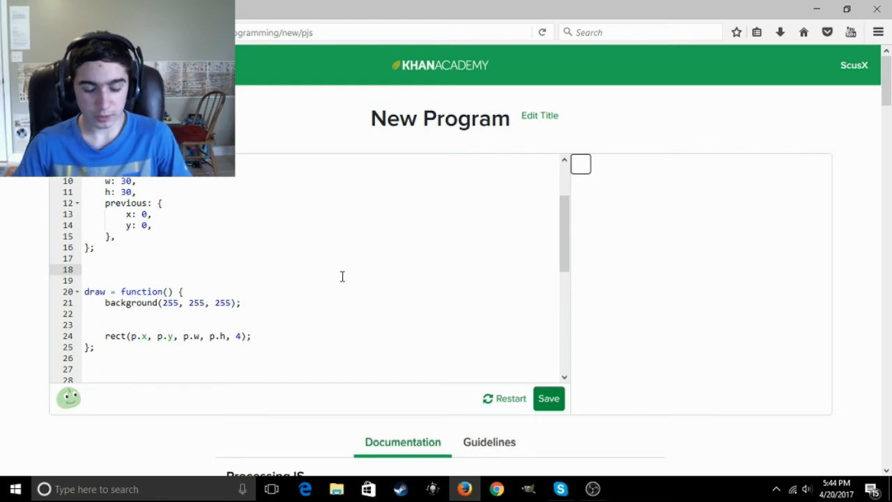
Declare var colBox = function(x, y, w, h) with an empty body.
{"action": "type", "text": "var"}
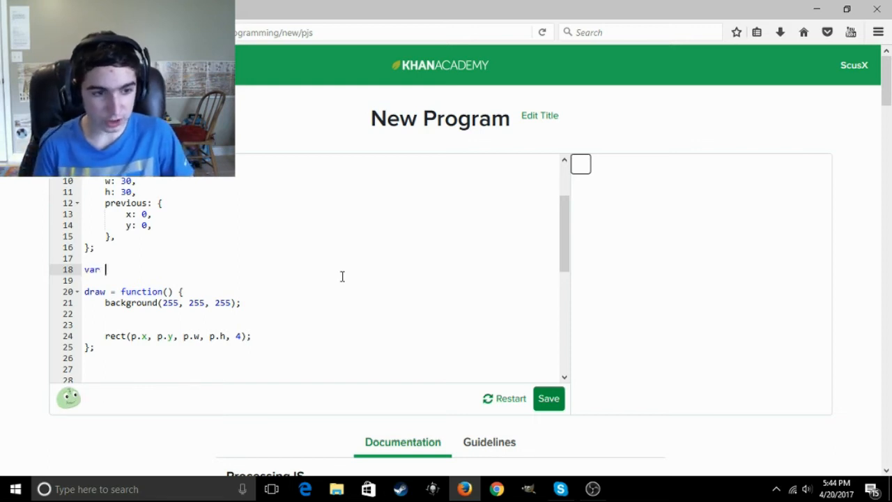
{"action": "type", "text": "colBoc"}
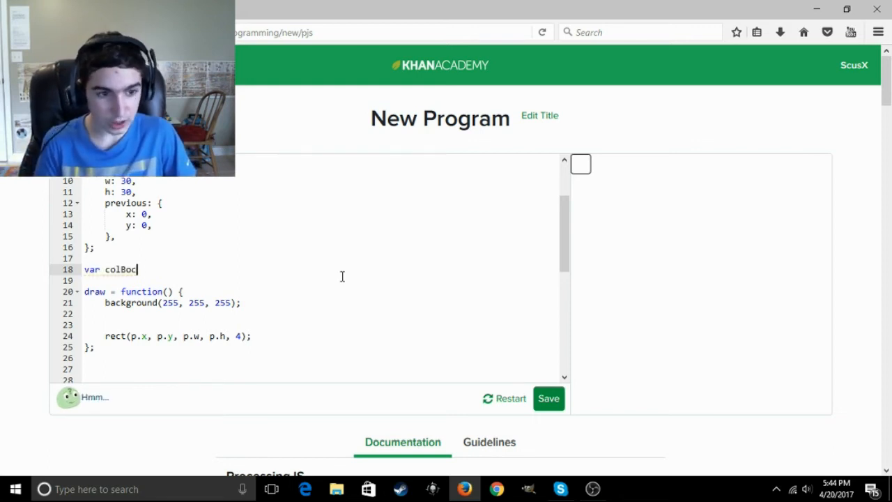
{"action": "type", "text": "x"}
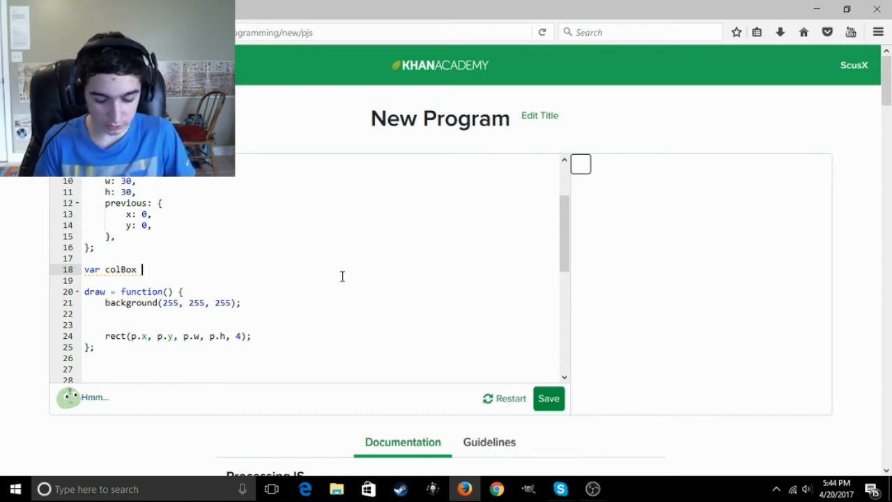
{"action": "type", "text": "= function() {"}
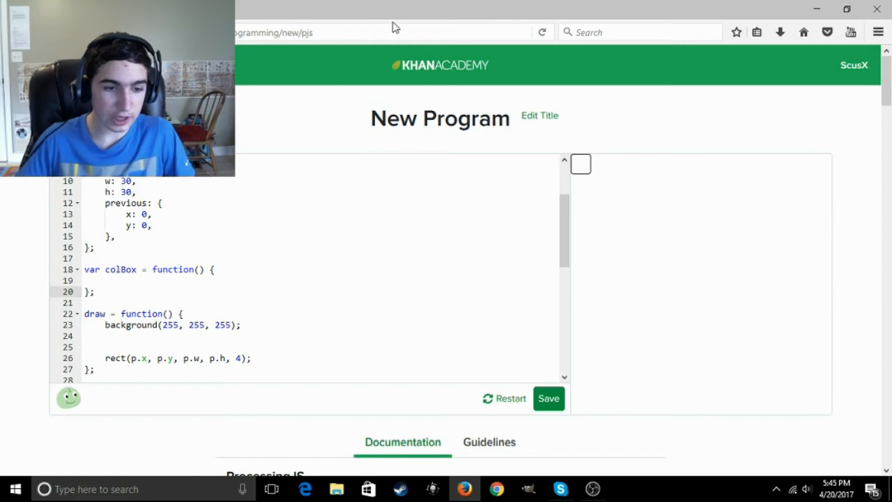
{"action": "type", "text": "x,"}
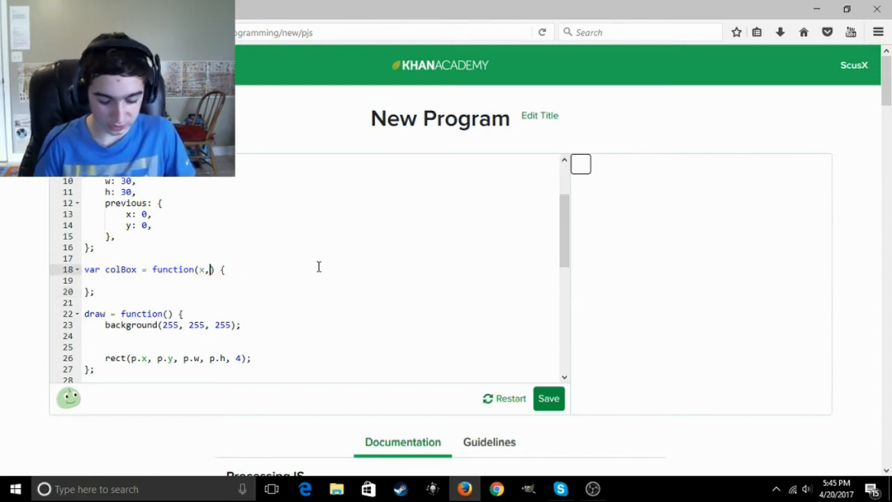
{"action": "type", "text": "y, w, h"}
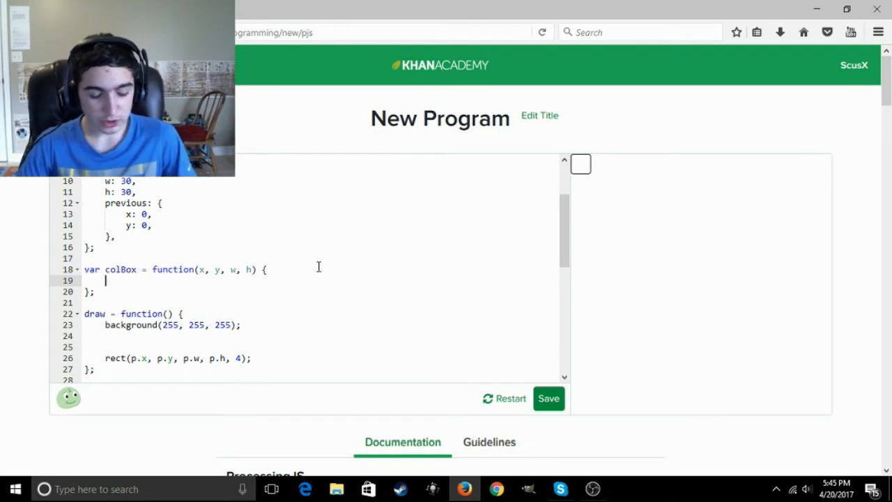
{"action": "mouse_move", "coordinate": [608, 233]}
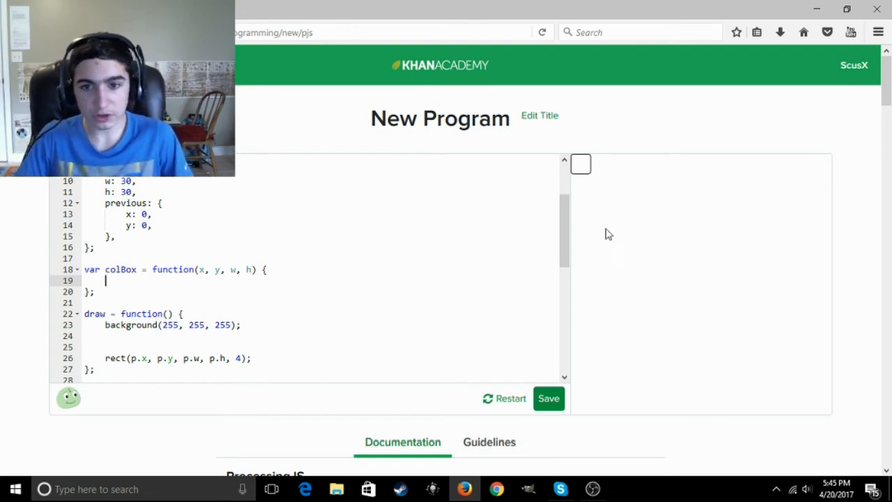
{"action": "mouse_move", "coordinate": [592, 157]}
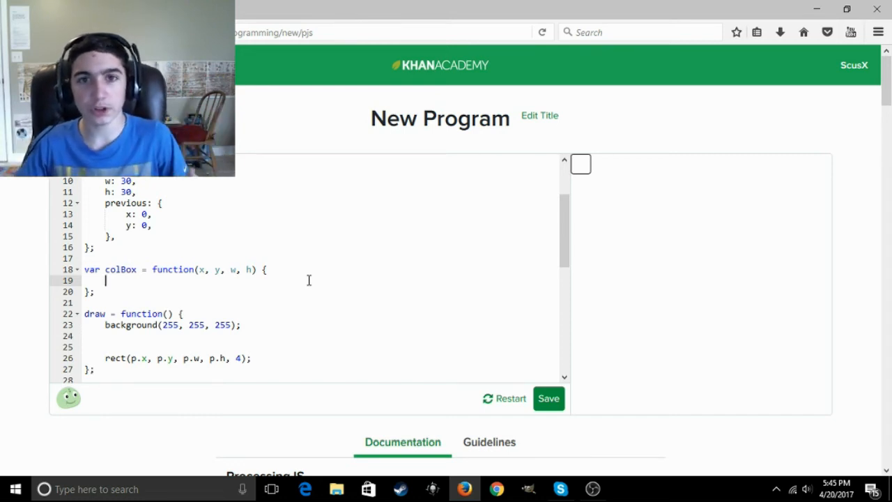
Start colBox's if condition with the player's right and bottom edges past x and y.
{"action": "type", "text": "i"}
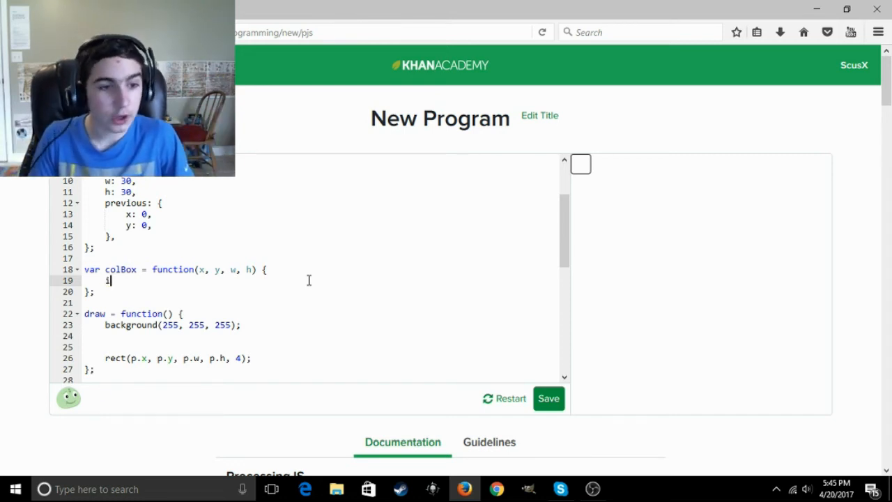
{"action": "type", "text": "f("}
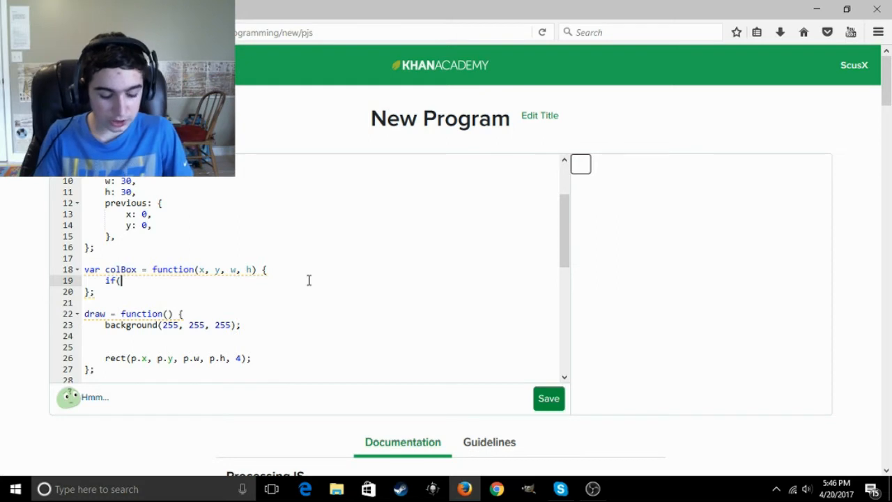
{"action": "type", "text": "p.x"}
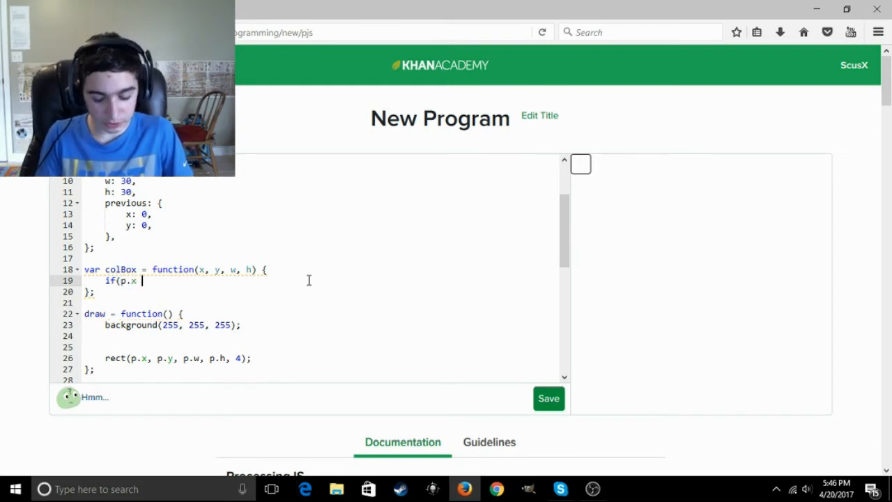
{"action": "type", "text": "+ p.h"}
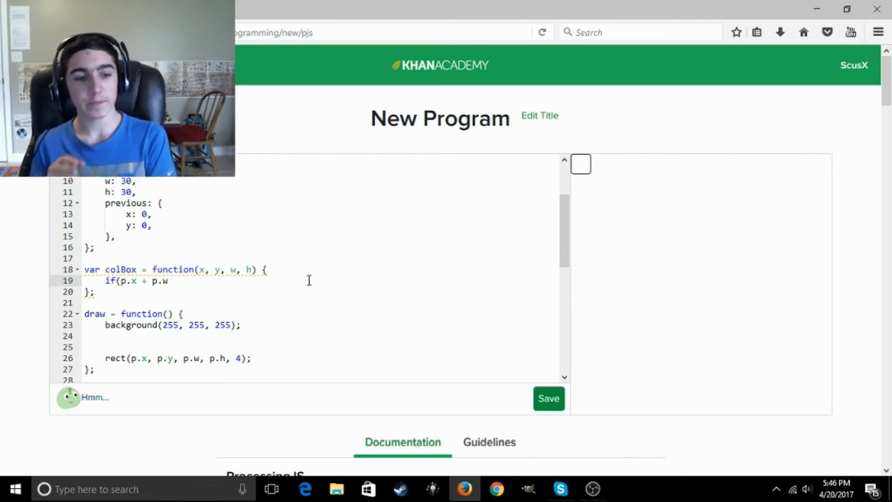
{"action": "type", "text": ">"}
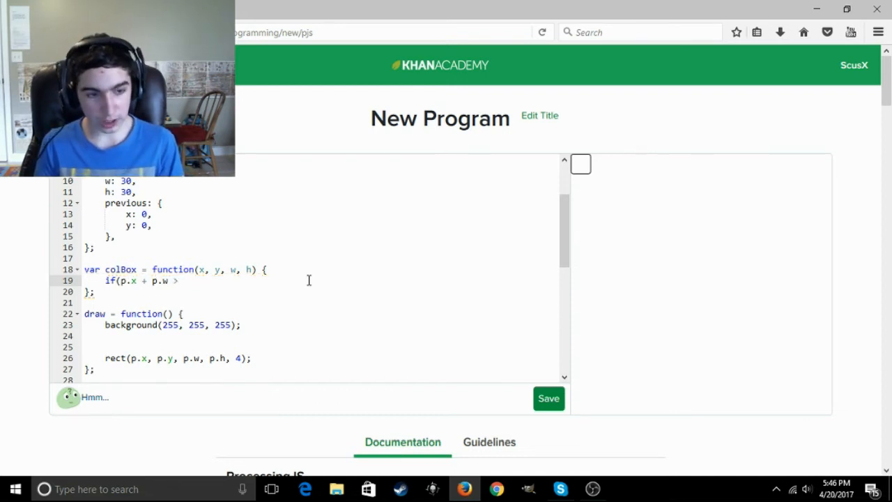
{"action": "type", "text": "x"}
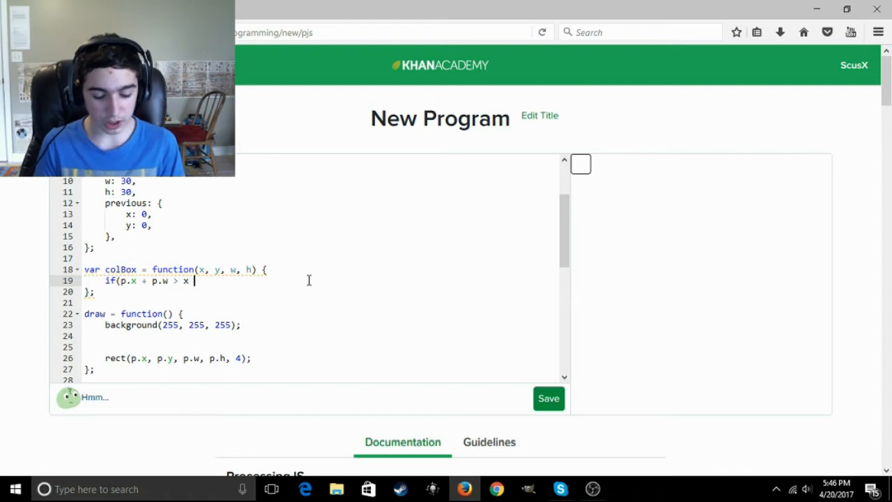
{"action": "type", "text": "&&"}
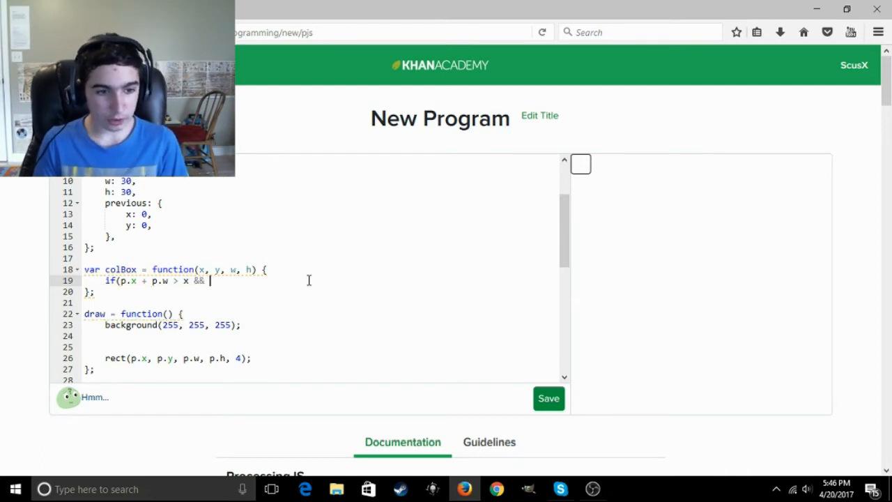
{"action": "type", "text": "p.y +"}
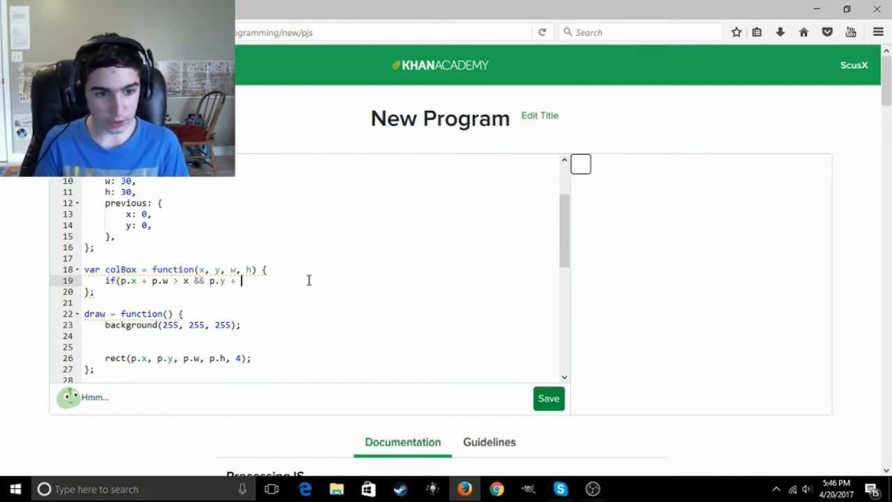
{"action": "type", "text": "p.h"}
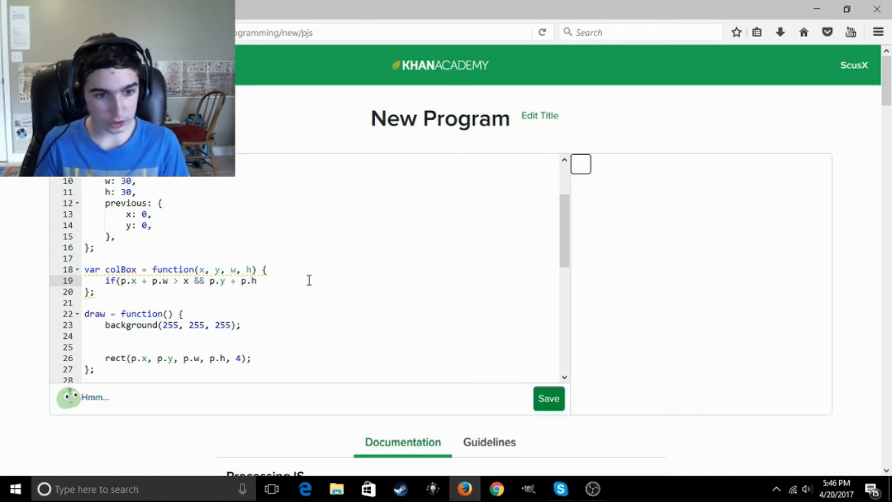
{"action": "type", "text": ">"}
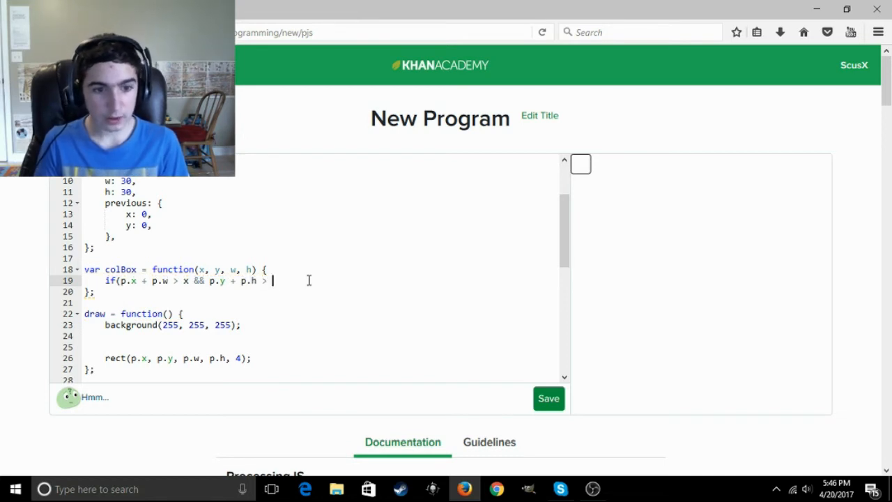
{"action": "type", "text": "y &"}
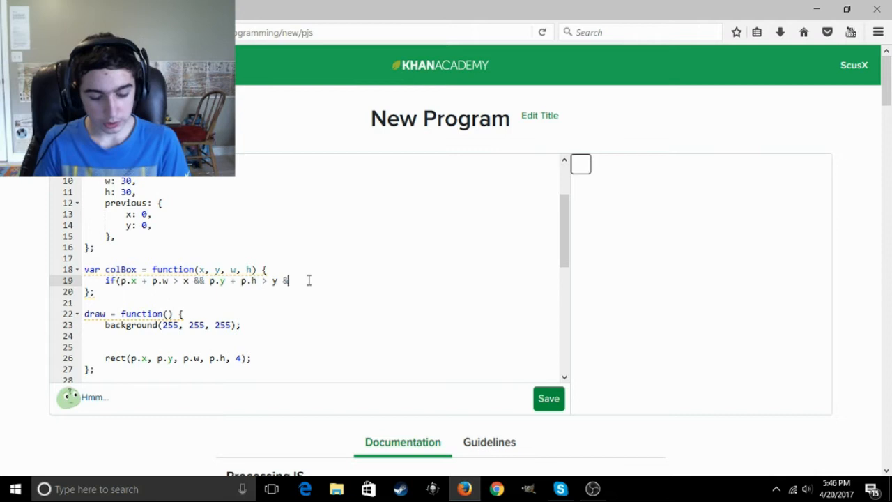
{"action": "type", "text": "& x"}
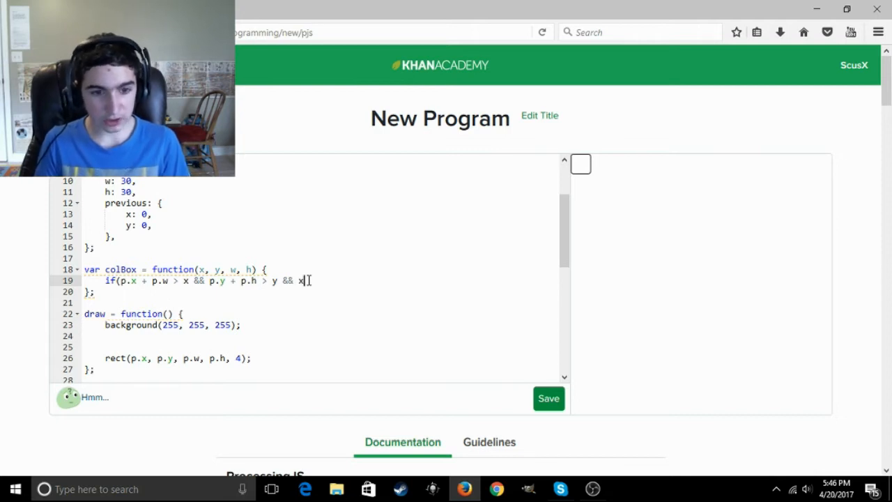
{"action": "key", "text": "Backspace"}
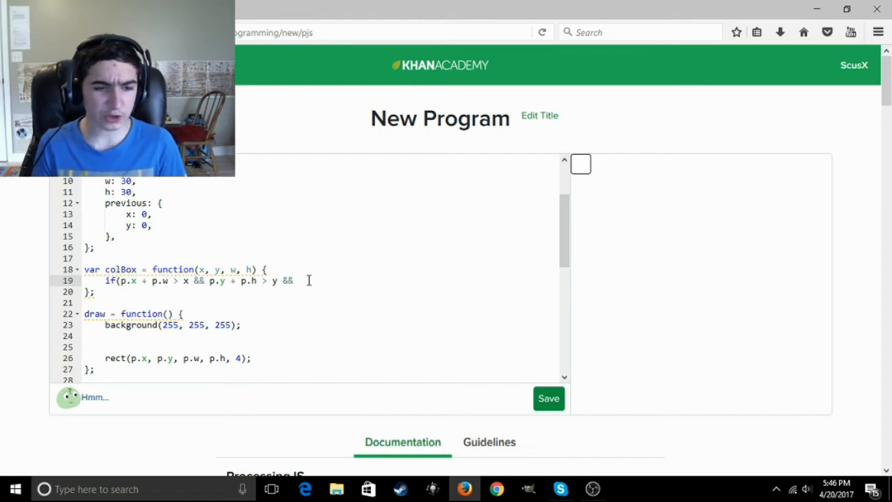
Finish the condition: p.x < x + w and p.y < y + h.
{"action": "type", "text": "p"}
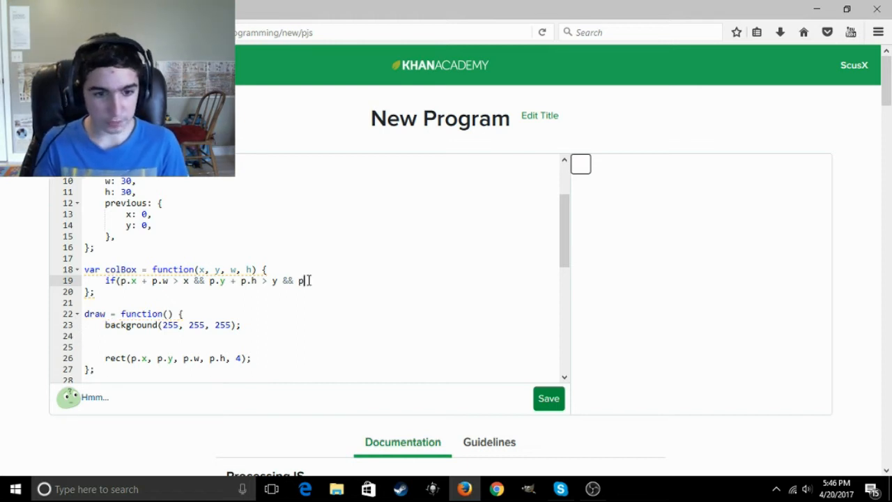
{"action": "type", "text": "x <"}
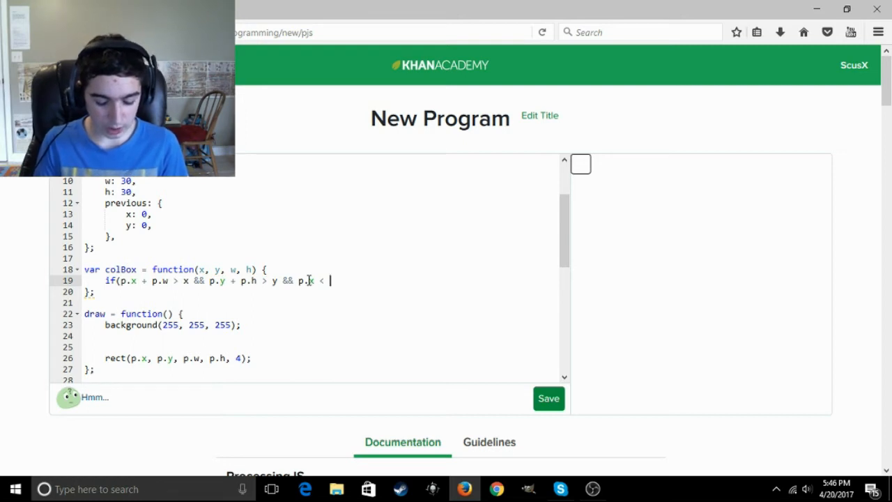
{"action": "type", "text": "x + w"}
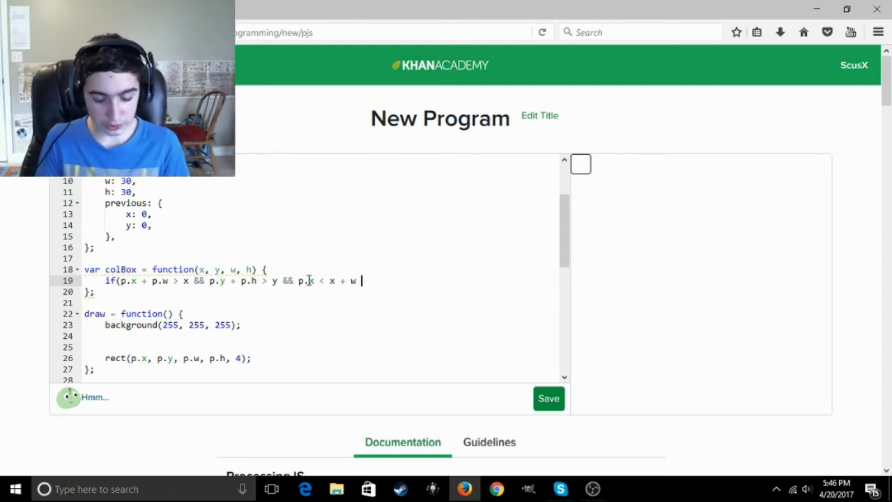
{"action": "type", "text": "&& p.y"}
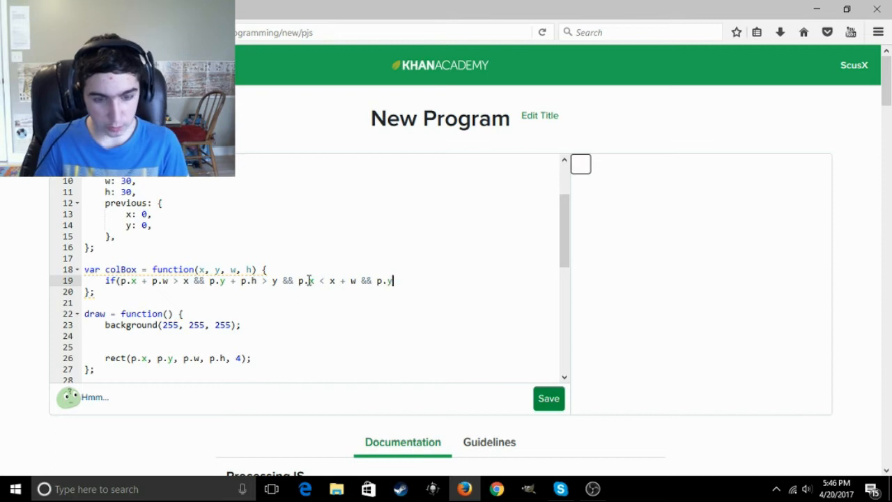
{"action": "type", "text": "< y"}
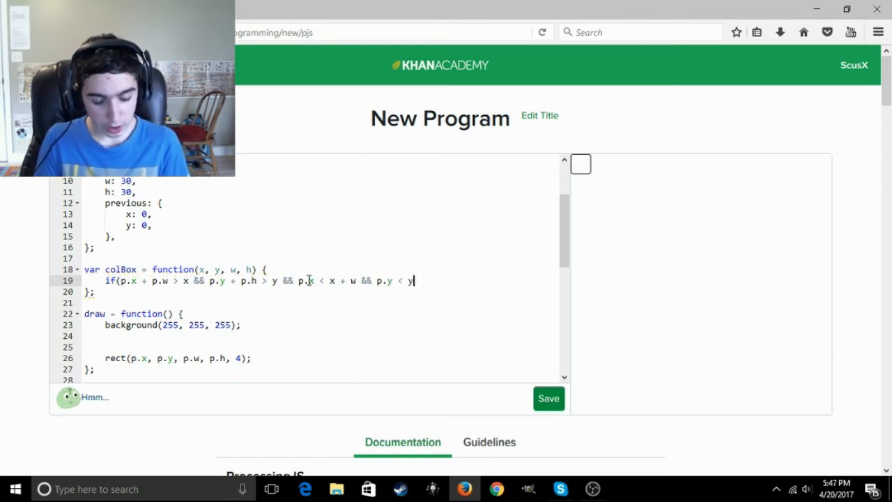
{"action": "type", "text": "+"}
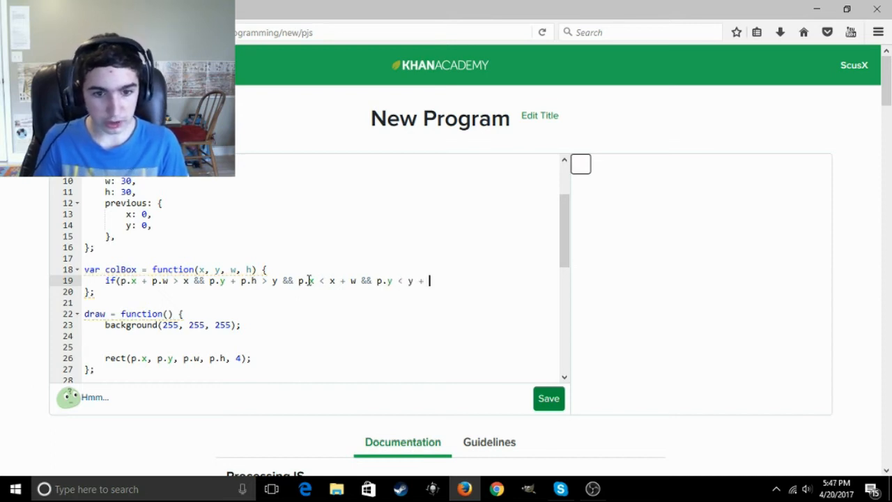
{"action": "type", "text": "h) {"}
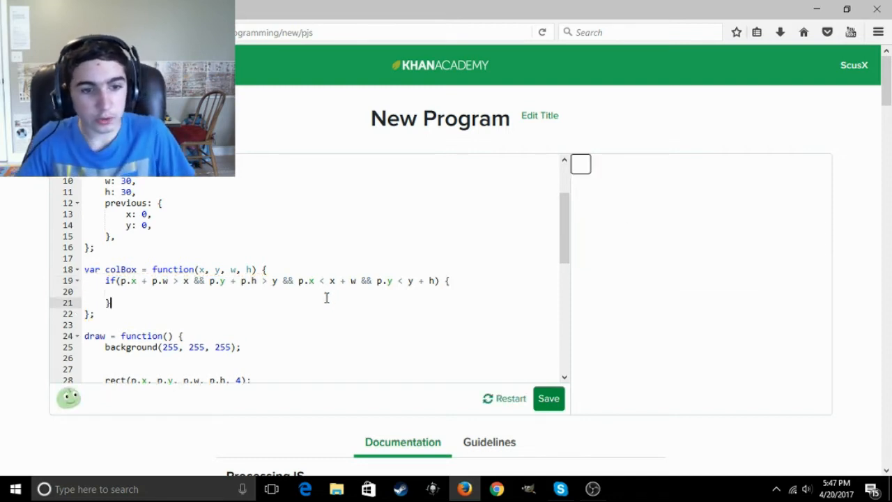
Inside the if block, add a //Collision comment and return(true).
{"action": "type", "text": "//"}
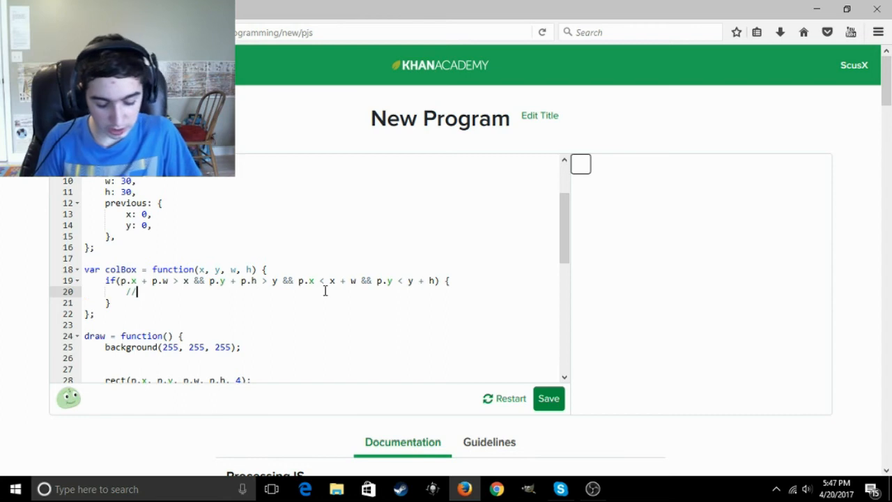
{"action": "type", "text": "Colli"}
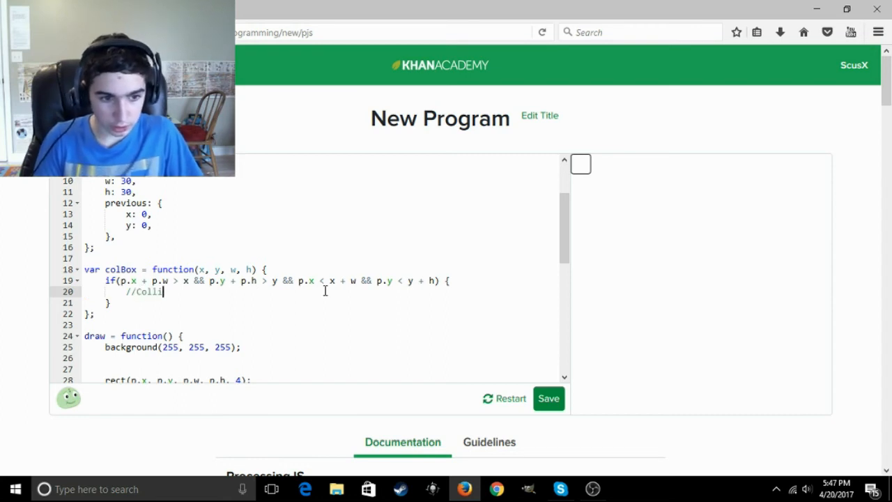
{"action": "type", "text": "sion"}
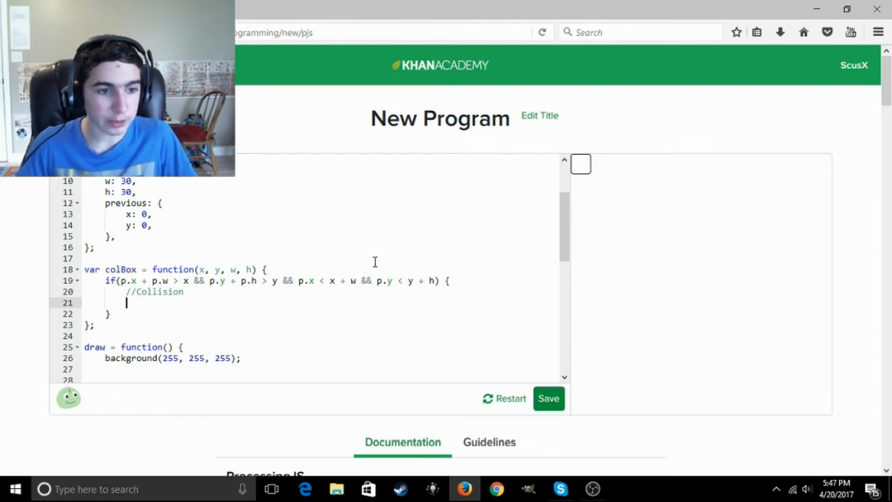
{"action": "type", "text": "ret"}
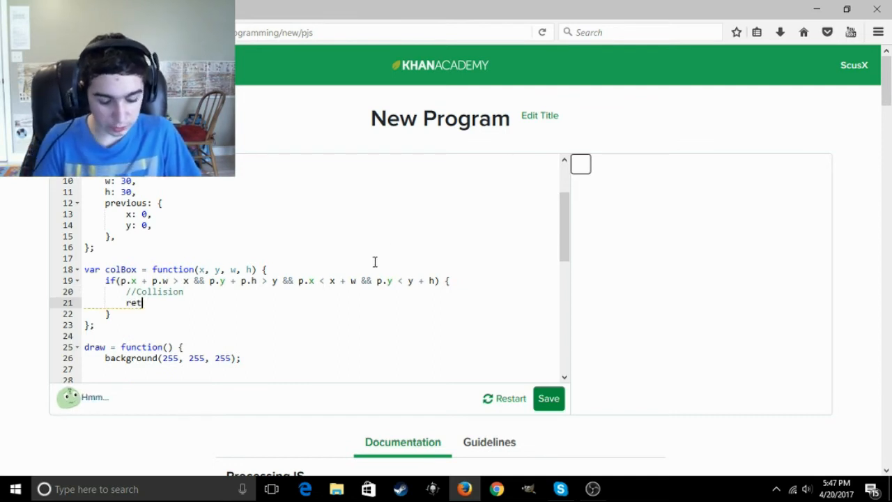
{"action": "type", "text": "urn"}
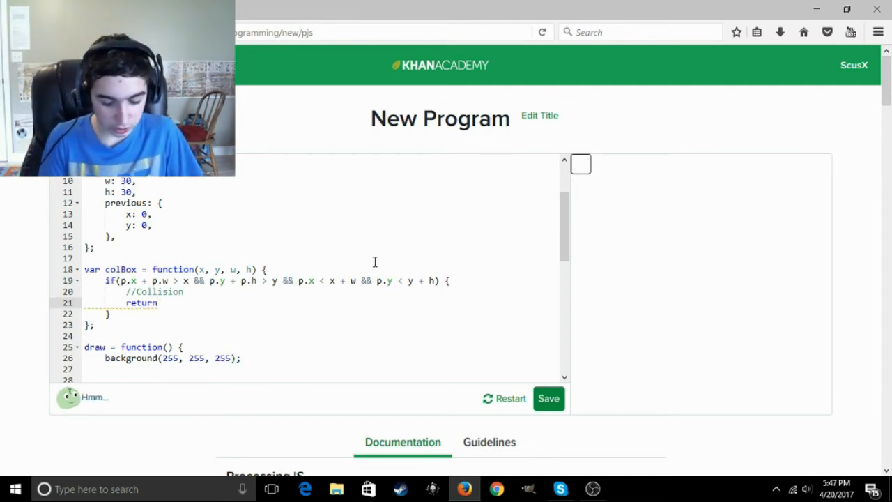
{"action": "type", "text": "(true);"}
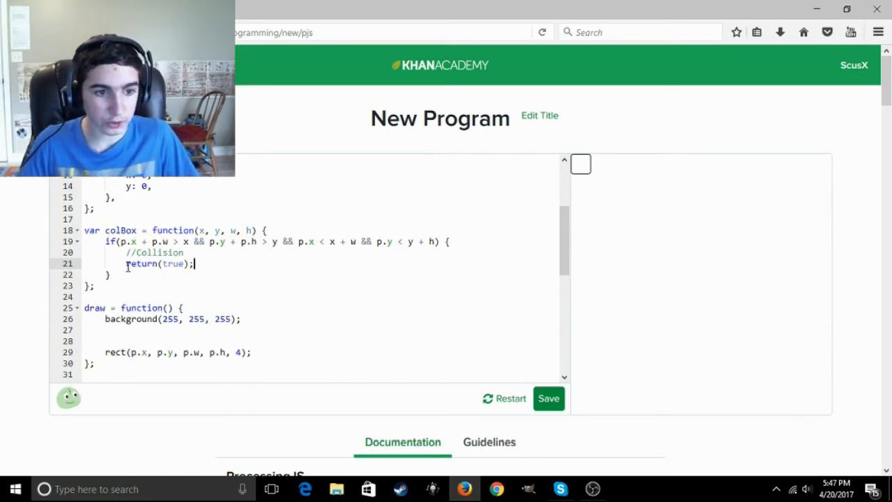
Replace the half-typed var line with println(colBox(100, 100, 200, 200)) in draw.
{"action": "double_click", "coordinate": [142, 264]}
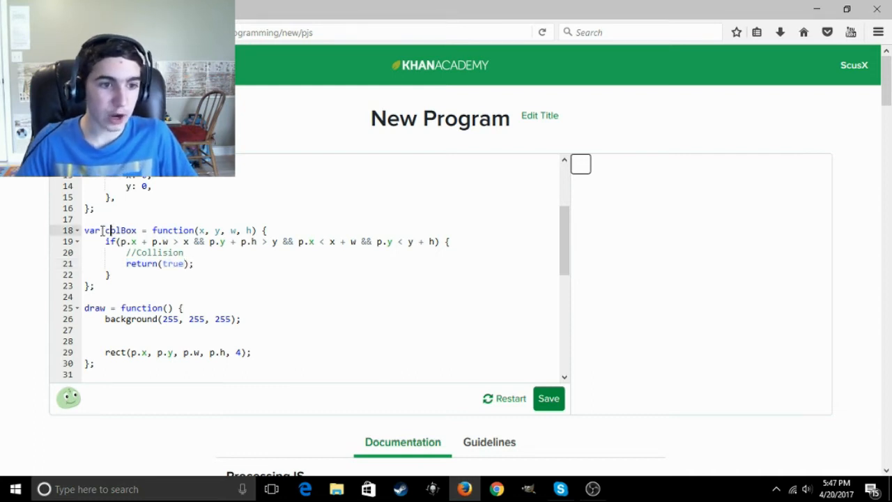
{"action": "scroll", "scroll_direction": "down", "scroll_amount": 3}
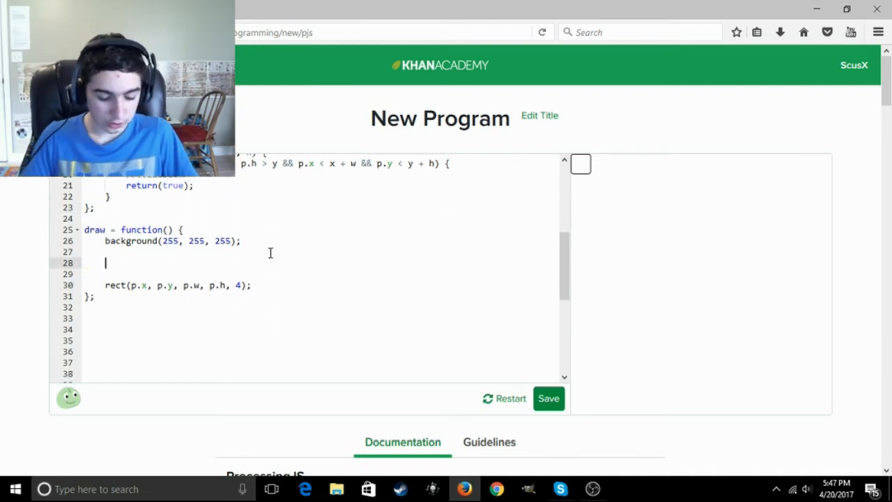
{"action": "type", "text": "var"}
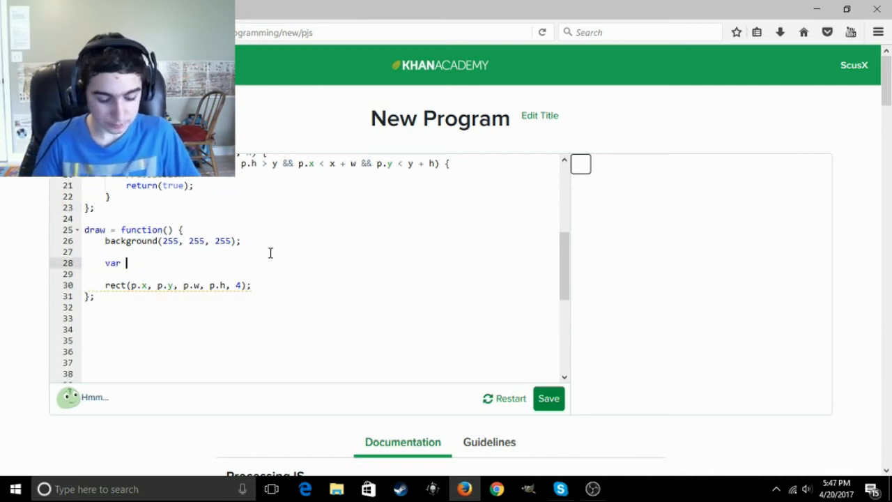
{"action": "type", "text": "cols = col"}
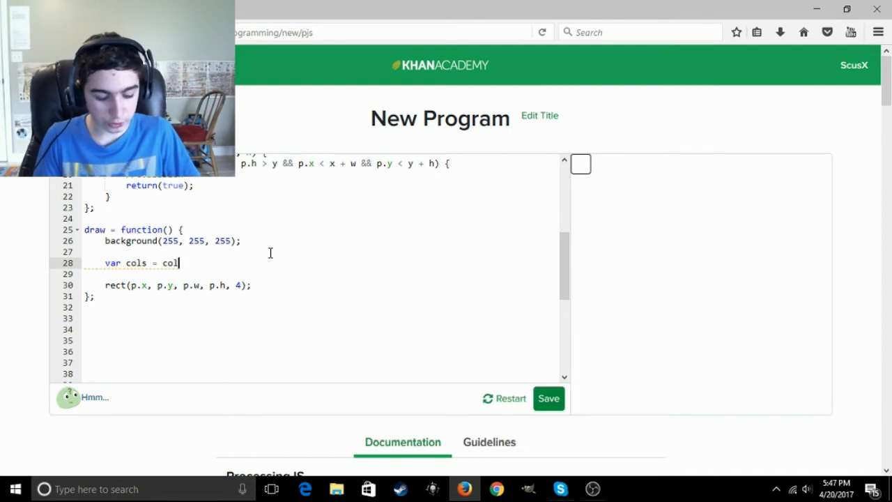
{"action": "key", "text": "backspace"}
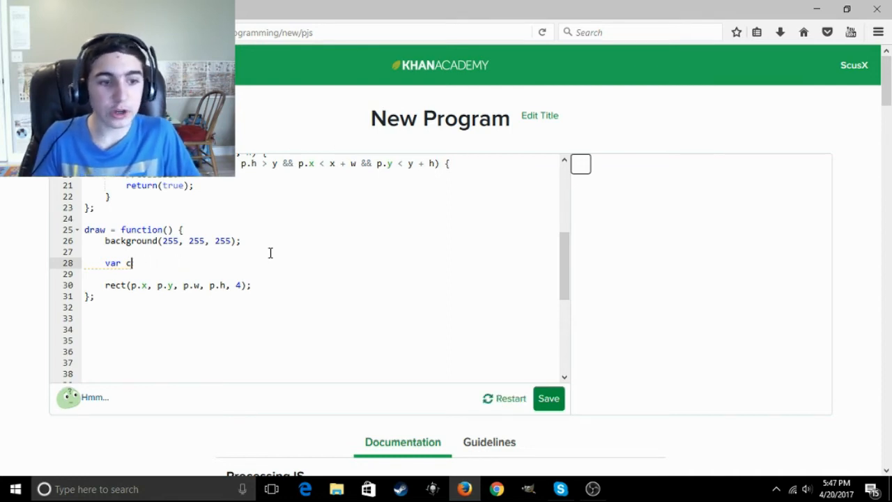
{"action": "key", "text": "Backspace"}
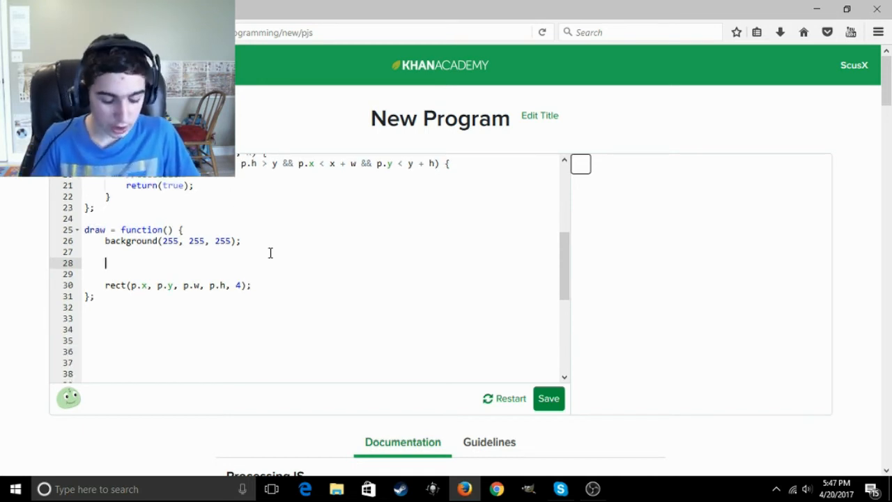
{"action": "type", "text": "println(col"}
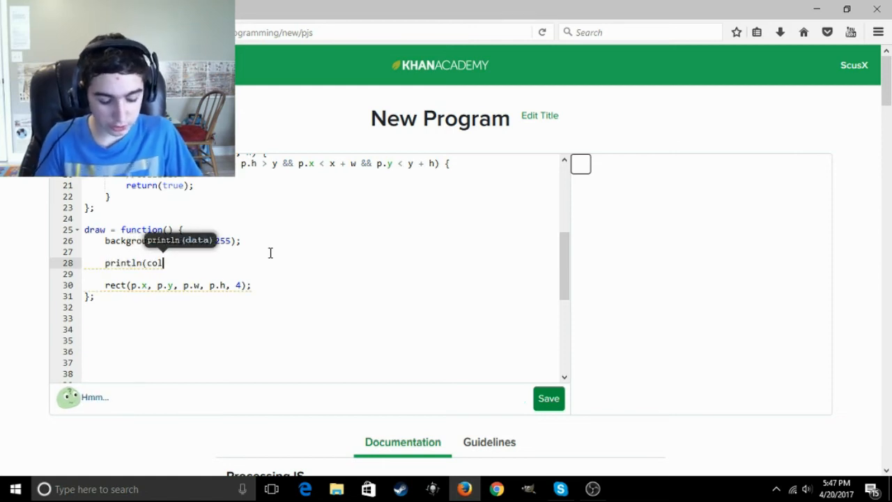
{"action": "type", "text": "Box(100, 100"}
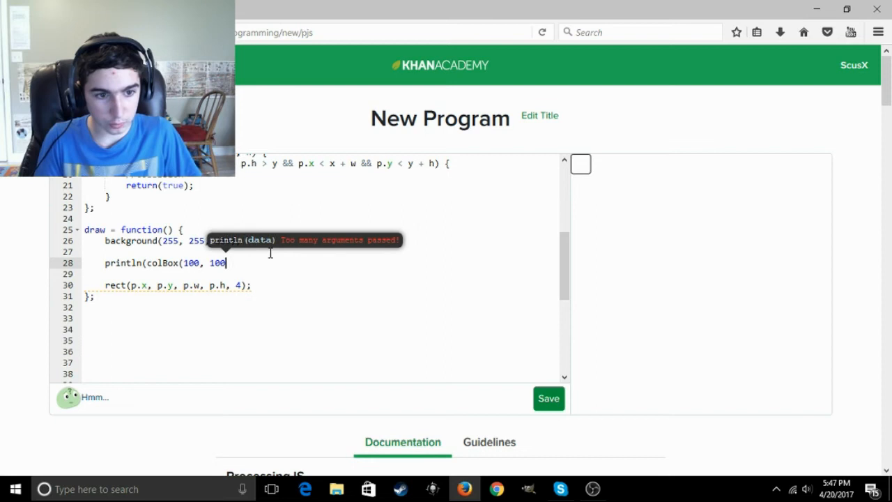
{"action": "type", "text": ", 200, 200));"}
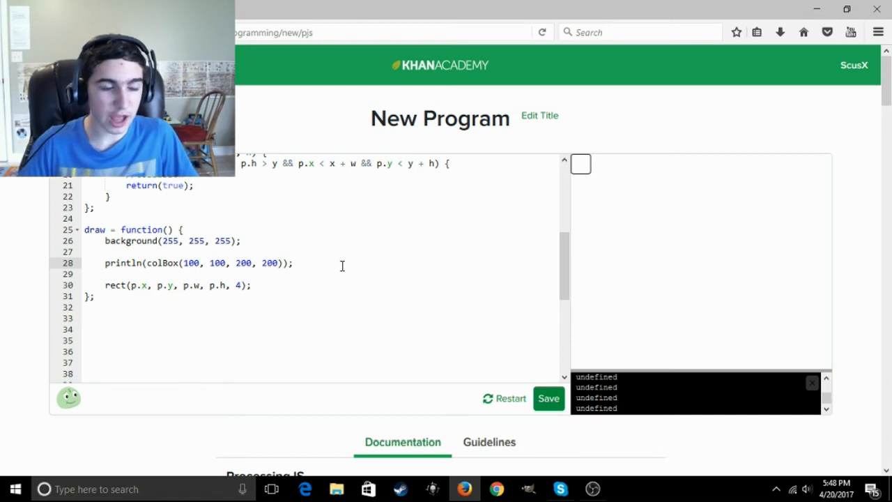
Draw the test box with rect(x, y, w, h) inside colBox.
{"action": "scroll", "scroll_direction": "up", "scroll_amount": 3}
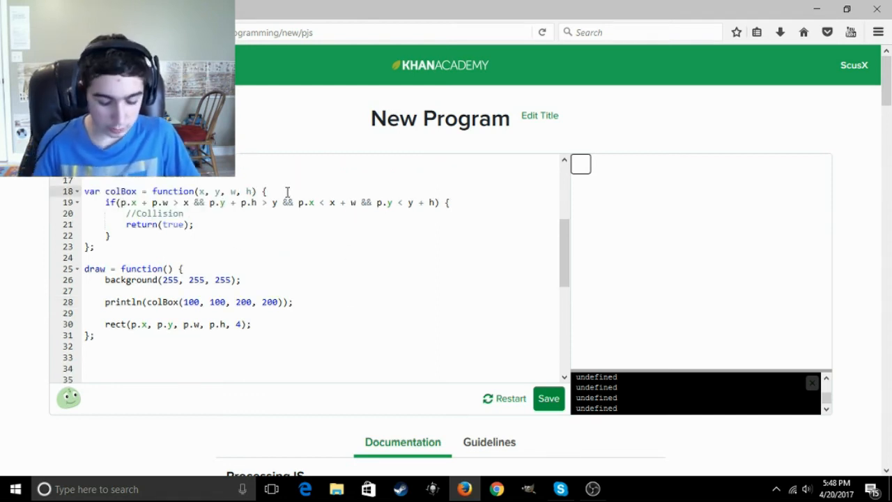
{"action": "type", "text": "rect"}
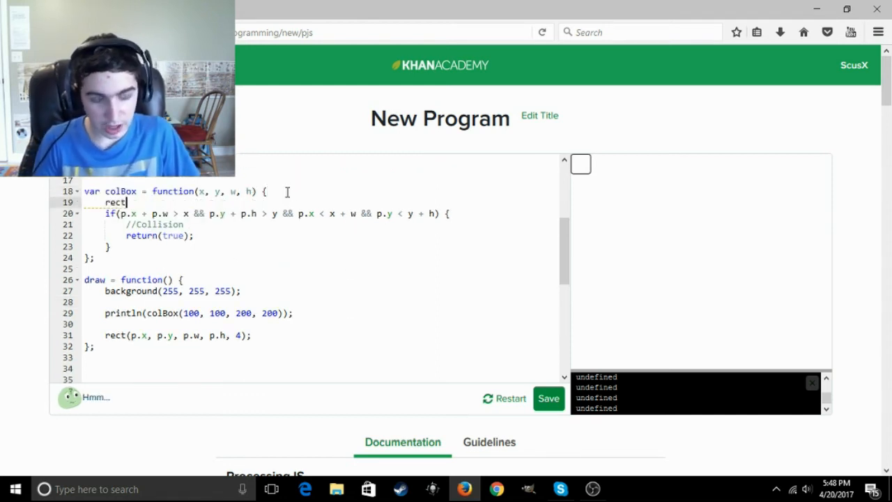
{"action": "type", "text": "(x, y, w,"}
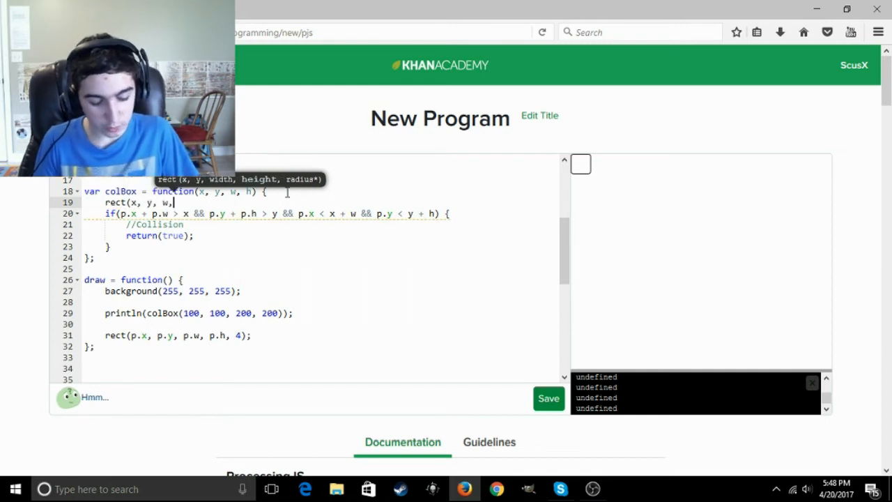
{"action": "type", "text": "h);"}
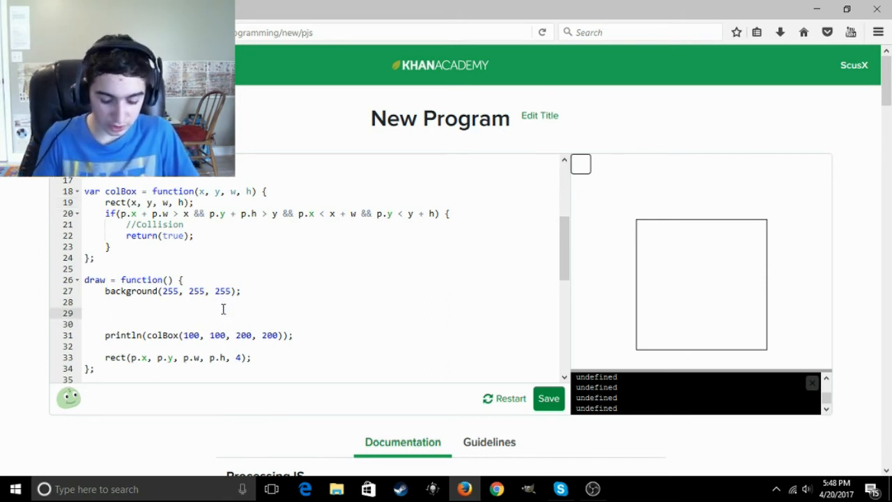
Set p.x = mouseX and p.y = mouseY in draw so the square follows the mouse.
{"action": "type", "text": "mouseX ="}
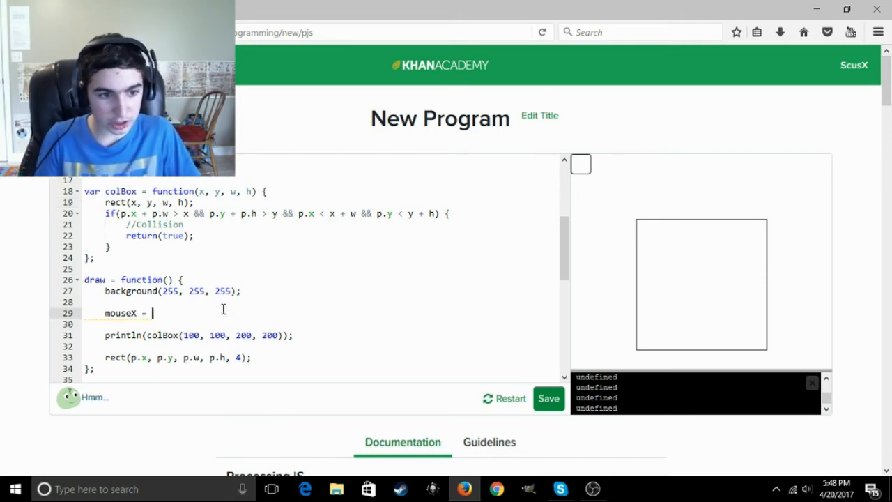
{"action": "key", "text": "Backspace"}
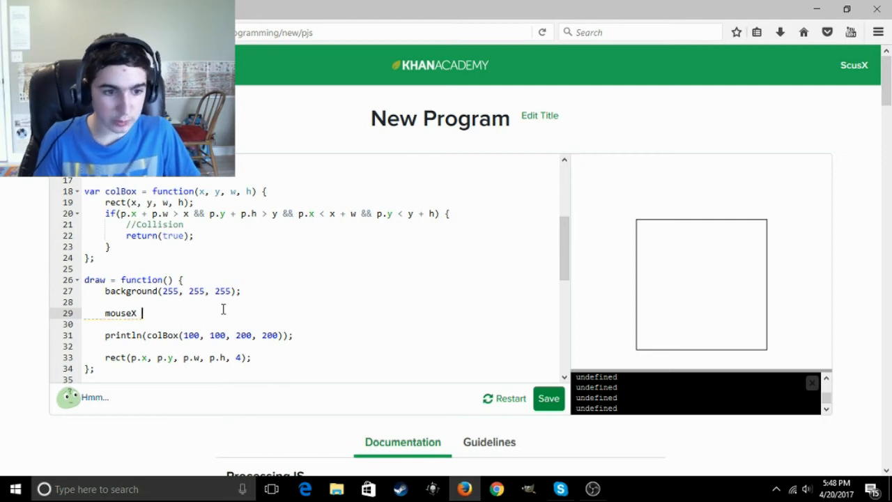
{"action": "type", "text": ";"}
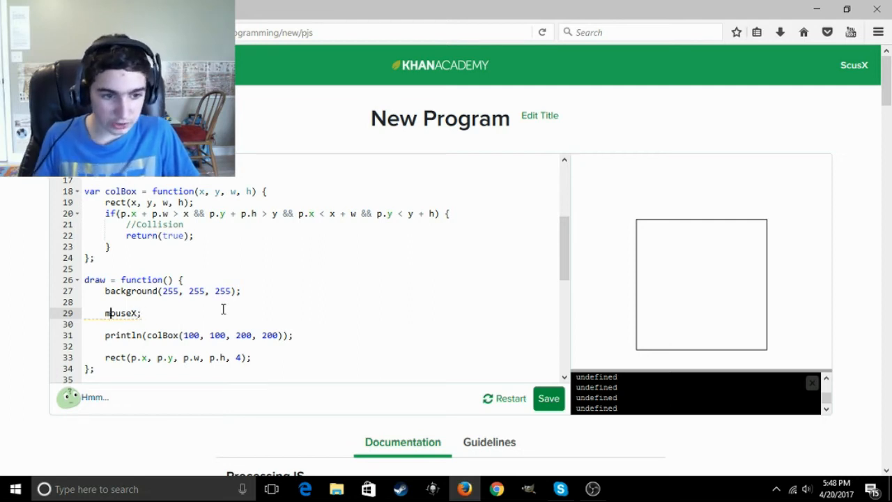
{"action": "type", "text": "p.x ="}
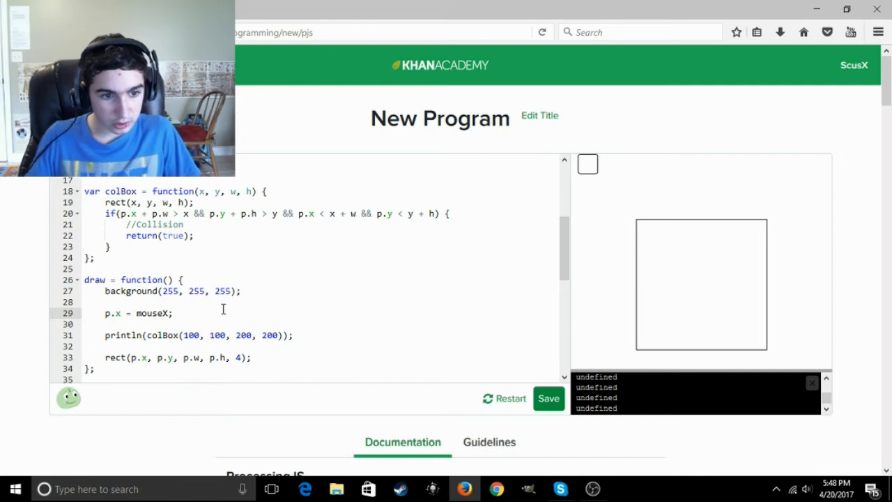
{"action": "type", "text": "p.y = m"}
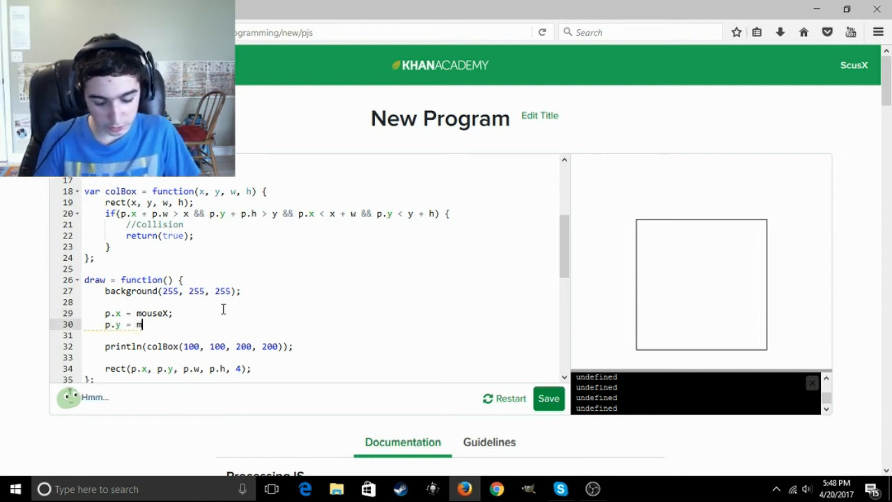
{"action": "type", "text": "ouseY;"}
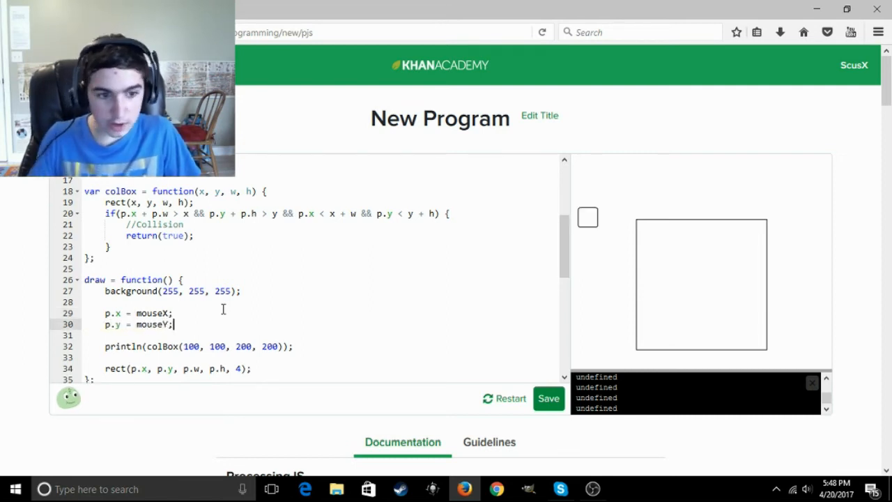
{"action": "mouse_move", "coordinate": [603, 272]}
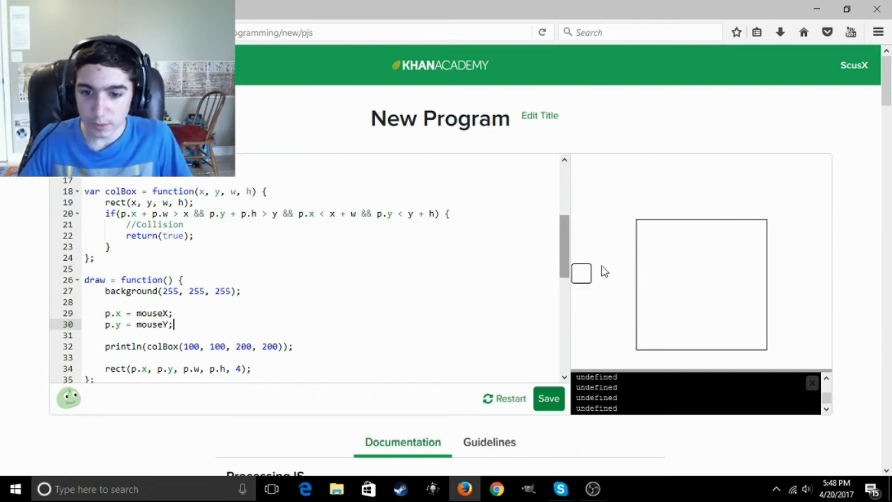
{"action": "mouse_move", "coordinate": [632, 288]}
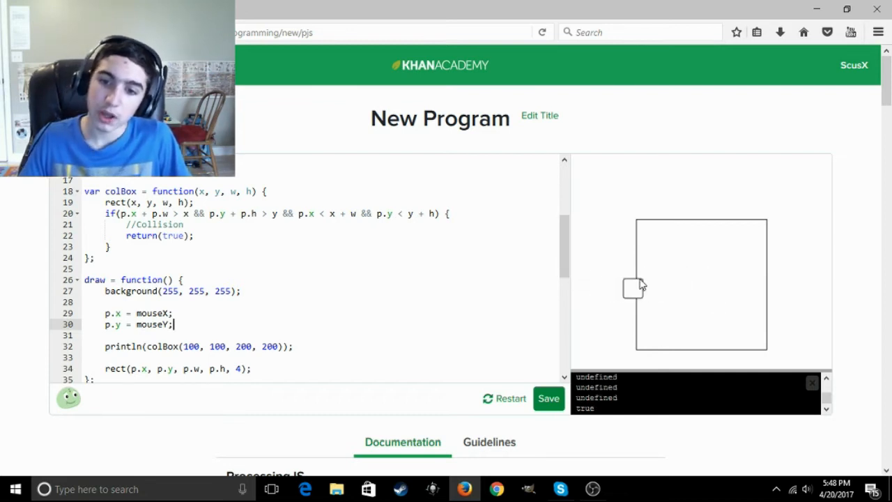
{"action": "mouse_move", "coordinate": [688, 216]}
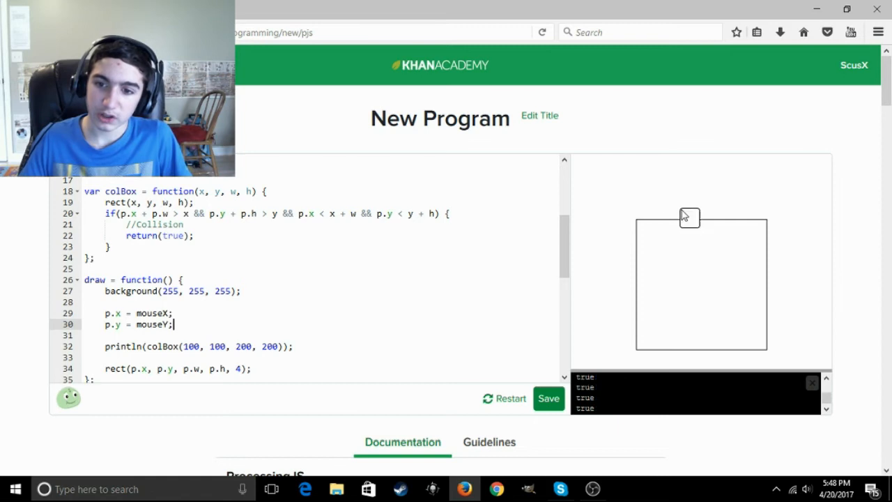
{"action": "mouse_move", "coordinate": [584, 220]}
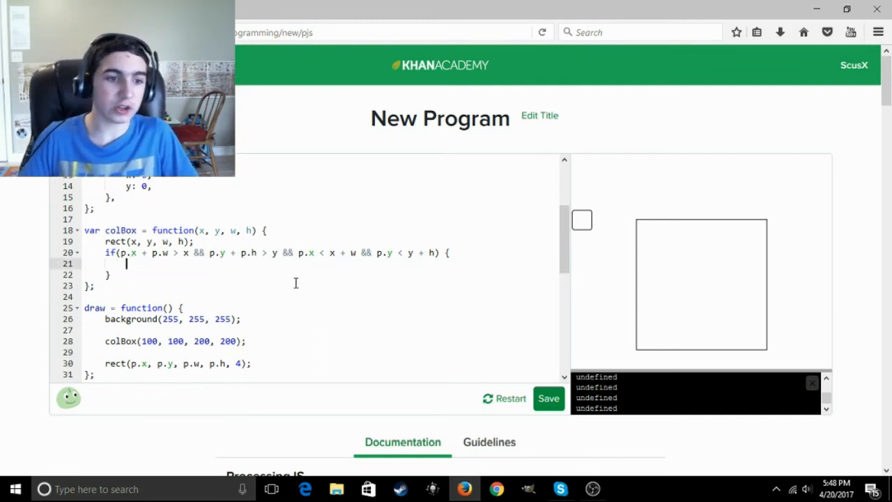
Type '//Collisions need to be implemented' inside colBox's overlap check.
{"action": "type", "text": "//Col"}
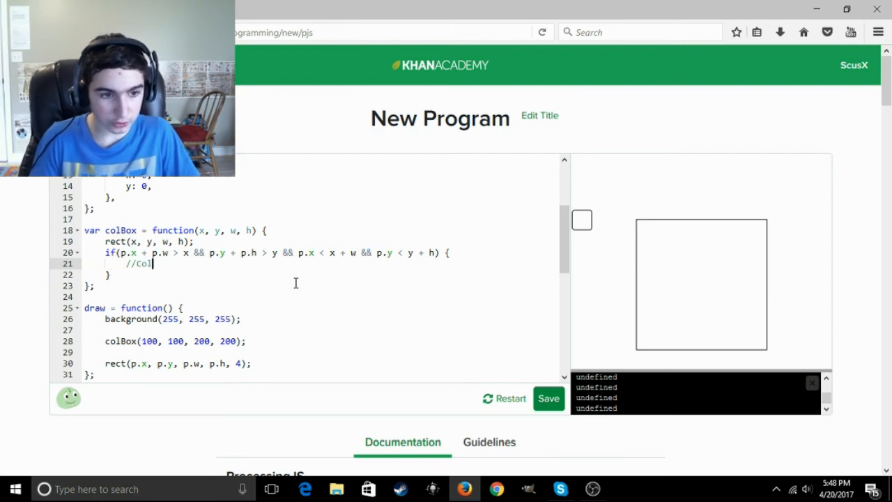
{"action": "type", "text": "lisions"}
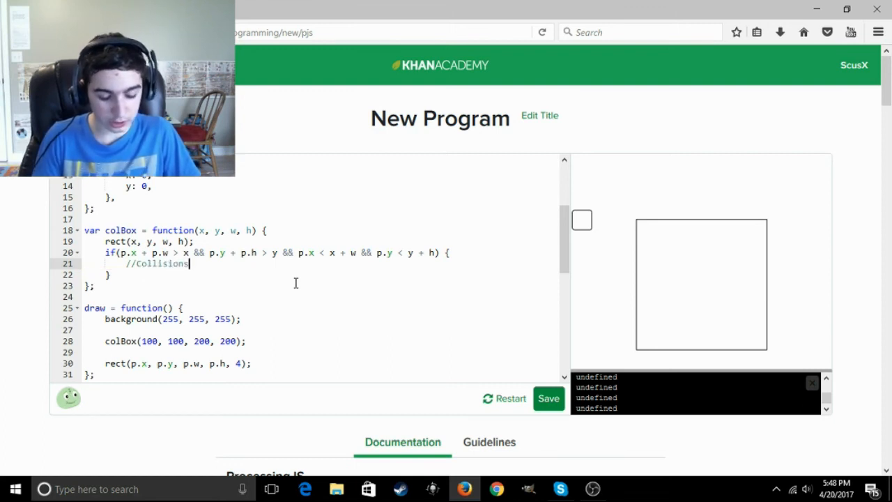
{"action": "type", "text": "need"}
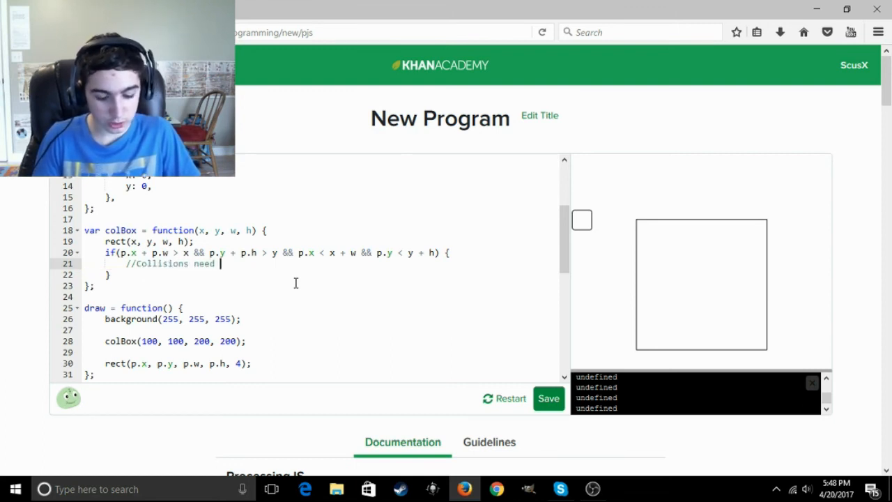
{"action": "type", "text": "to be implemented"}
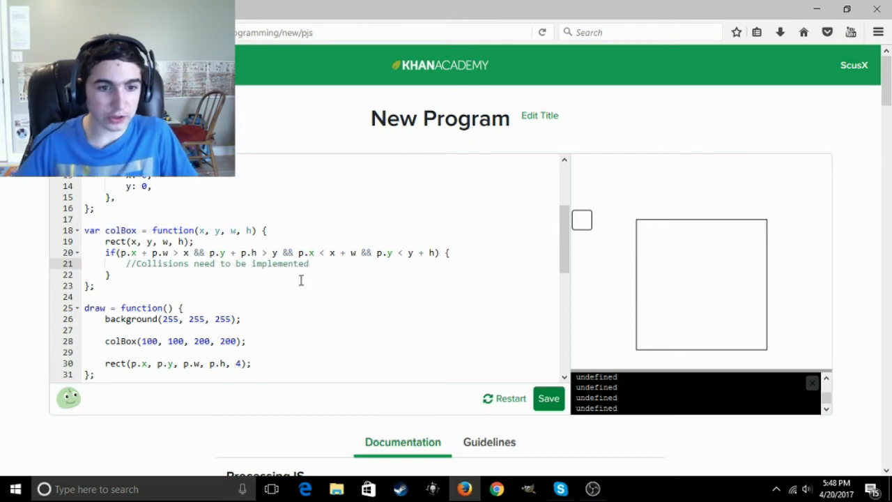
{"action": "scroll", "scroll_direction": "up", "scroll_amount": 3}
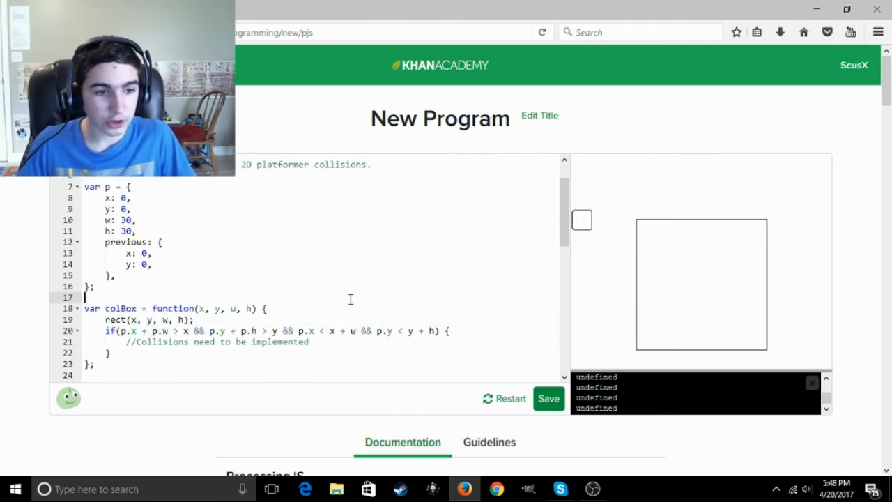
{"action": "scroll", "scroll_direction": "up", "scroll_amount": 3}
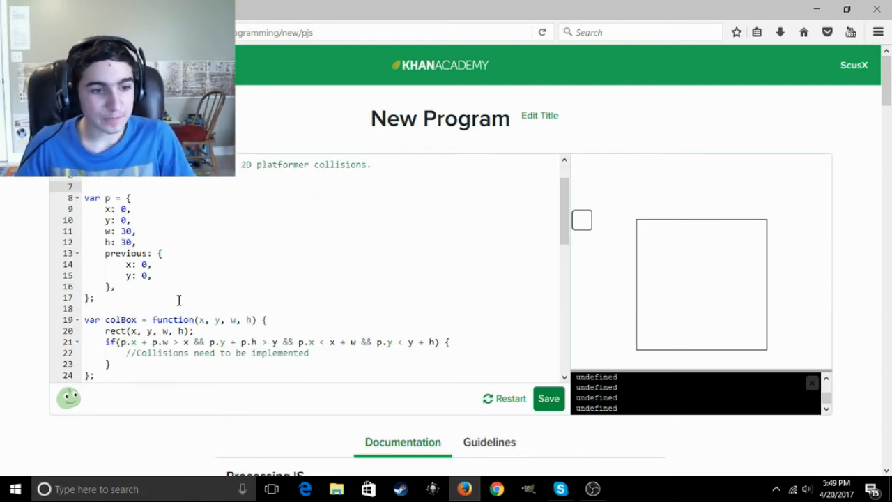
{"action": "type", "text": "var mo"}
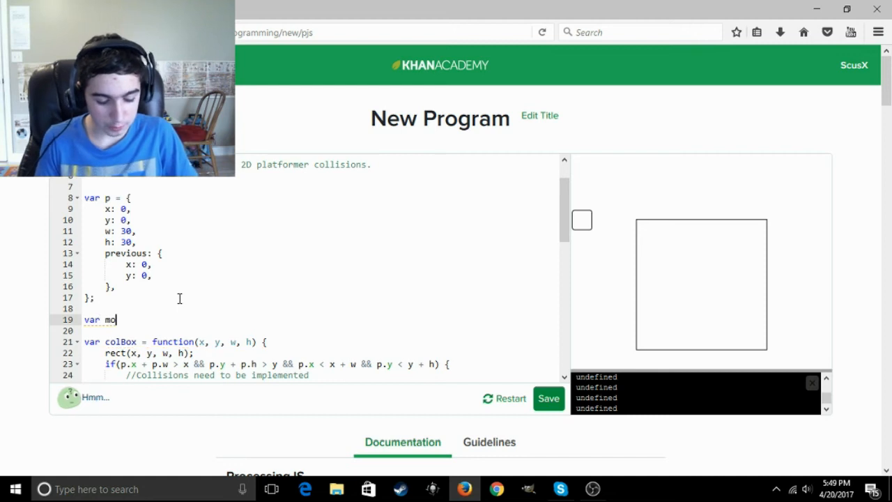
{"action": "type", "text": "vePlayer ="}
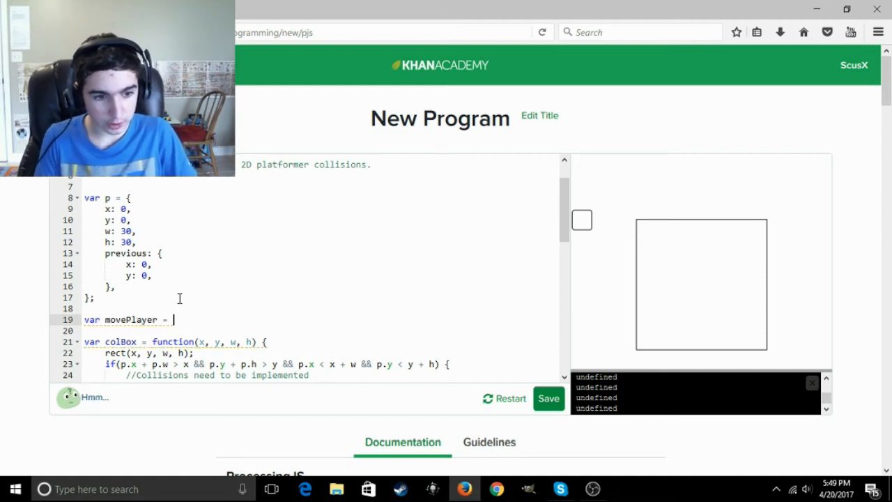
{"action": "type", "text": "function("}
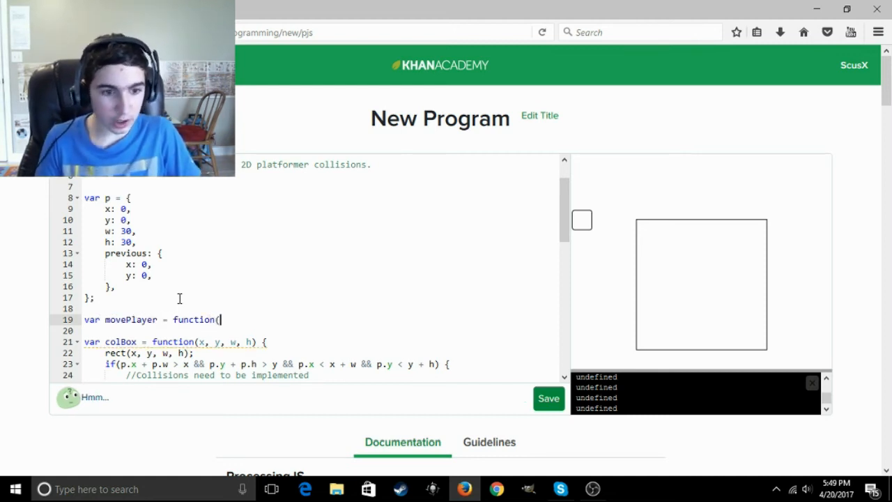
{"action": "type", "text": ") {"}
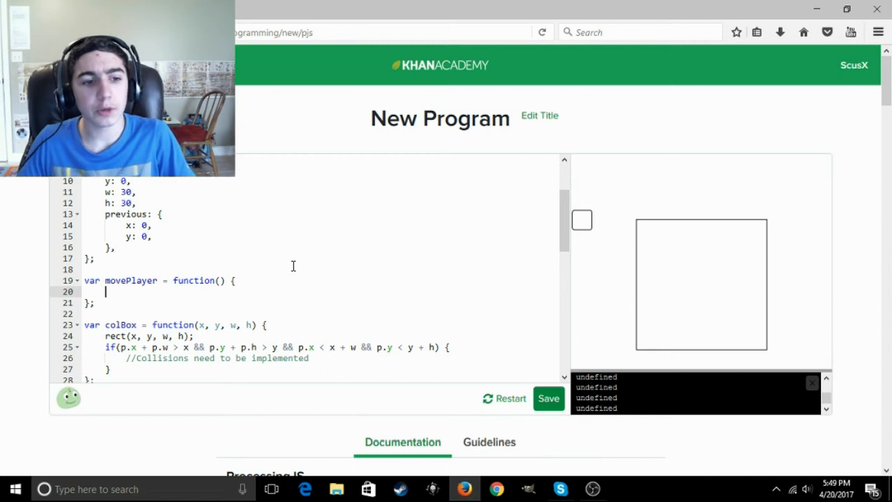
{"action": "scroll", "scroll_direction": "down", "scroll_amount": 3}
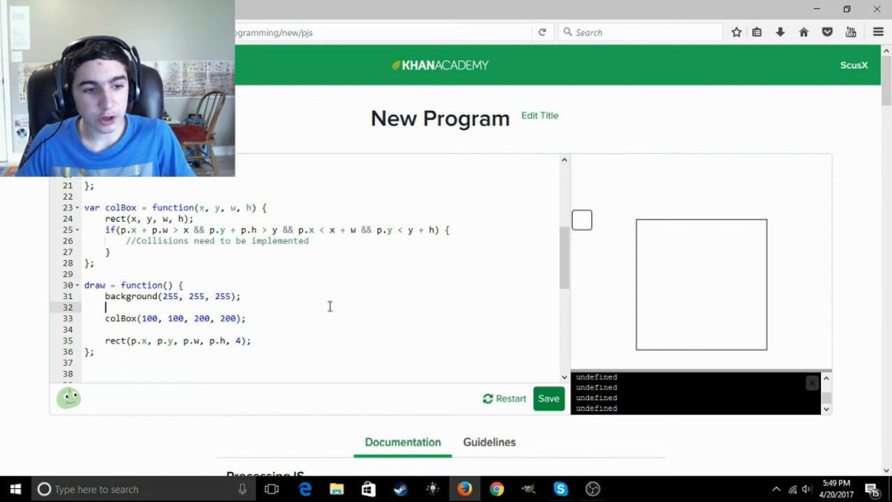
{"action": "scroll", "scroll_direction": "up", "scroll_amount": 3}
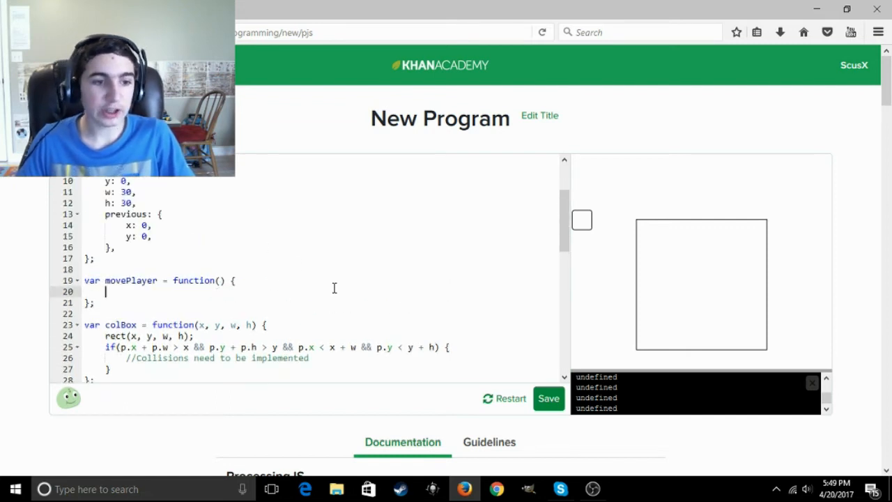
{"action": "mouse_move", "coordinate": [353, 212]}
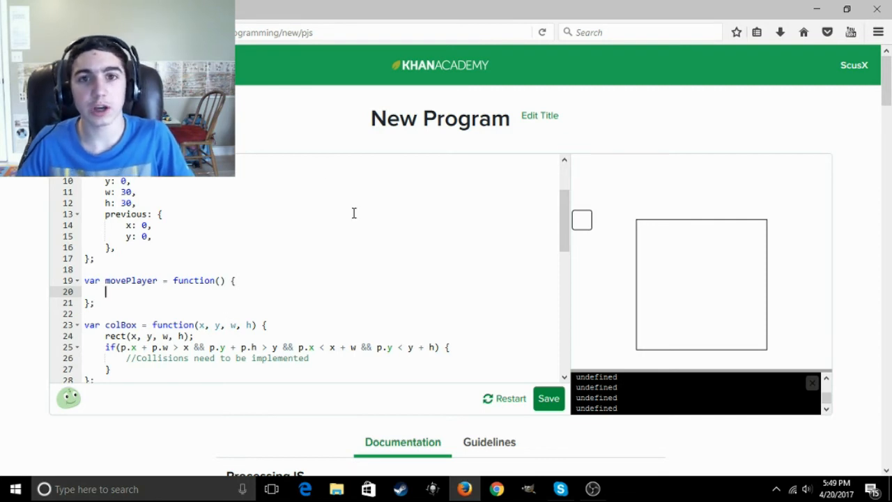
{"action": "mouse_move", "coordinate": [575, 458]}
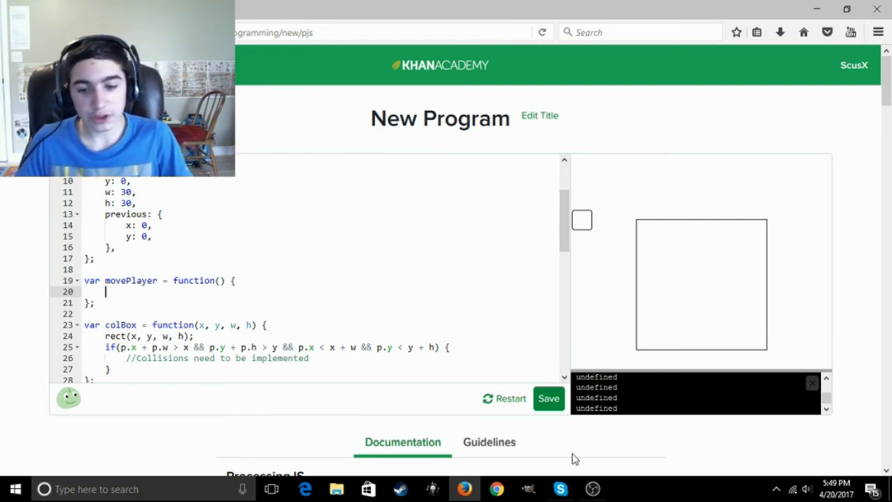
{"action": "mouse_move", "coordinate": [299, 294]}
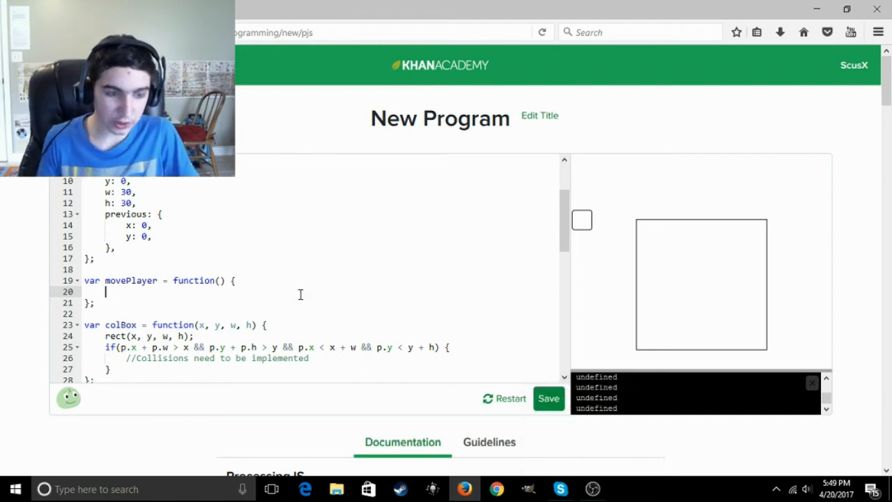
Below draw, type keyPressed = function() { }; and start keyReleased = function().
{"action": "scroll", "scroll_direction": "down", "scroll_amount": 3}
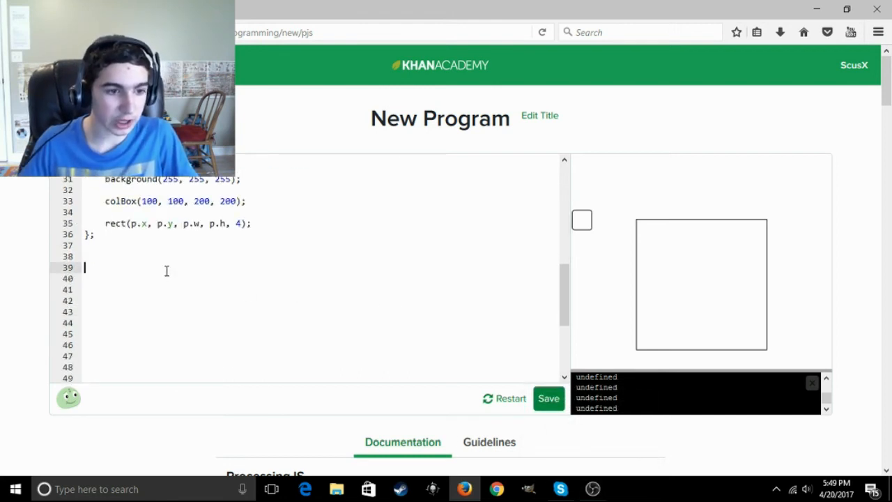
{"action": "type", "text": "keyPre"}
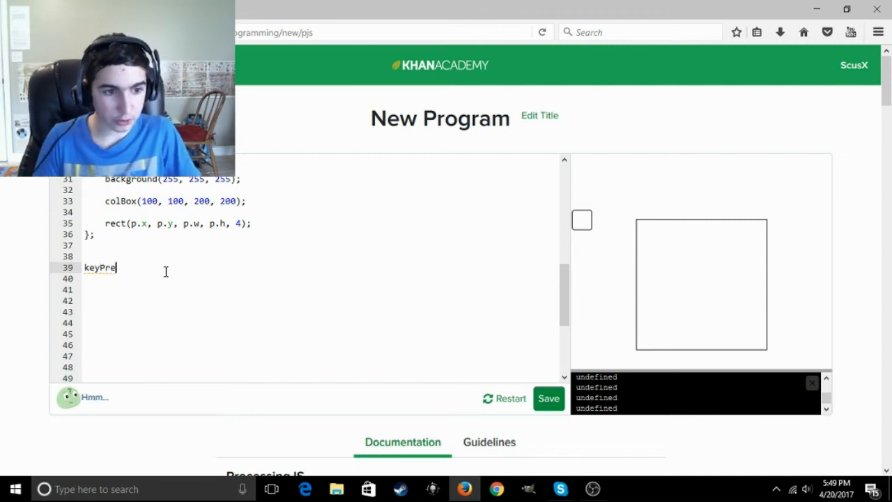
{"action": "type", "text": "ssed ="}
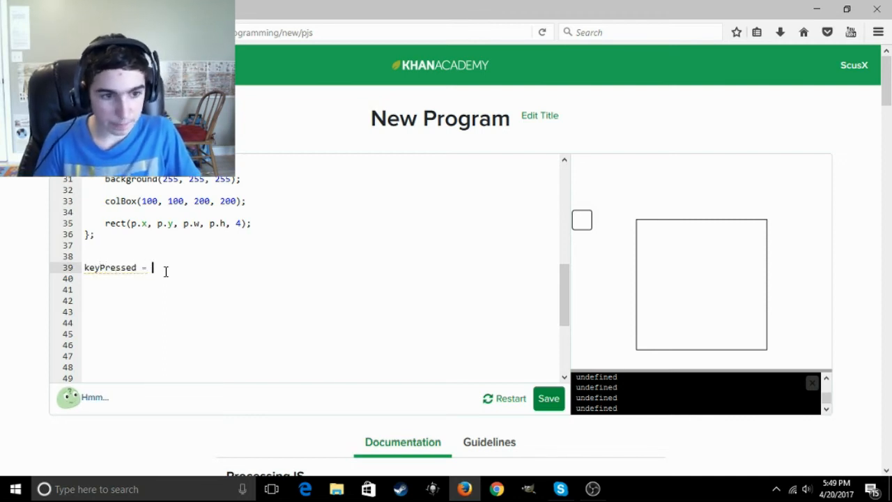
{"action": "type", "text": "function"}
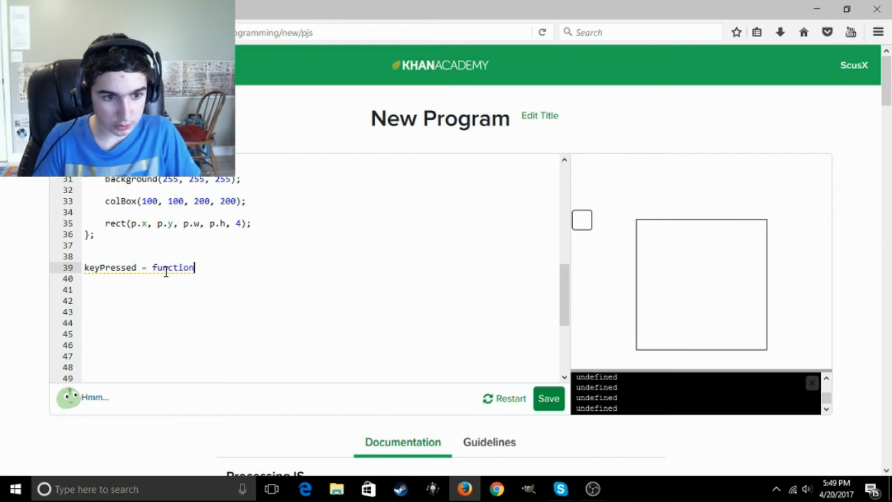
{"action": "type", "text": "() {"}
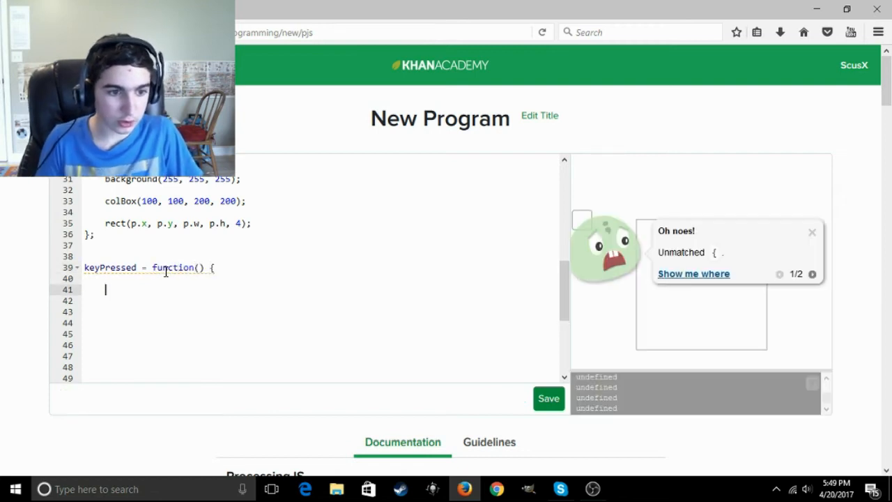
{"action": "type", "text": "};"}
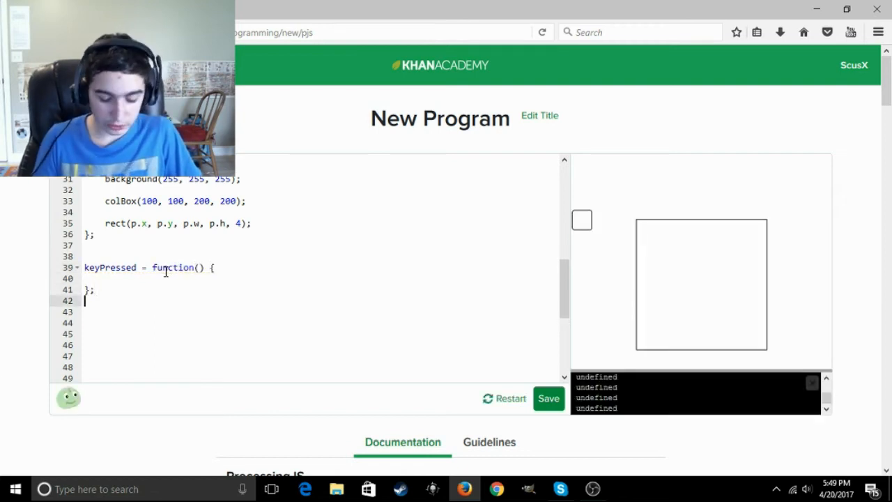
{"action": "type", "text": "keyReleased"}
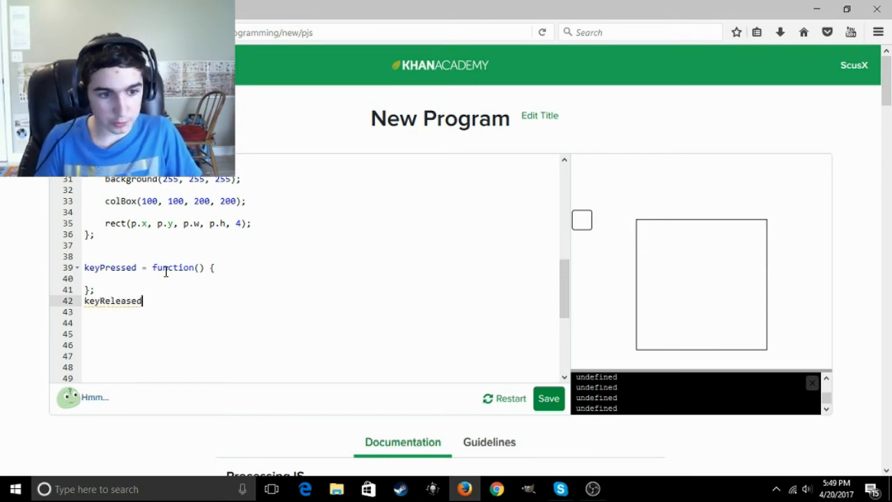
{"action": "type", "text": "= function("}
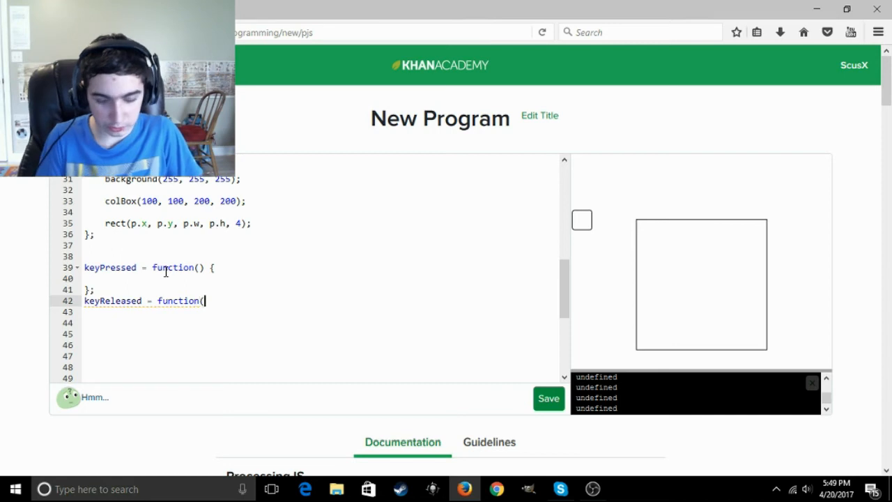
Finish the keyReleased header and declare var keys near the top.
{"action": "type", "text": ") {"}
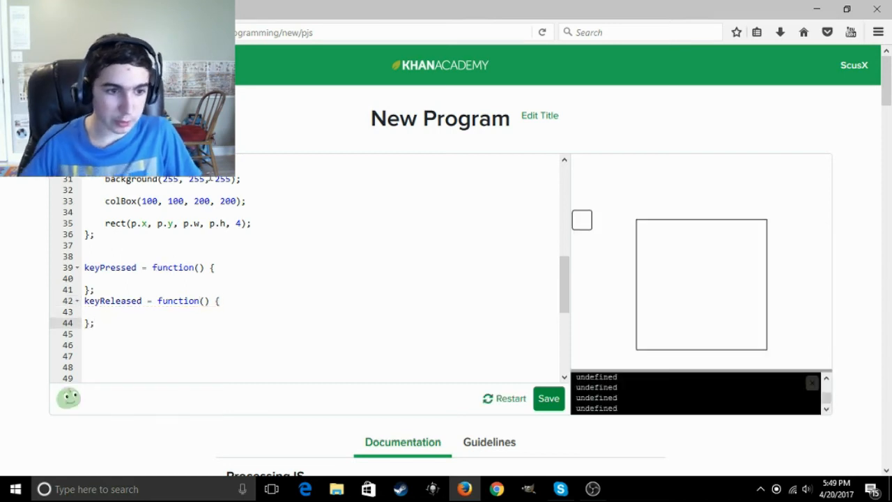
{"action": "scroll", "scroll_direction": "up", "scroll_amount": 3}
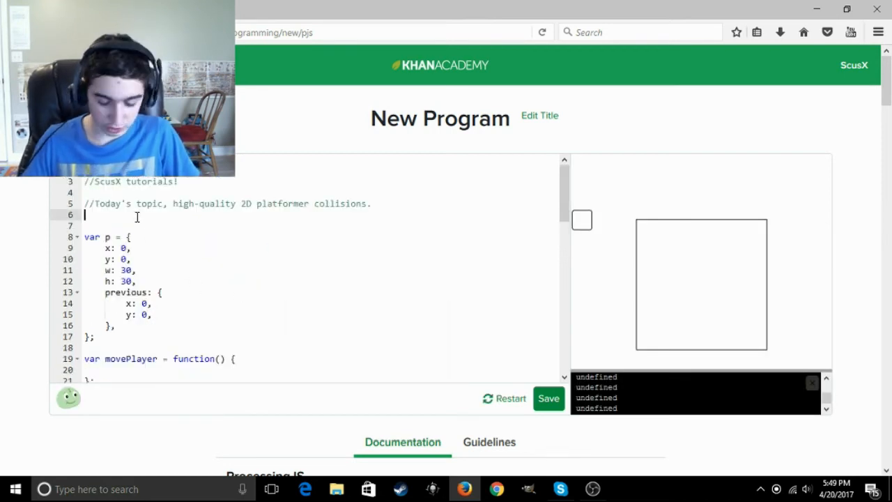
{"action": "type", "text": "var keys ="}
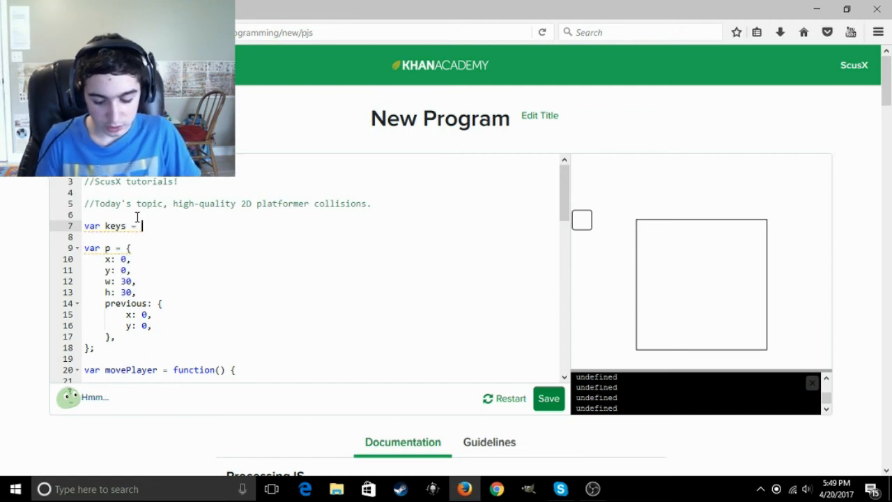
Make keyPressed set keys[keyCode] = true.
{"action": "scroll", "scroll_direction": "down", "scroll_amount": 3}
{"action": "type", "text": "keys"}
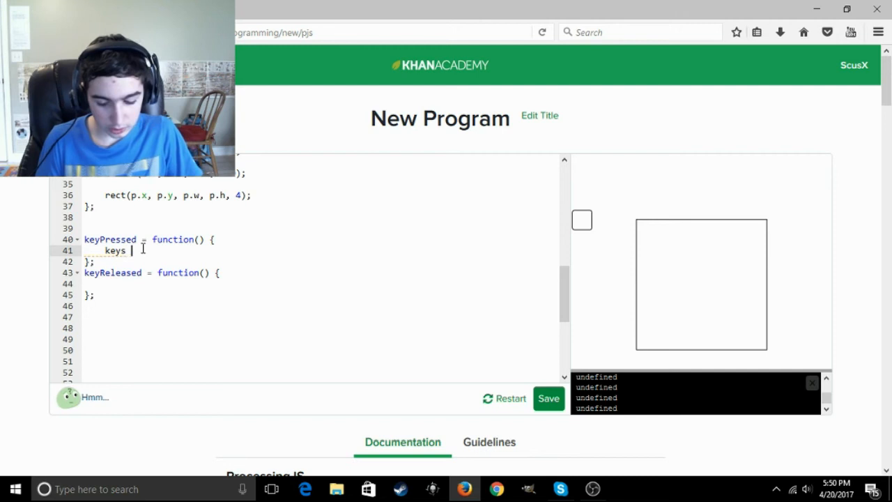
{"action": "type", "text": "["}
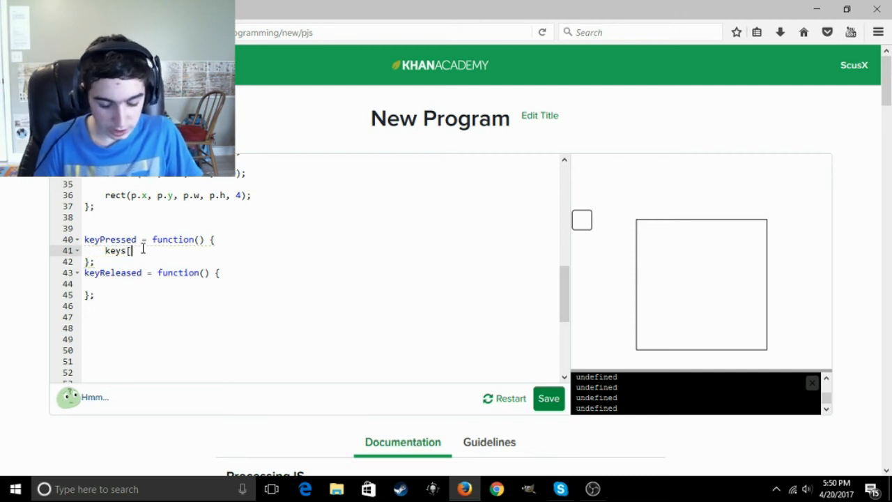
{"action": "type", "text": "true]"}
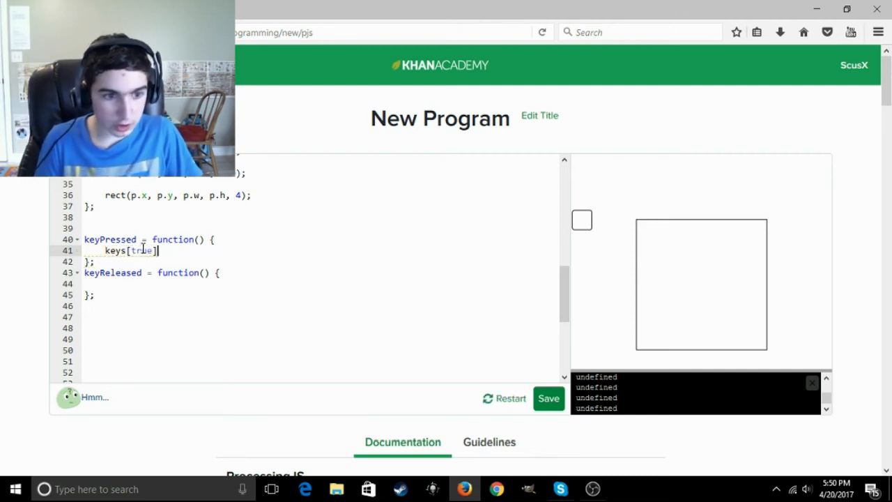
{"action": "type", "text": "key"}
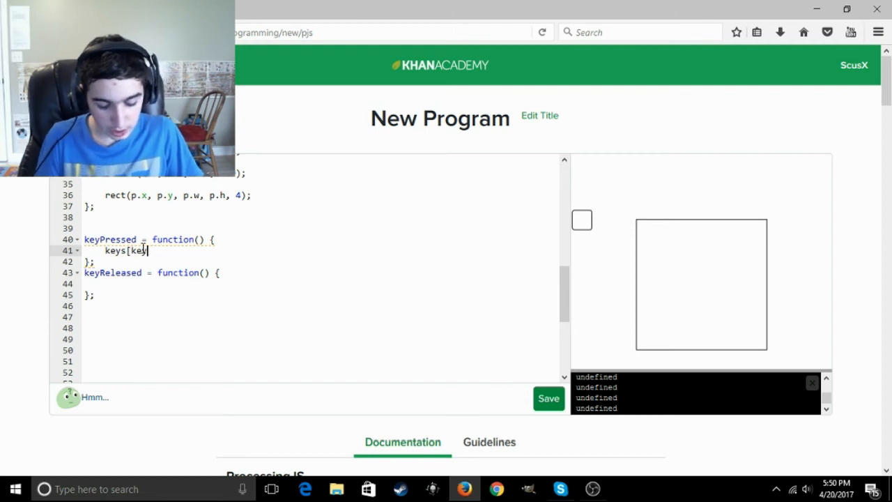
{"action": "type", "text": "Code] ="}
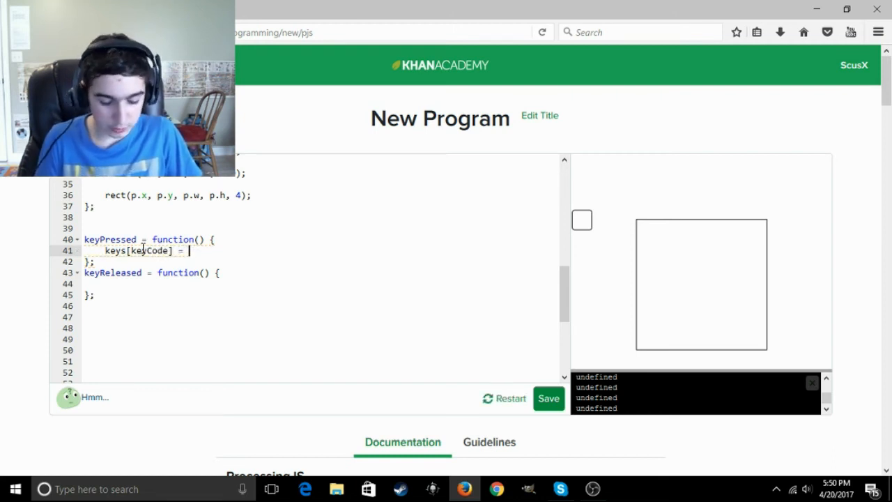
{"action": "type", "text": "true;"}
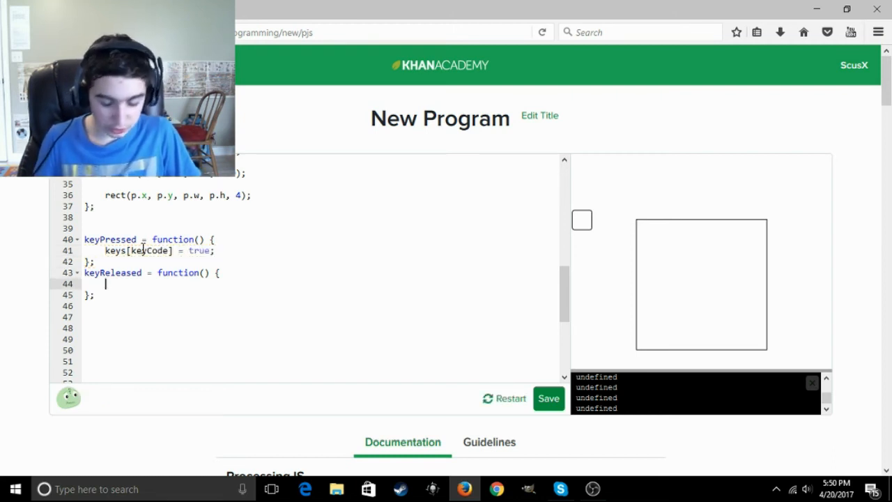
Make keyReleased set keys[keyCode] to false.
{"action": "type", "text": "keys[keyCo"}
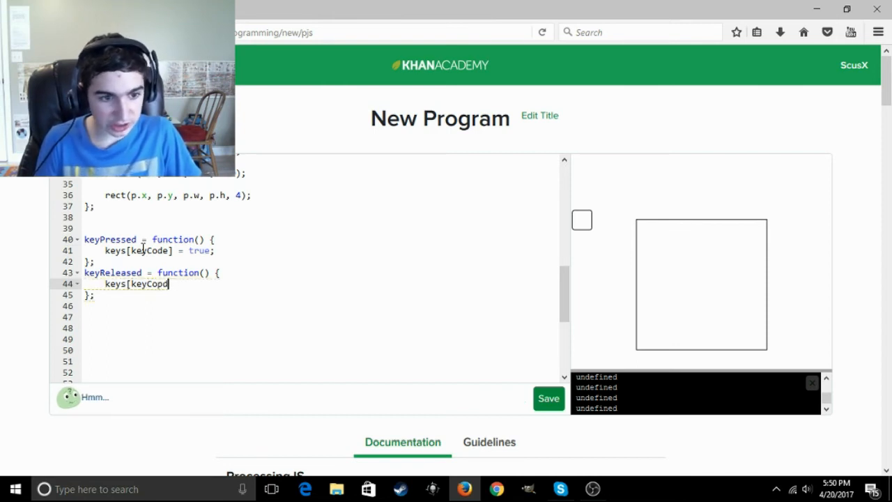
{"action": "type", "text": "de]"}
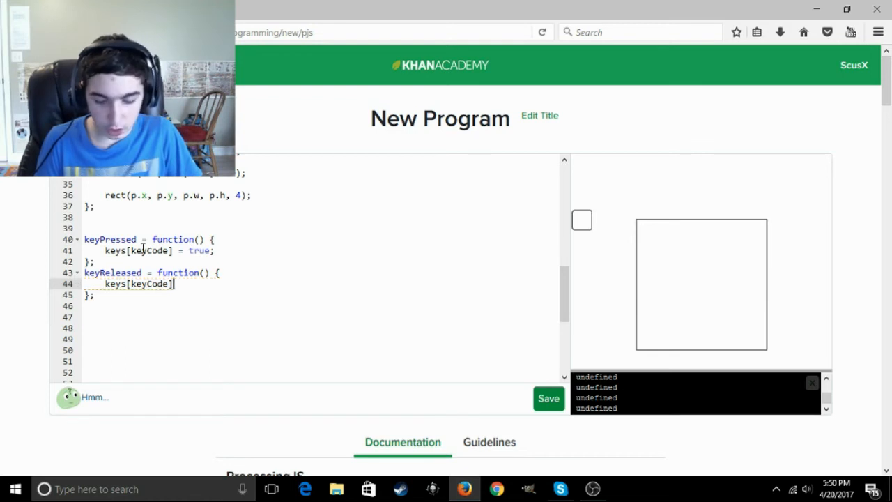
{"action": "type", "text": "= flsd"}
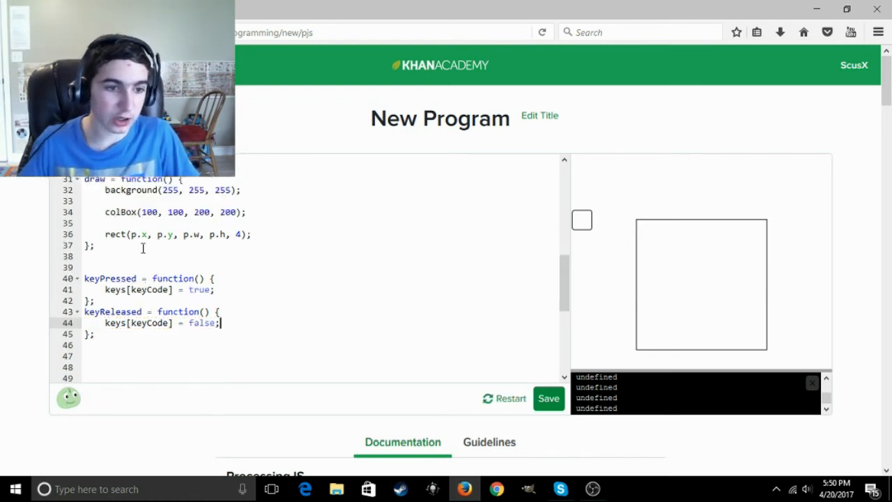
{"action": "scroll", "scroll_direction": "up", "scroll_amount": 3}
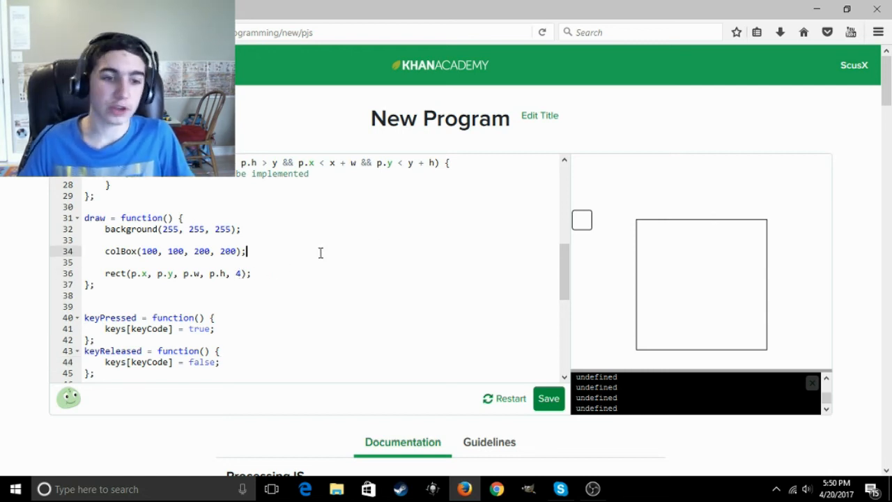
{"action": "scroll", "scroll_direction": "down", "scroll_amount": 3}
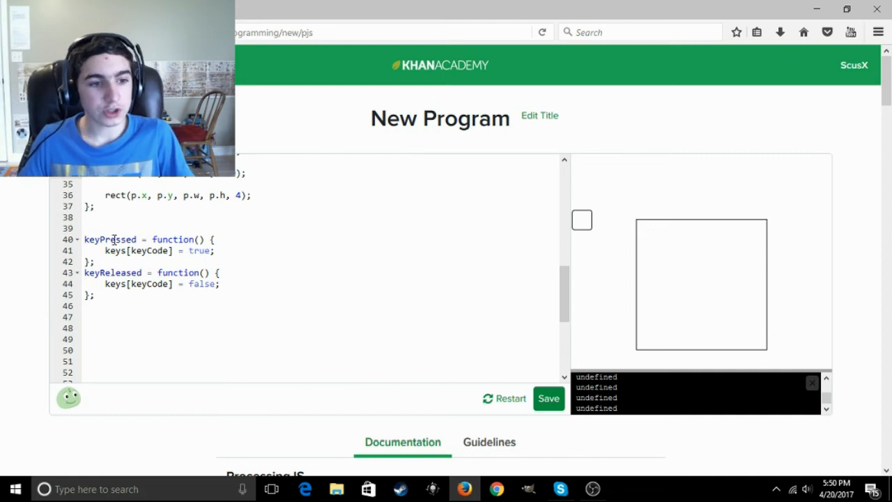
{"action": "scroll", "scroll_direction": "up", "scroll_amount": 3}
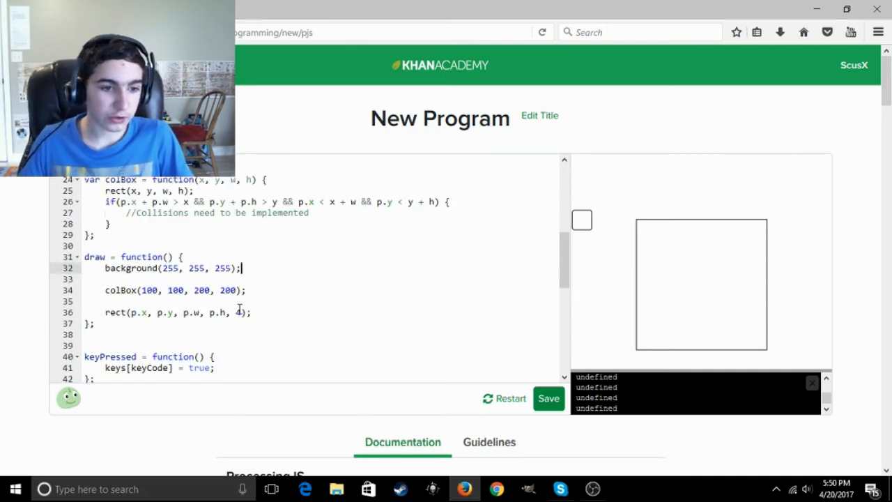
{"action": "scroll", "scroll_direction": "down", "scroll_amount": 3}
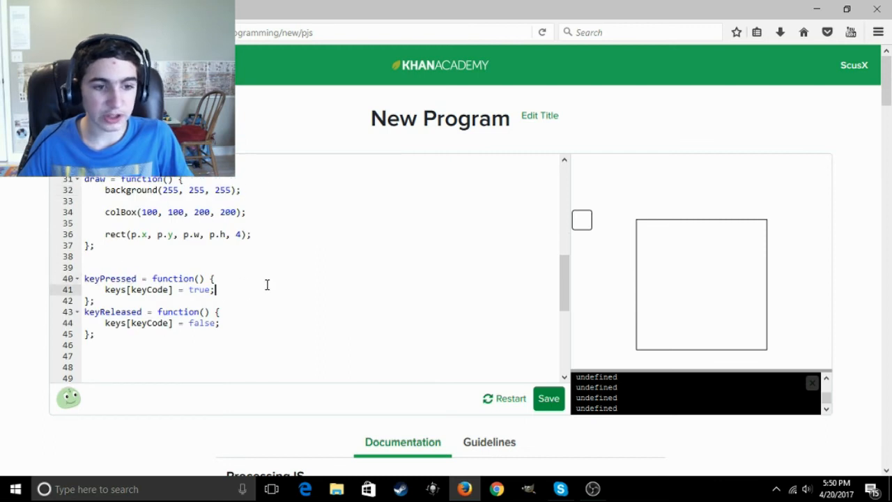
{"action": "scroll", "scroll_direction": "up", "scroll_amount": 3}
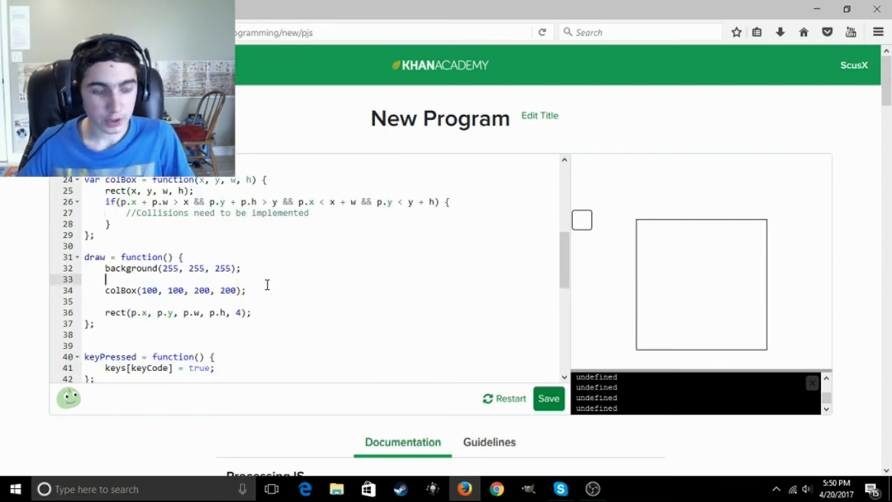
{"action": "scroll", "scroll_direction": "up", "scroll_amount": 3}
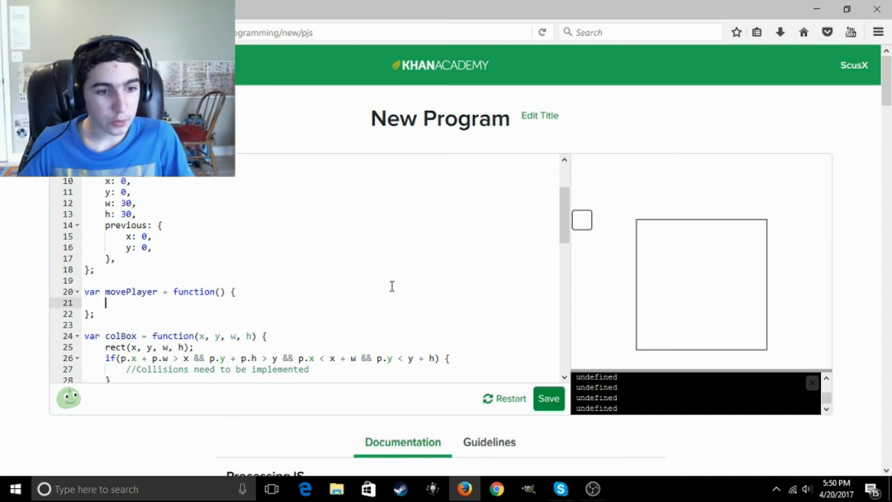
Add if(keys[UP]) and if(keys[DOWN]) blocks in movePlayer.
{"action": "type", "text": "if("}
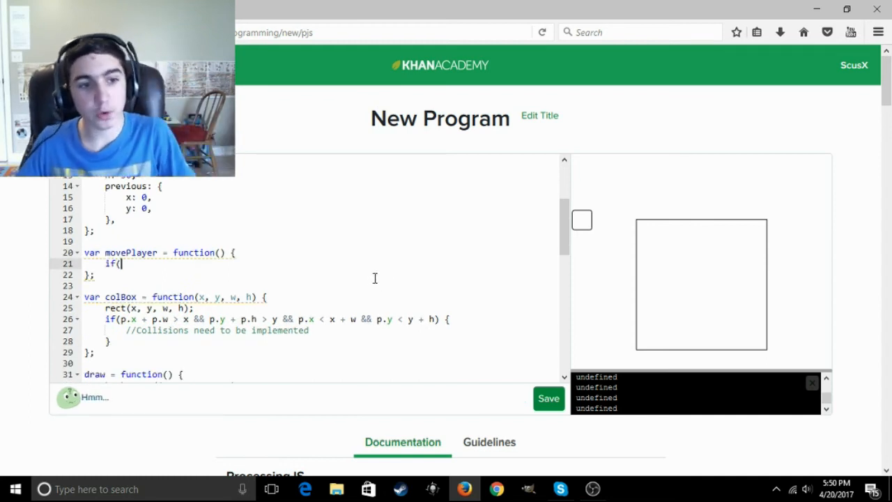
{"action": "scroll", "scroll_direction": "up", "scroll_amount": 3}
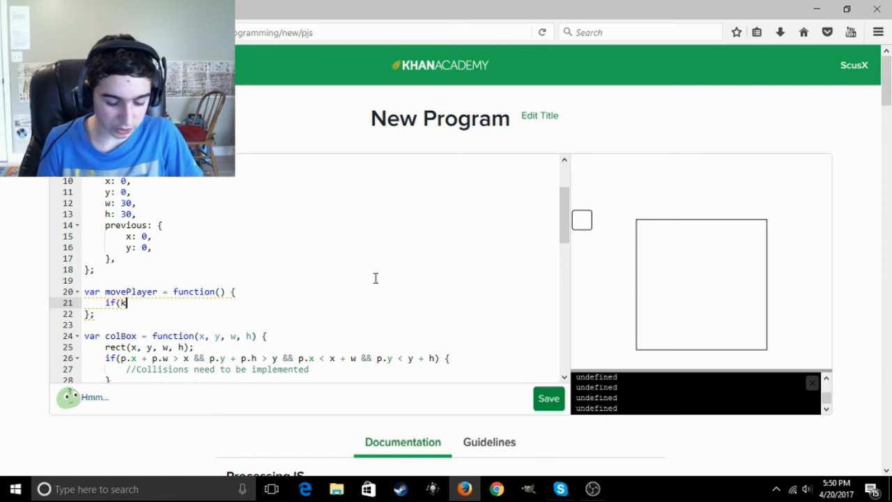
{"action": "key", "text": "Backspace"}
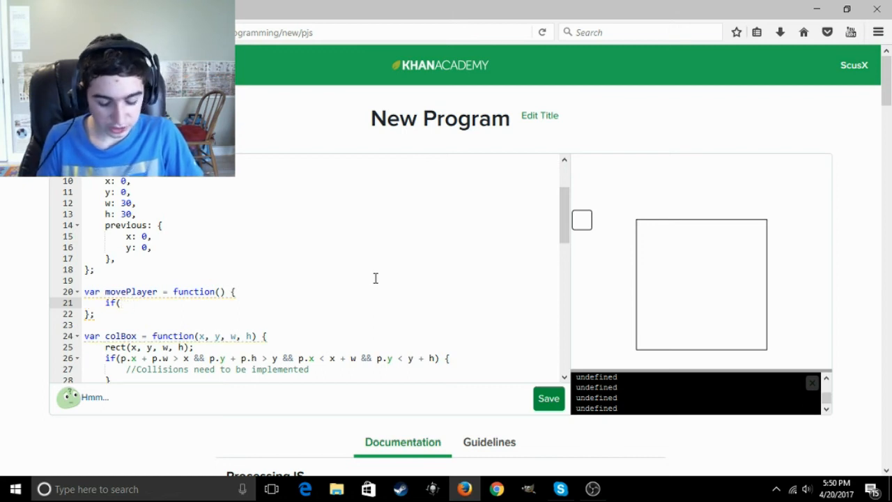
{"action": "type", "text": "keys["}
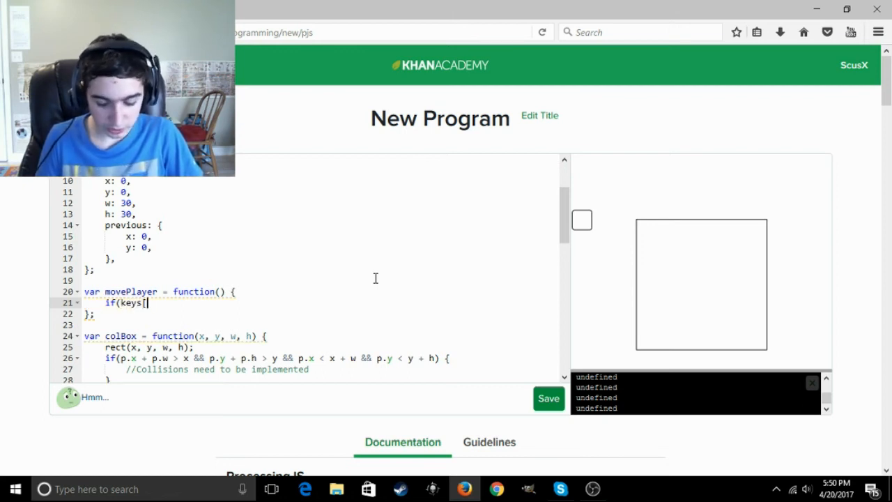
{"action": "type", "text": "UP]) {"}
{"action": "type", "text": "if("}
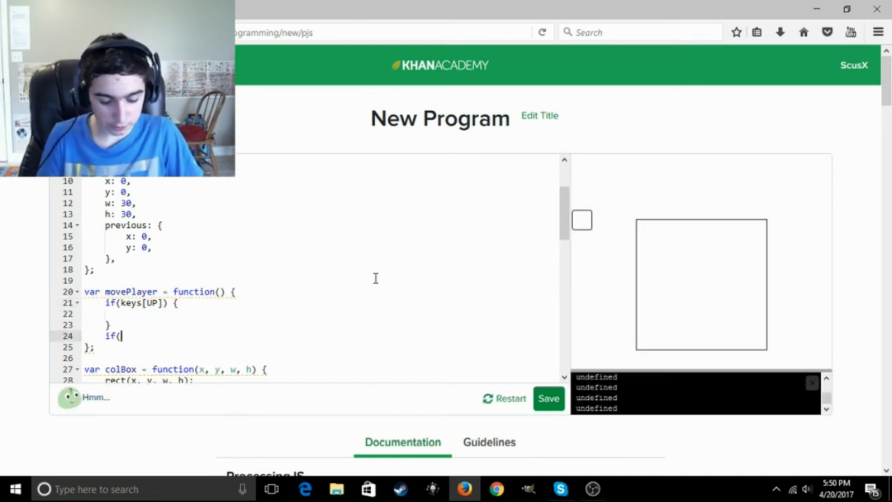
{"action": "type", "text": "keys[DOWN"}
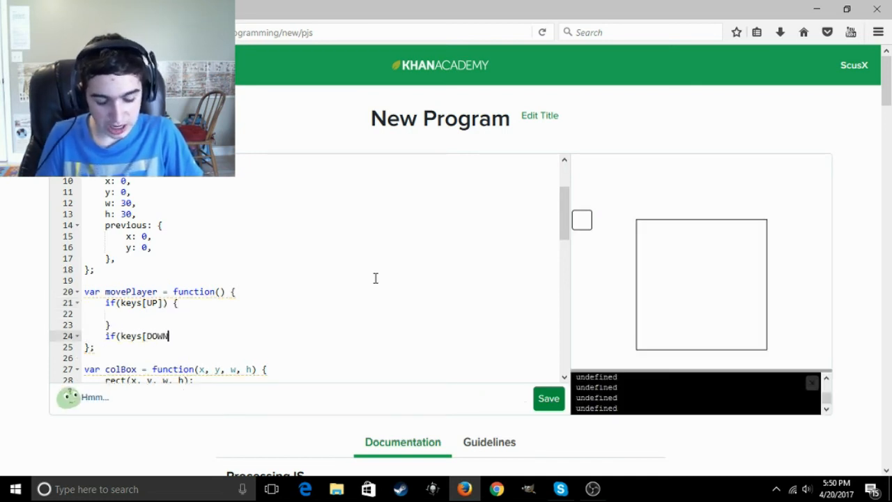
{"action": "type", "text": "]) {"}
{"action": "type", "text": "if("}
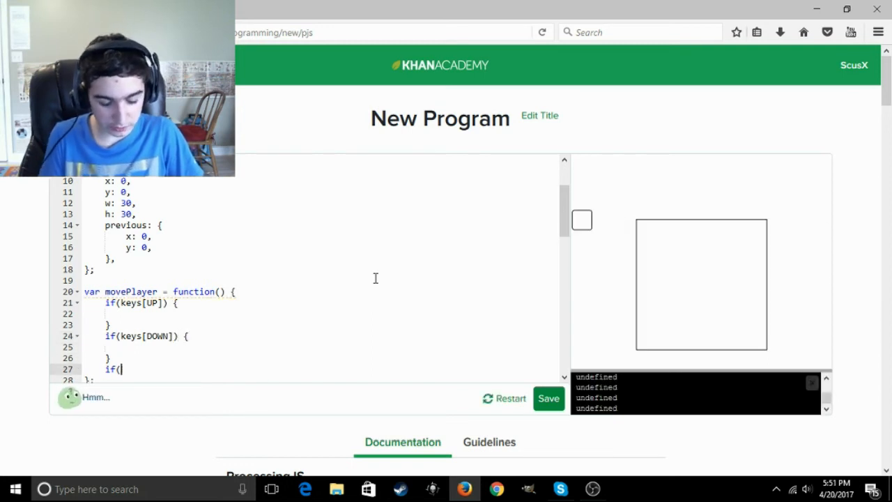
Add LEFT and RIGHT key checks and begin p.y -= p.speed in the UP block.
{"action": "type", "text": "keys[LEFT]) {"}
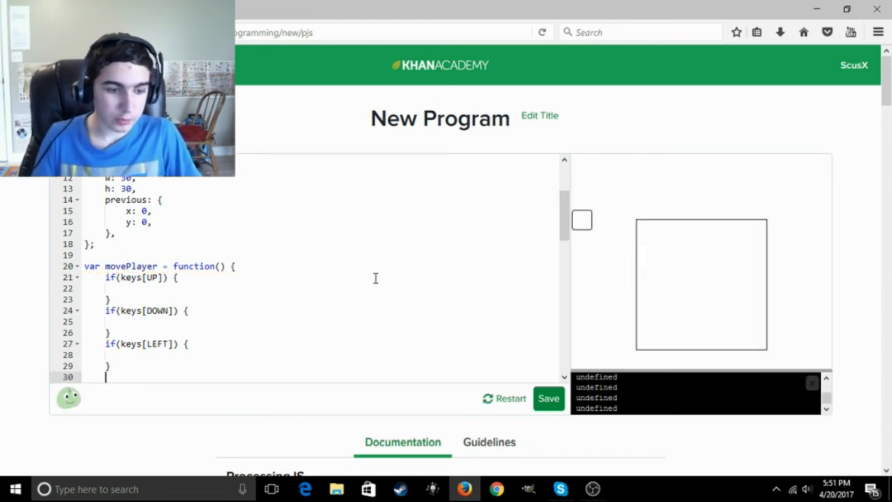
{"action": "type", "text": "if(keys"}
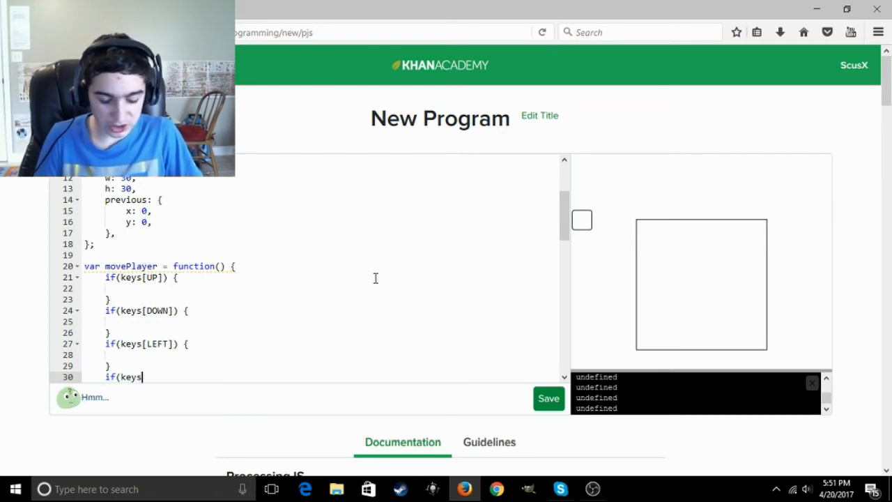
{"action": "type", "text": "Rig"}
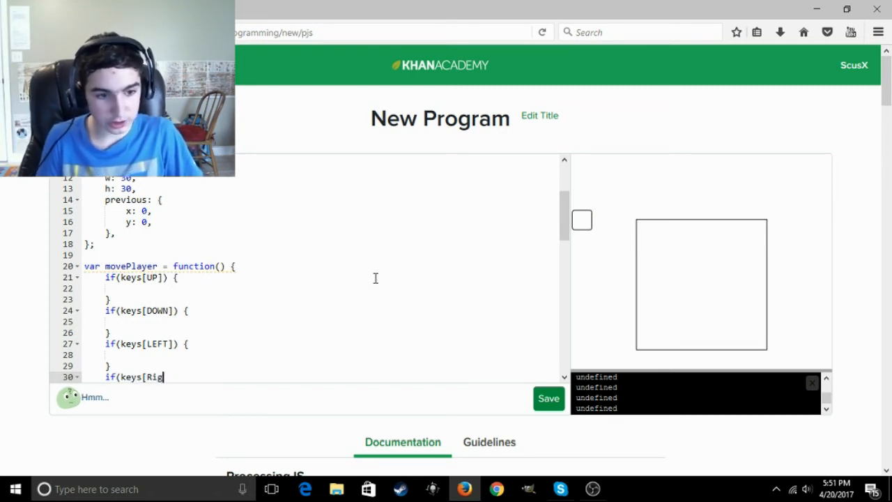
{"action": "type", "text": "HT"}
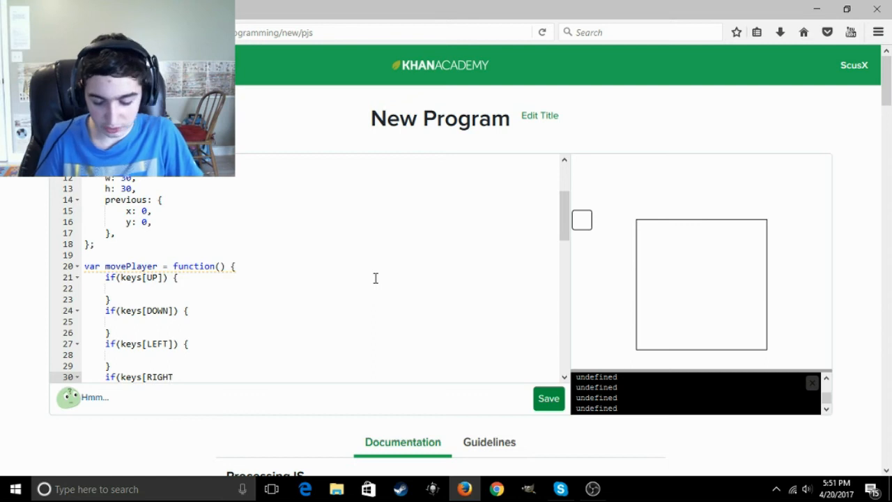
{"action": "type", "text": "}"}
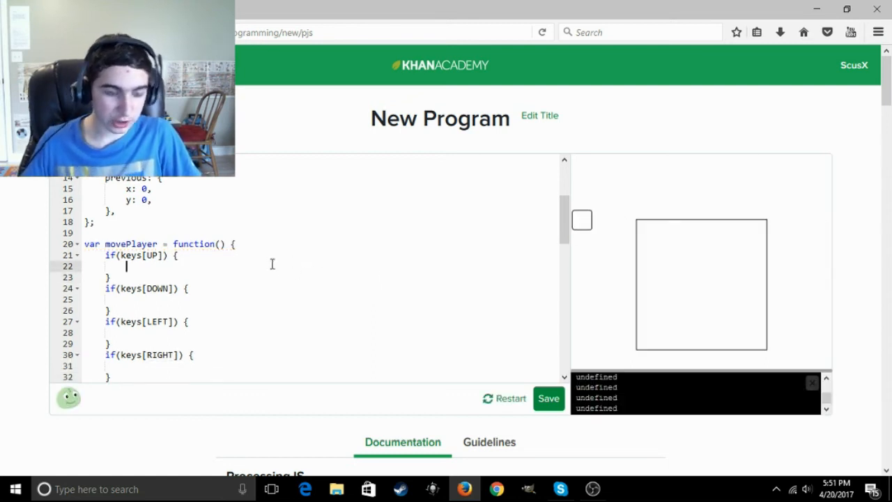
{"action": "type", "text": "p.y -="}
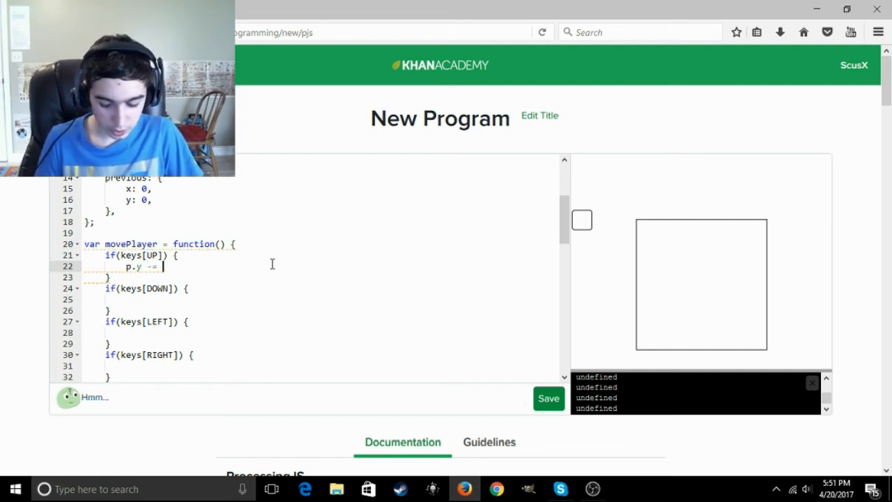
{"action": "type", "text": "p.speed"}
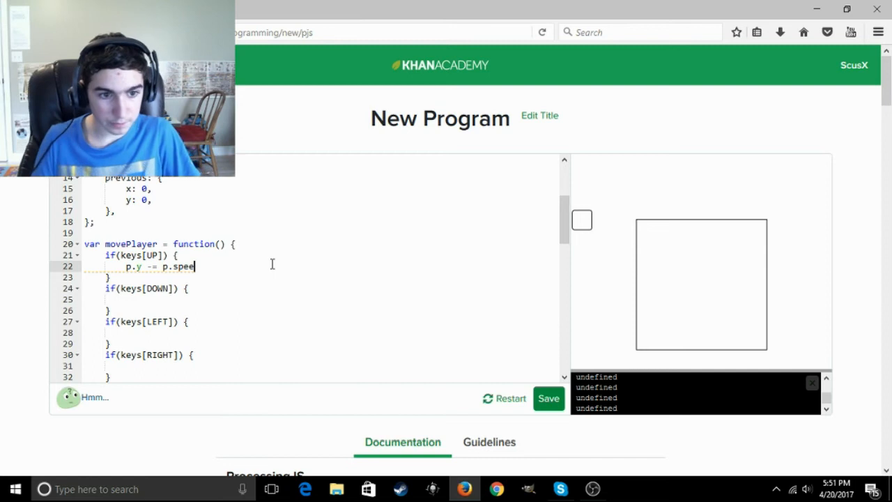
{"action": "scroll", "scroll_direction": "up", "scroll_amount": 3}
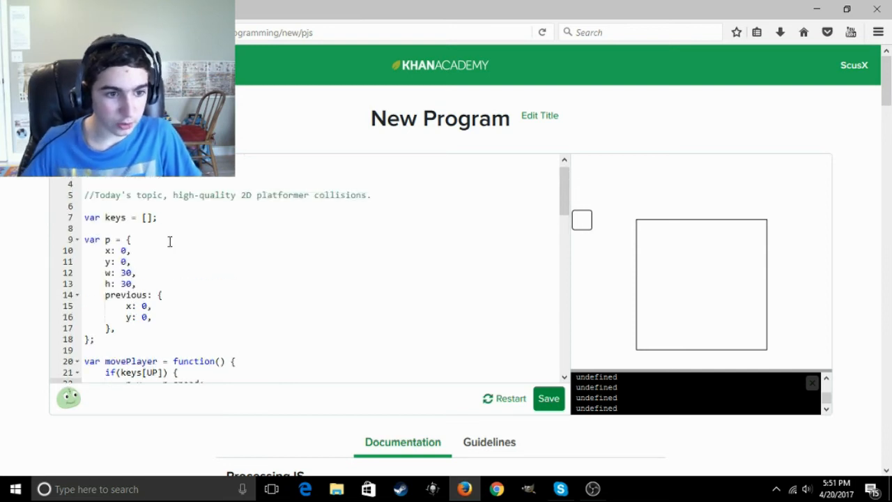
Add a speed property of 3 to the player object p.
{"action": "type", "text": "speed"}
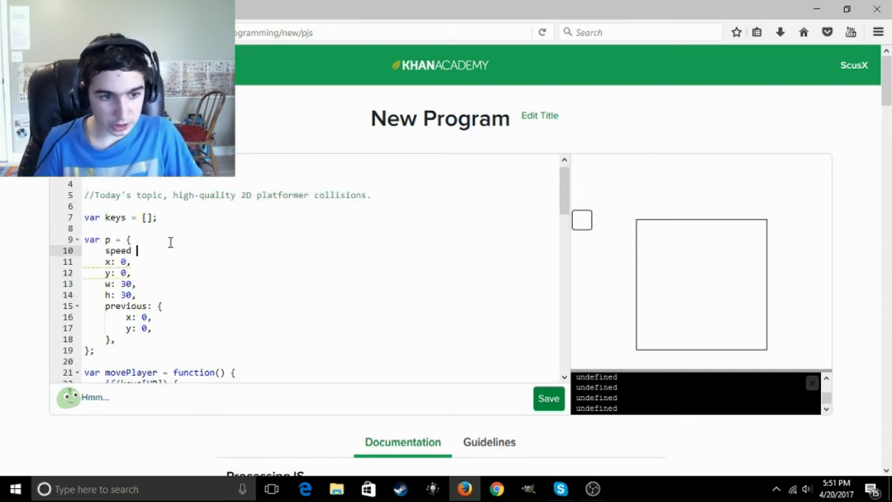
{"action": "scroll", "scroll_direction": "down", "scroll_amount": 3}
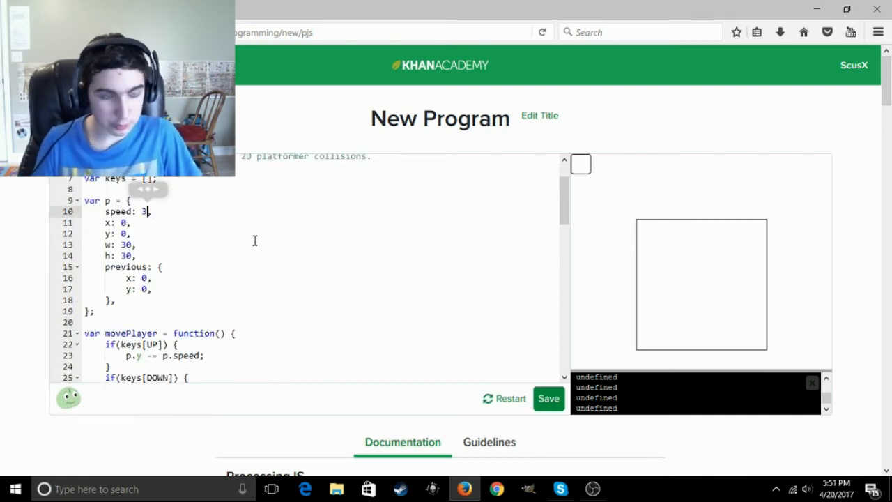
{"action": "scroll", "scroll_direction": "down", "scroll_amount": 3}
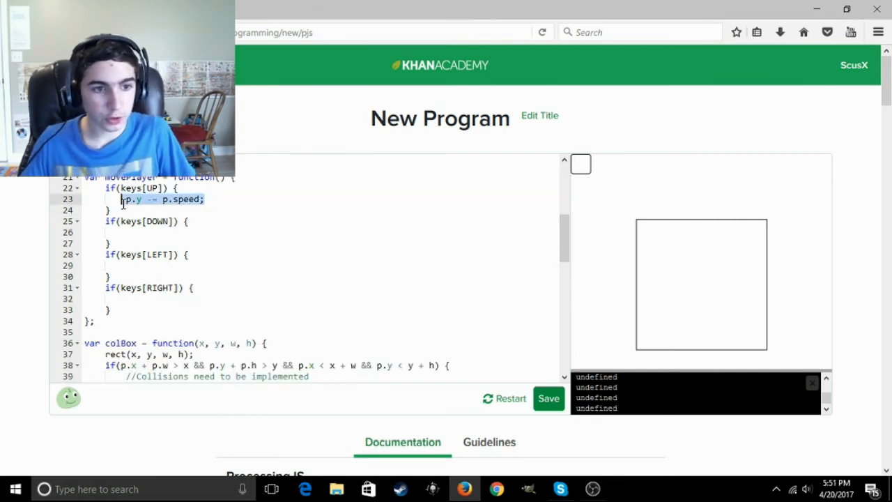
Copy p.y -= p.speed into each key block, adapting it to p.y +=, p.x -=, p.x +=.
{"action": "left_click", "coordinate": [125, 232]}
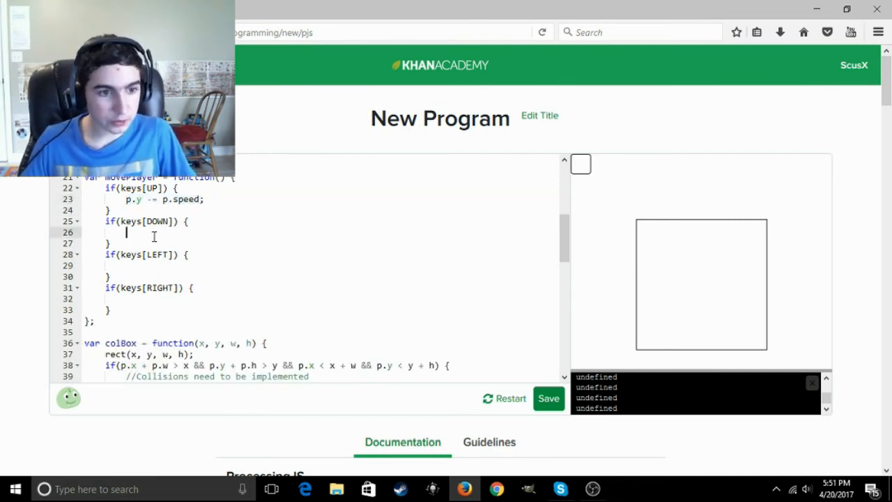
{"action": "type", "text": "p.y -= p.speed;"}
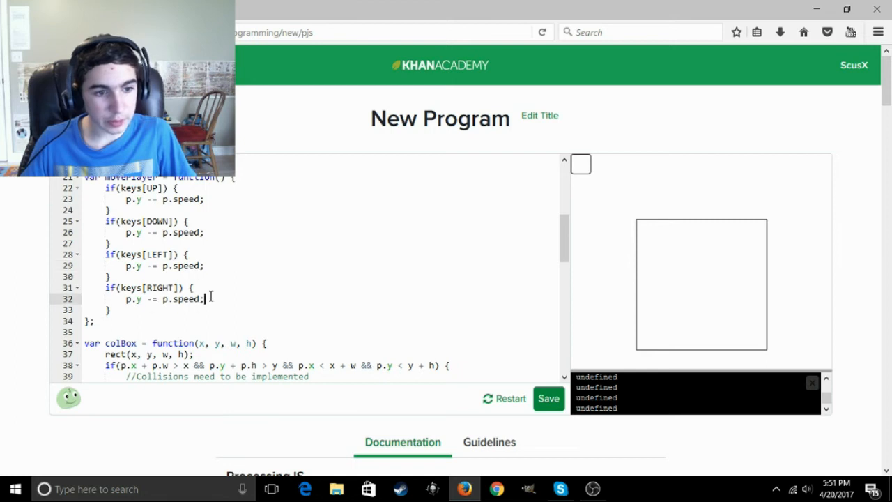
{"action": "type", "text": "x"}
{"action": "left_click", "coordinate": [146, 232]}
{"action": "type", "text": "+"}
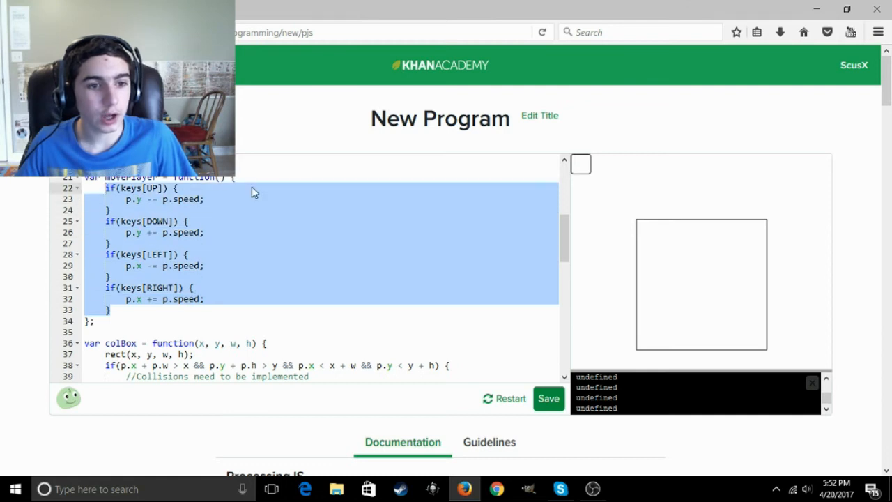
{"action": "left_click", "coordinate": [308, 222]}
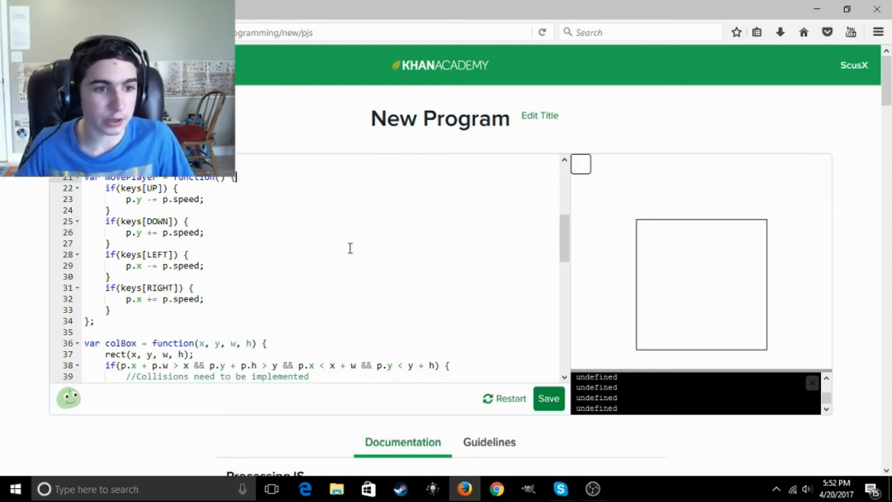
{"action": "scroll", "scroll_direction": "up", "scroll_amount": 3}
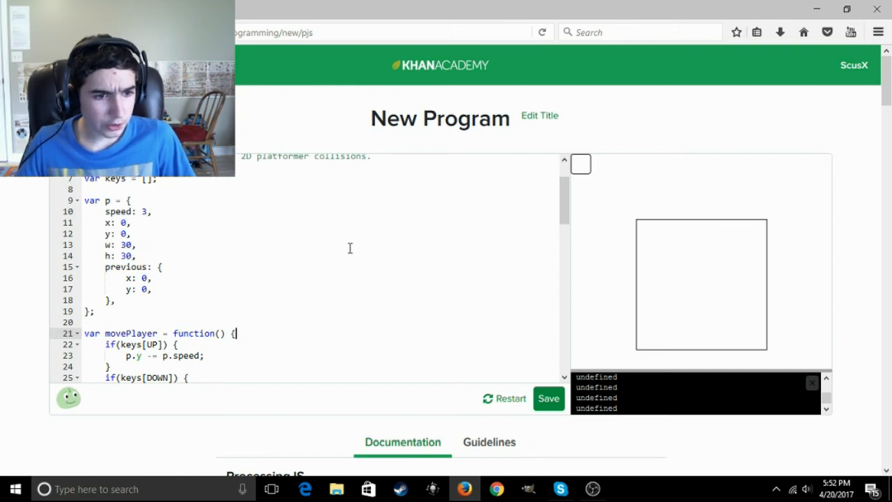
{"action": "scroll", "scroll_direction": "down", "scroll_amount": 3}
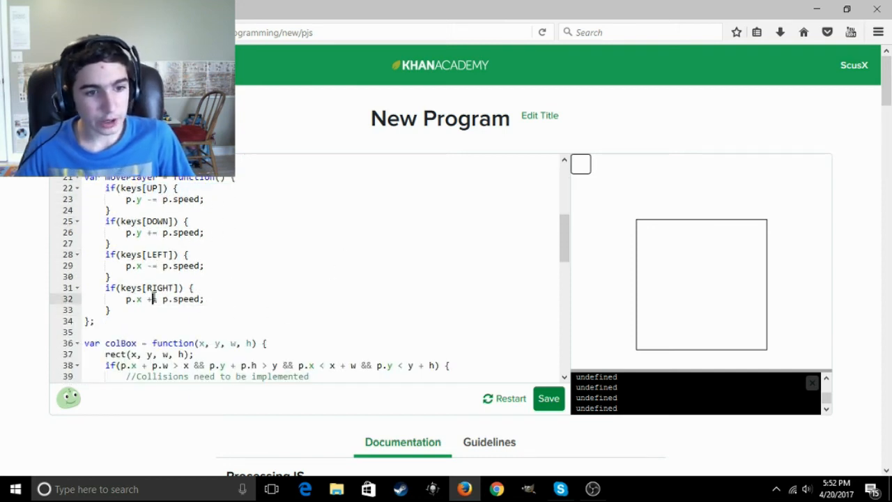
{"action": "mouse_move", "coordinate": [707, 272]}
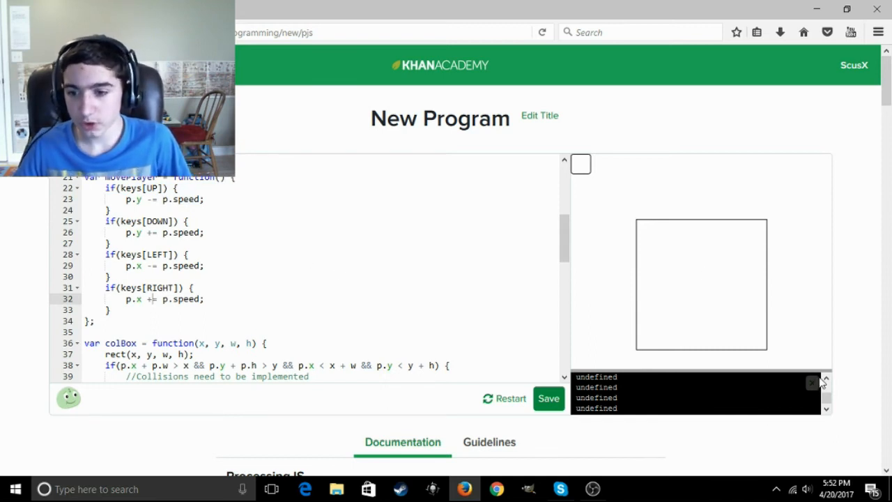
{"action": "scroll", "scroll_direction": "down", "scroll_amount": 3}
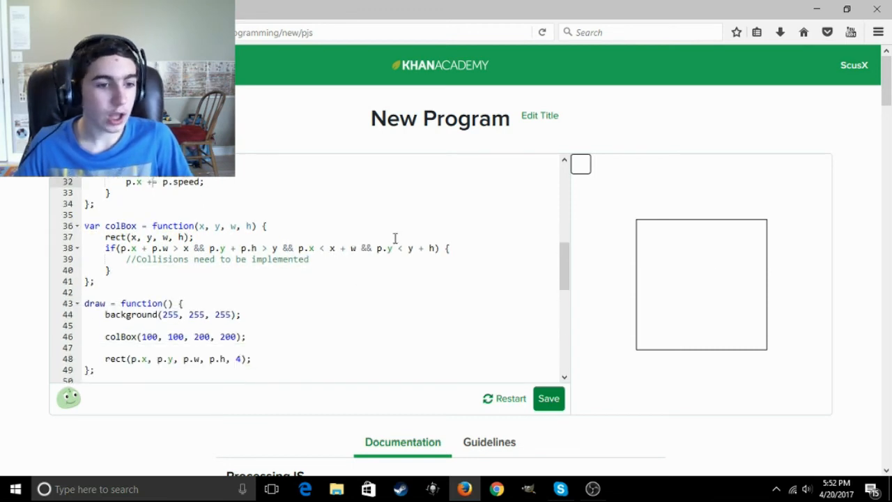
{"action": "scroll", "scroll_direction": "down", "scroll_amount": 3}
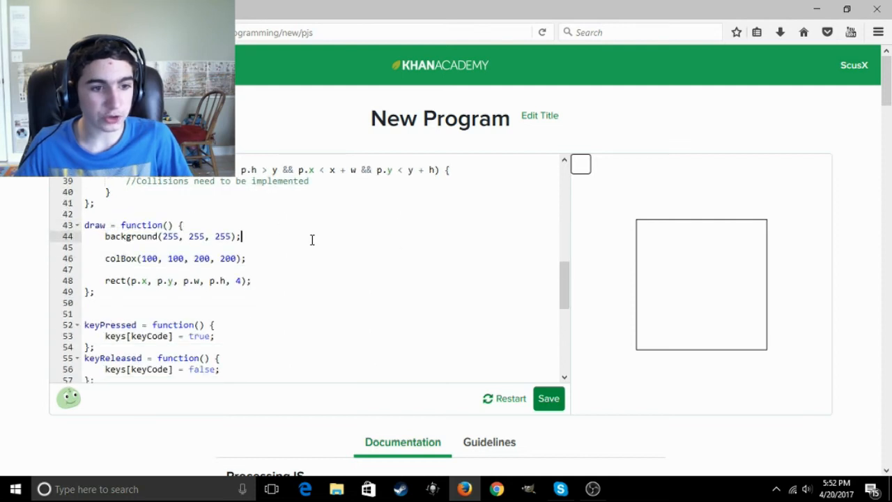
{"action": "type", "text": "moveP"}
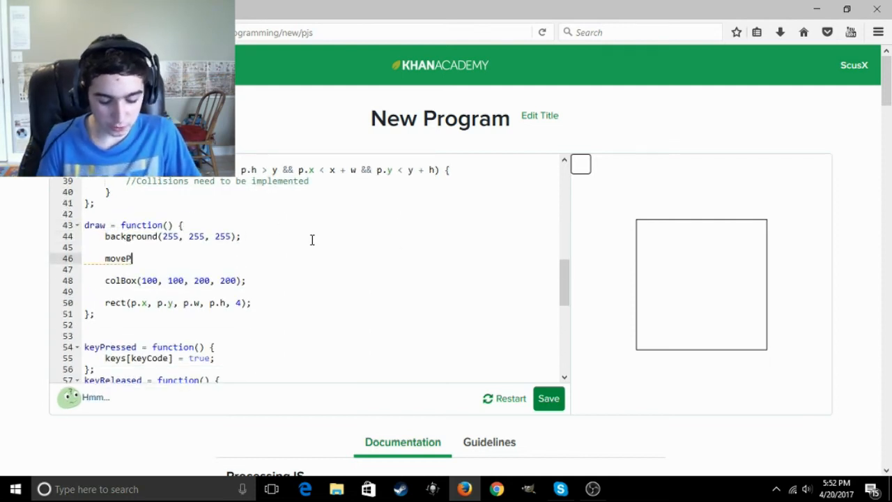
{"action": "type", "text": "layer"}
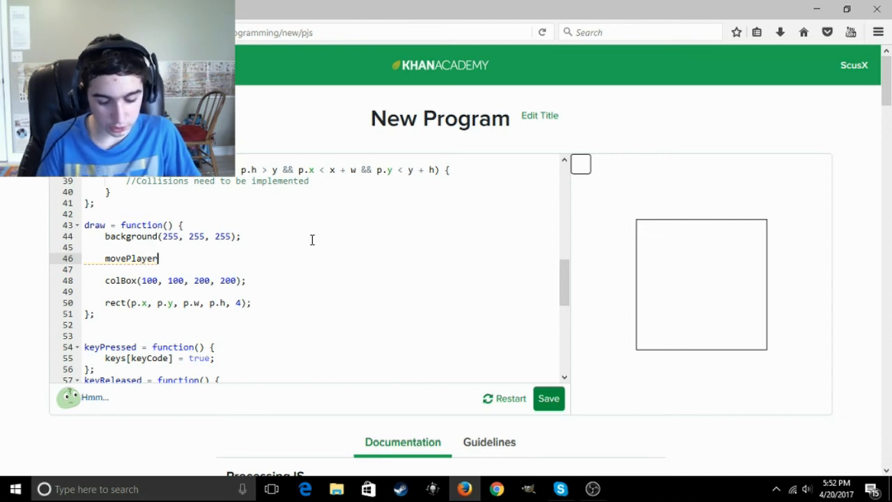
{"action": "type", "text": "();"}
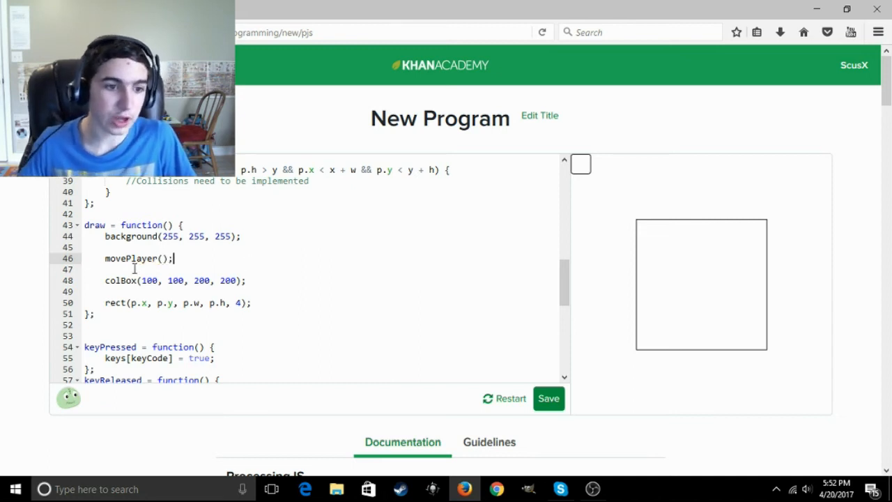
{"action": "double_click", "coordinate": [138, 258]}
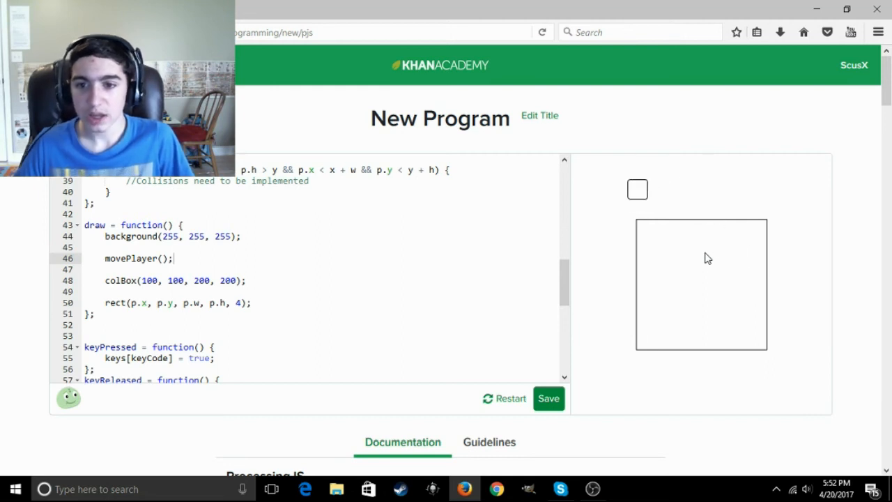
Scroll up to movePlayer and add a blank line right after its opening brace.
{"action": "scroll", "scroll_direction": "up", "scroll_amount": 3}
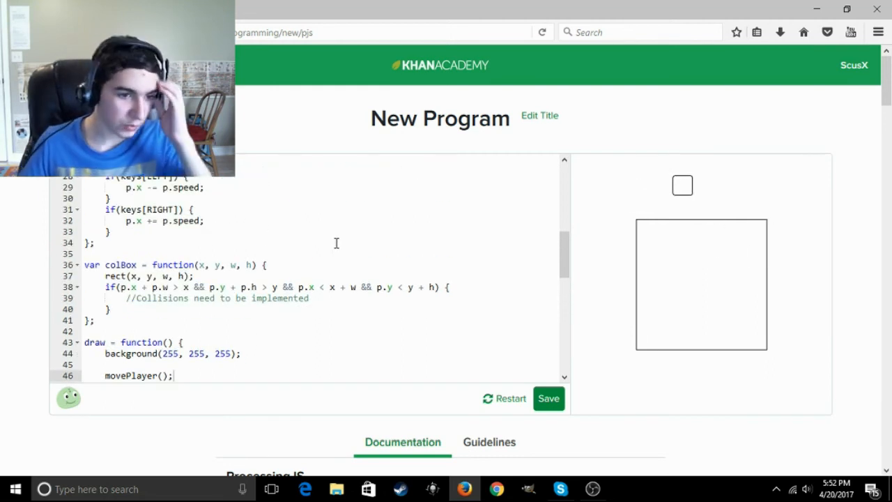
{"action": "scroll", "scroll_direction": "up", "scroll_amount": 3}
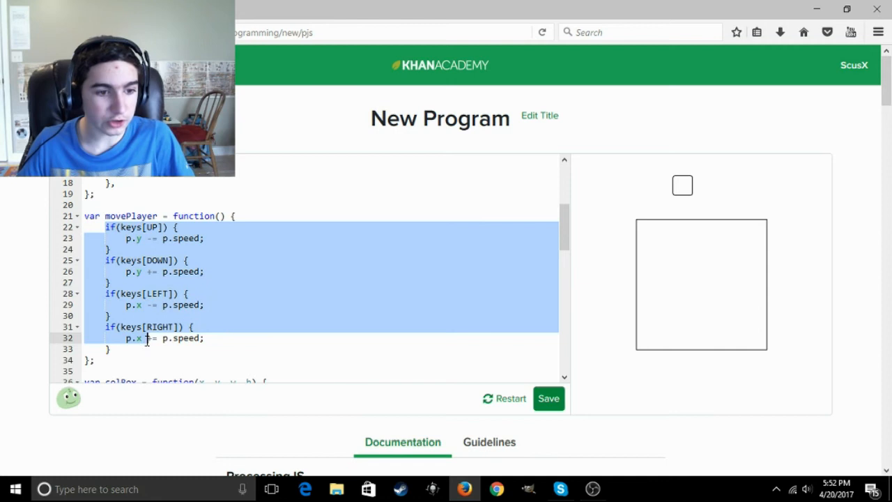
{"action": "left_click", "coordinate": [271, 298]}
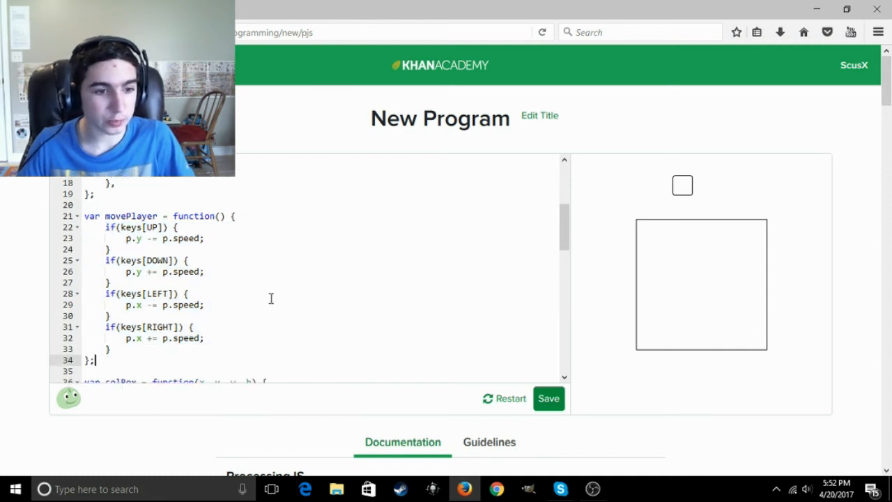
{"action": "scroll", "scroll_direction": "up", "scroll_amount": 3}
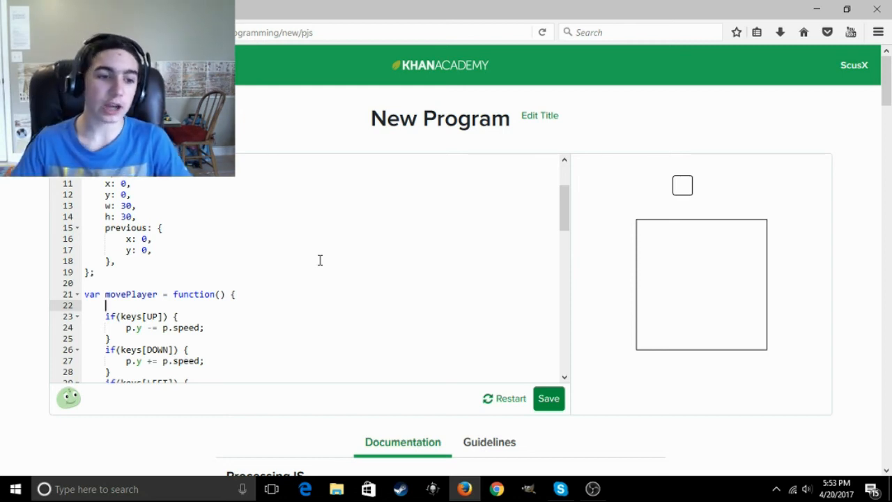
{"action": "left_click", "coordinate": [503, 397]}
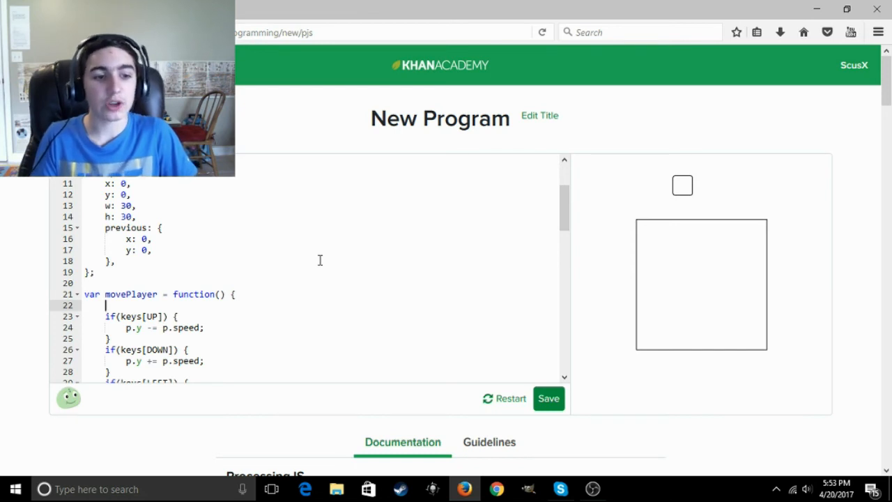
Begin movePlayer with p.previous.x = p.x; and p.previous.y = p.y;.
{"action": "type", "text": "p."}
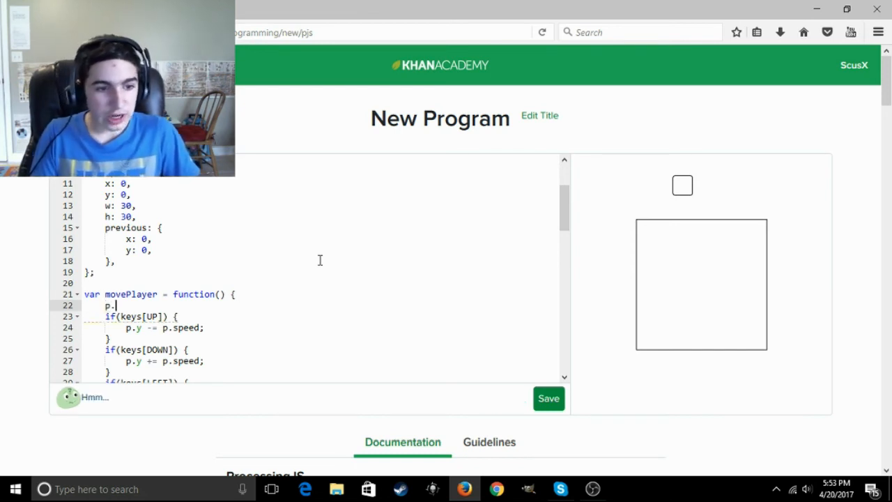
{"action": "key", "text": "Backspace"}
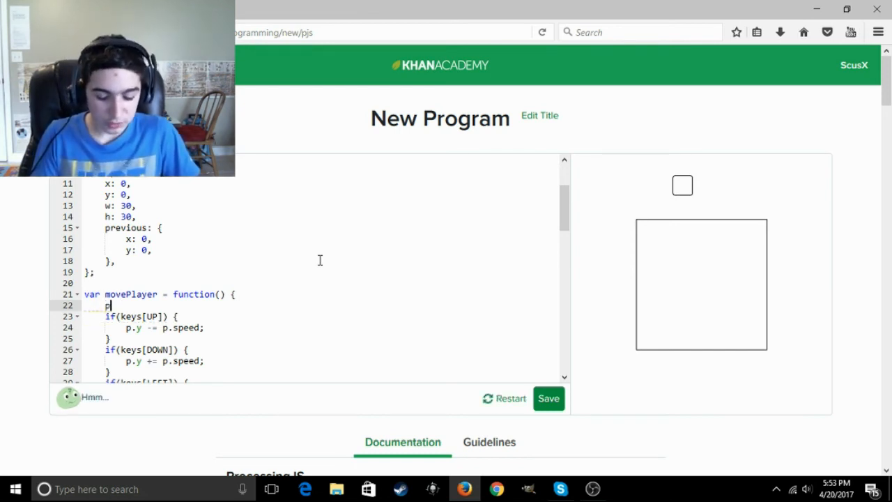
{"action": "type", "text": ".previous"}
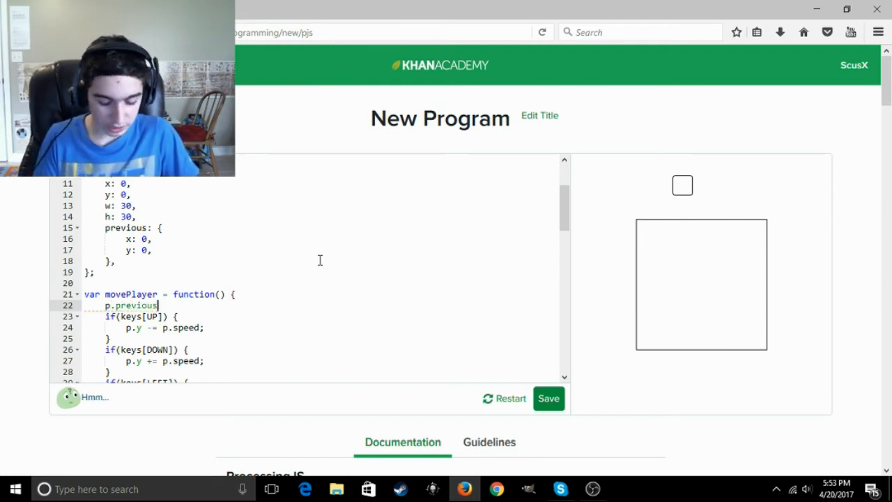
{"action": "type", "text": ".x"}
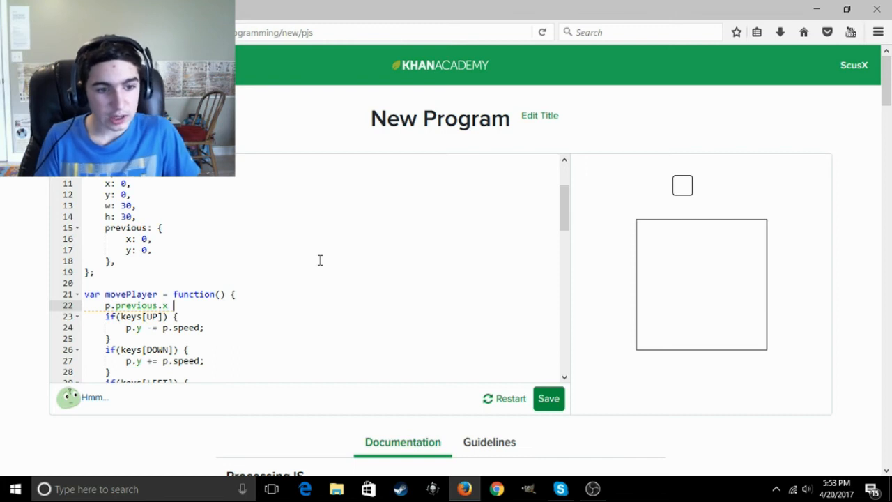
{"action": "type", "text": "= p.x;"}
{"action": "type", "text": "p.previ"}
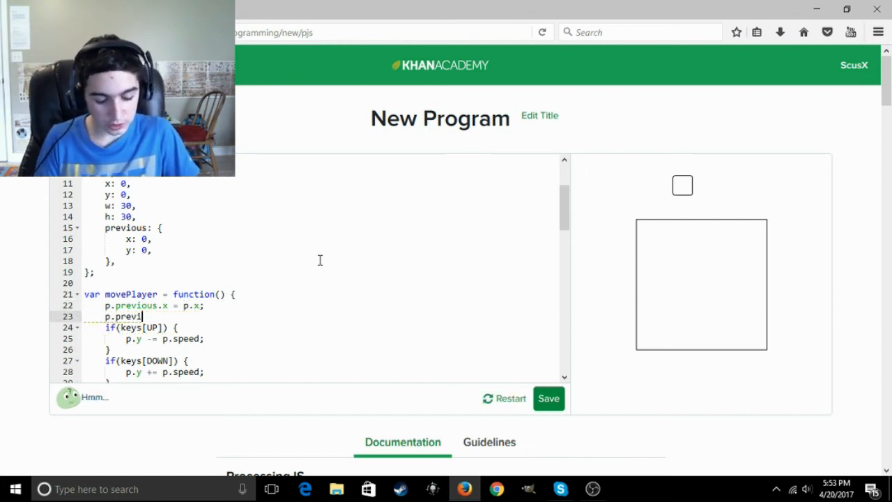
{"action": "type", "text": "ous.y = [."}
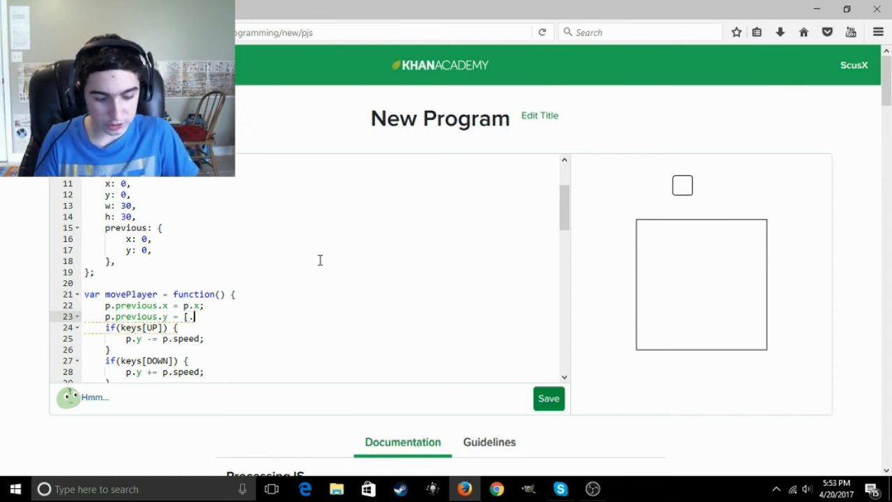
{"action": "type", "text": "p."}
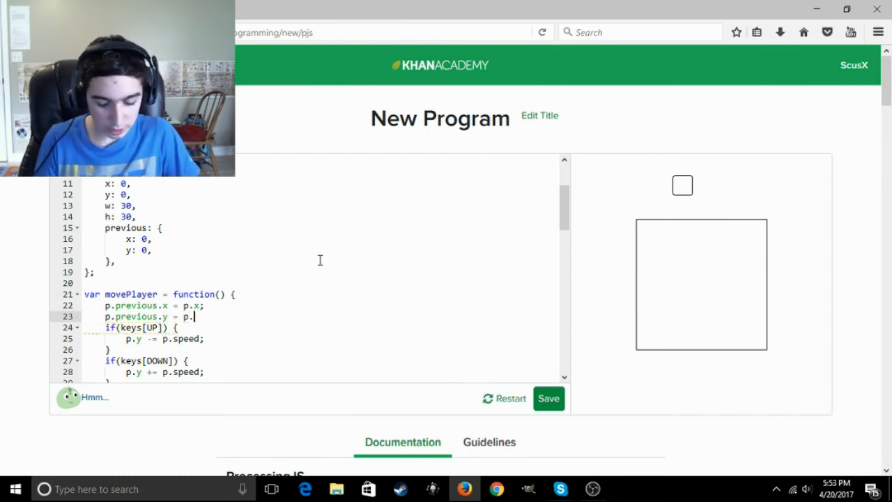
{"action": "type", "text": "y;"}
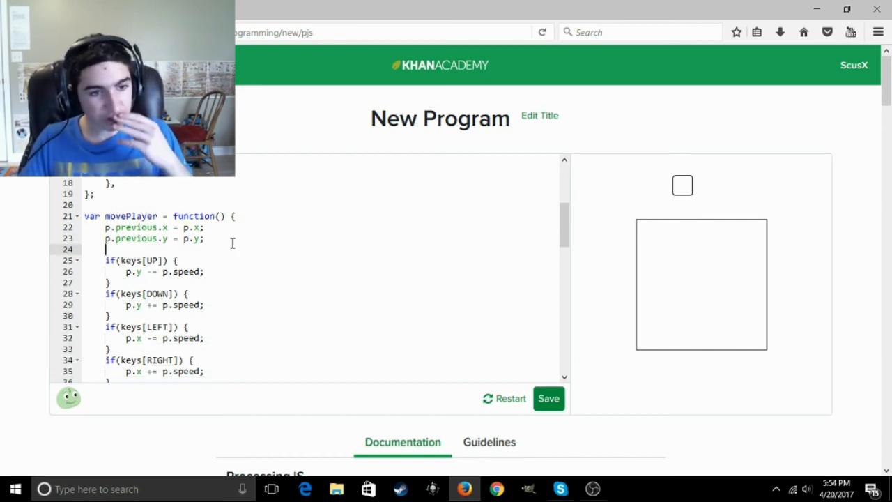
{"action": "scroll", "scroll_direction": "down", "scroll_amount": 3}
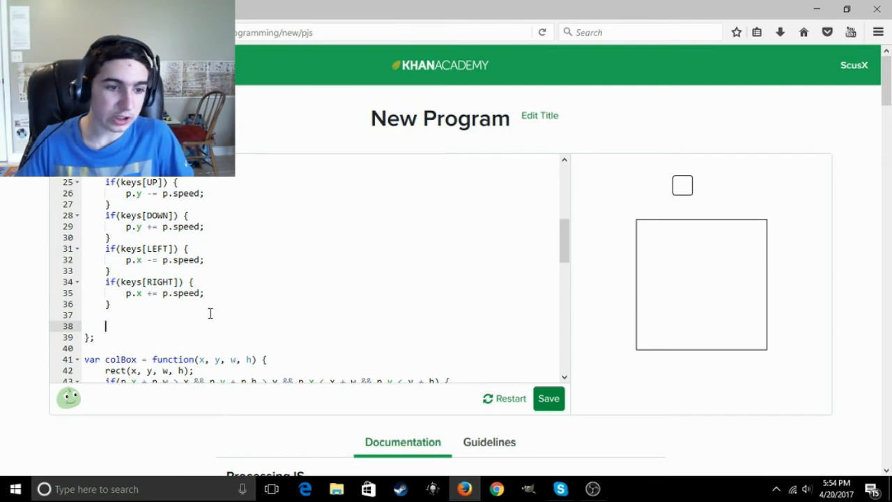
Scroll to colBox and delete the '//Collisions need to be implemented' comment.
{"action": "scroll", "scroll_direction": "down", "scroll_amount": 3}
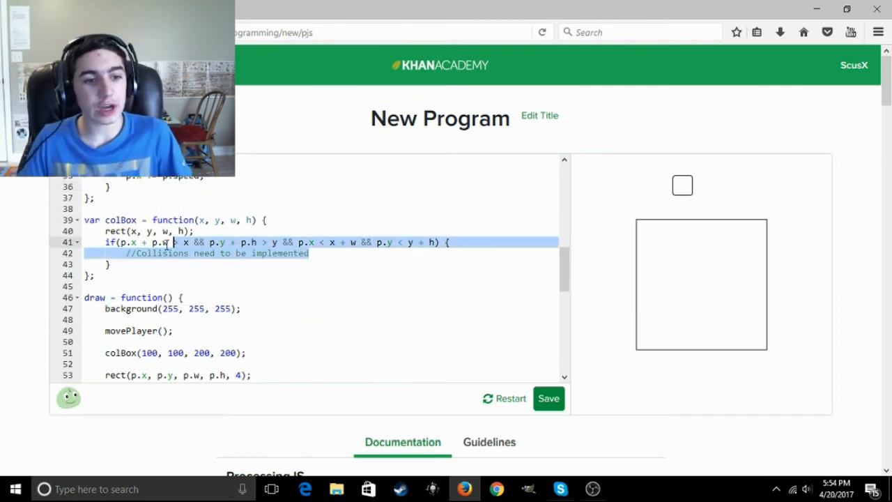
{"action": "scroll", "scroll_direction": "up", "scroll_amount": 3}
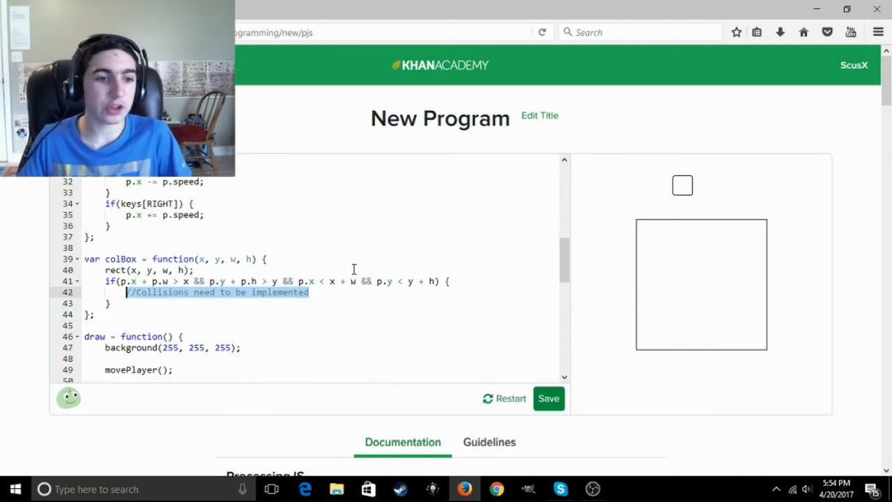
{"action": "scroll", "scroll_direction": "down", "scroll_amount": 3}
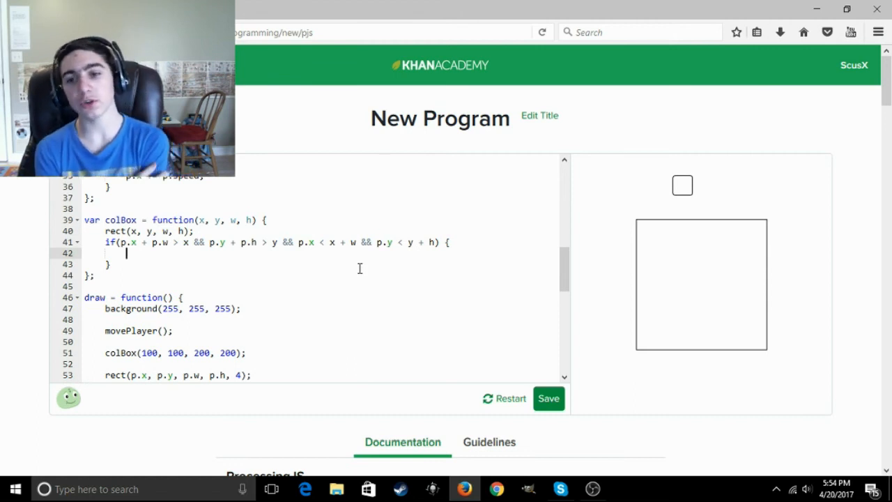
{"action": "mouse_move", "coordinate": [708, 224]}
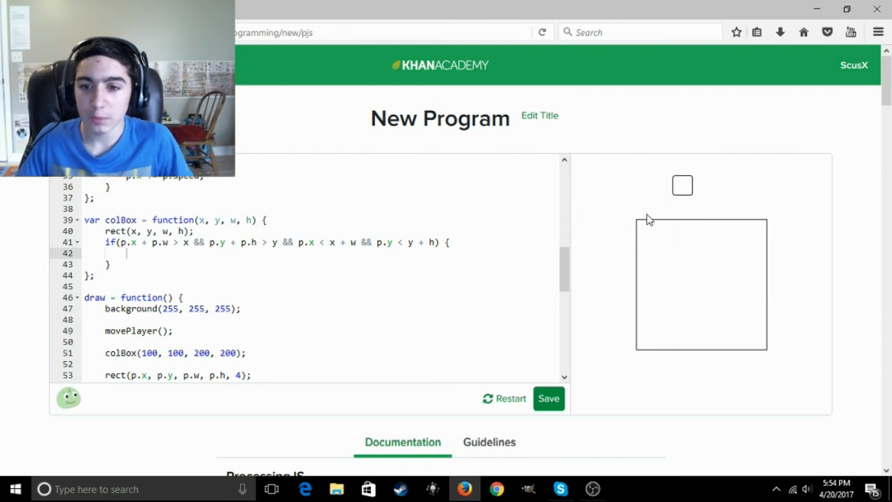
{"action": "mouse_move", "coordinate": [650, 243]}
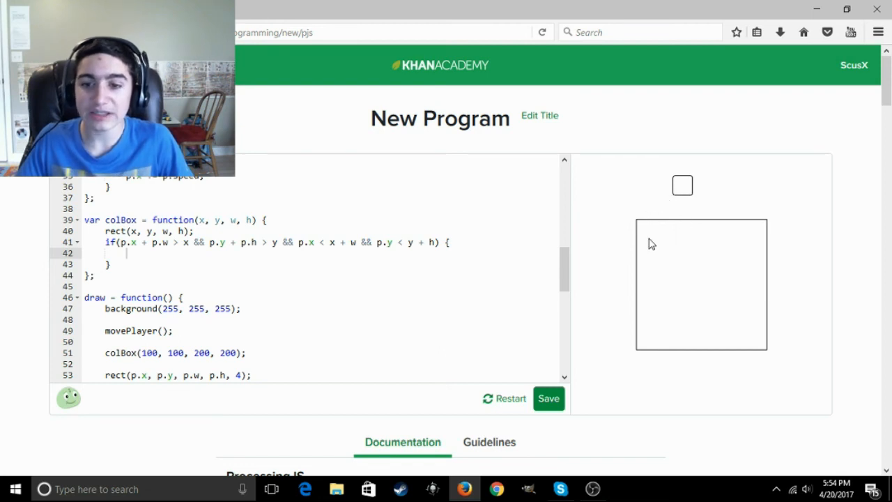
{"action": "mouse_move", "coordinate": [683, 242]}
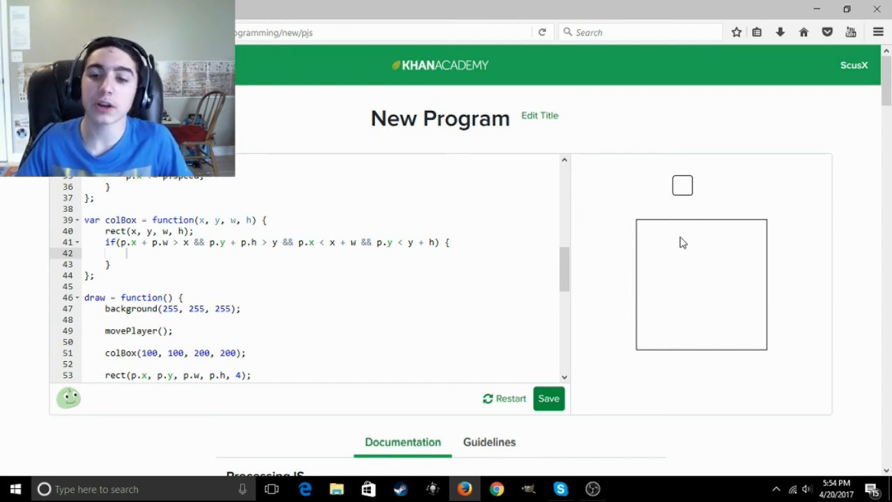
{"action": "mouse_move", "coordinate": [810, 240]}
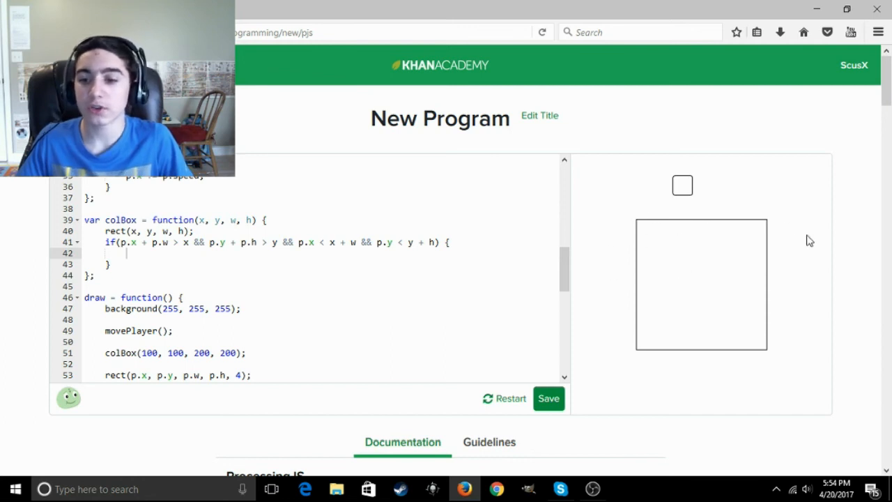
{"action": "mouse_move", "coordinate": [711, 221]}
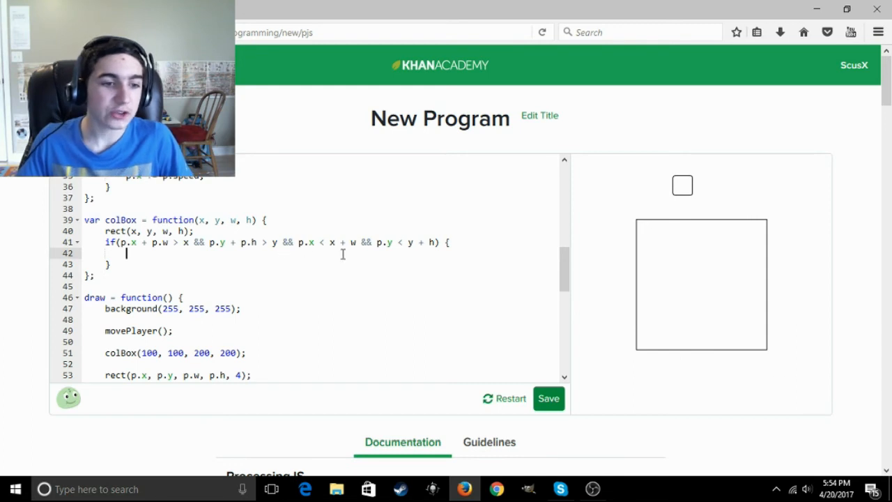
Write the condition if(p.previous.x + p.w <= x) inside colBox's collision check.
{"action": "scroll", "scroll_direction": "up", "scroll_amount": 3}
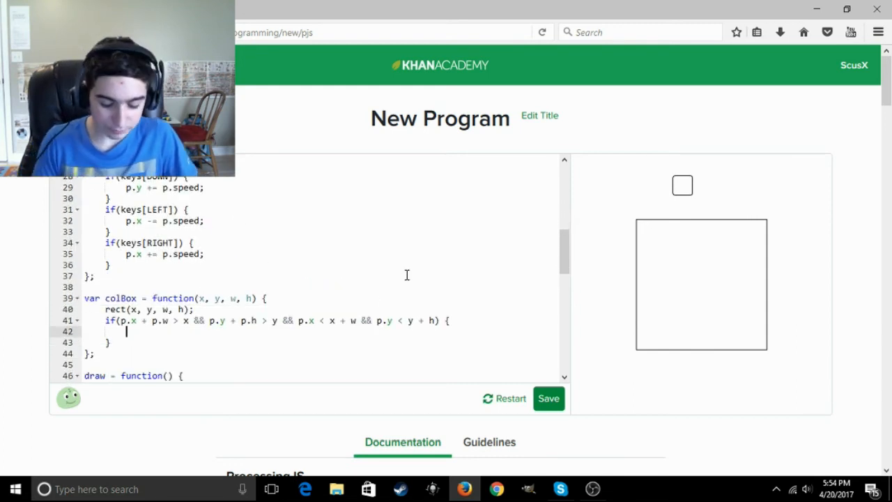
{"action": "type", "text": "if("}
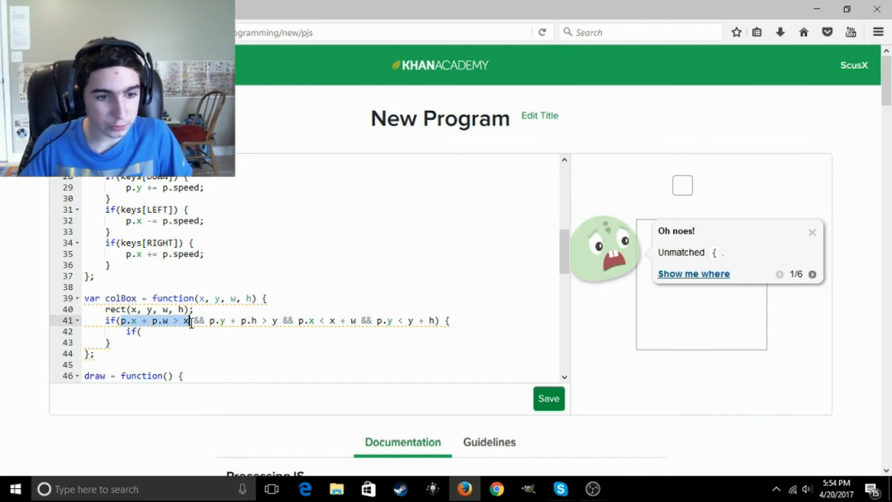
{"action": "type", "text": "p.previous"}
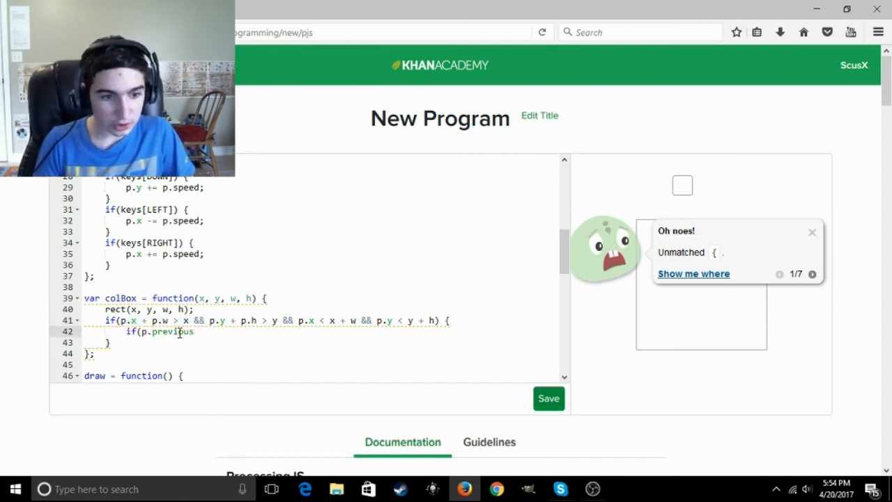
{"action": "type", "text": ".x"}
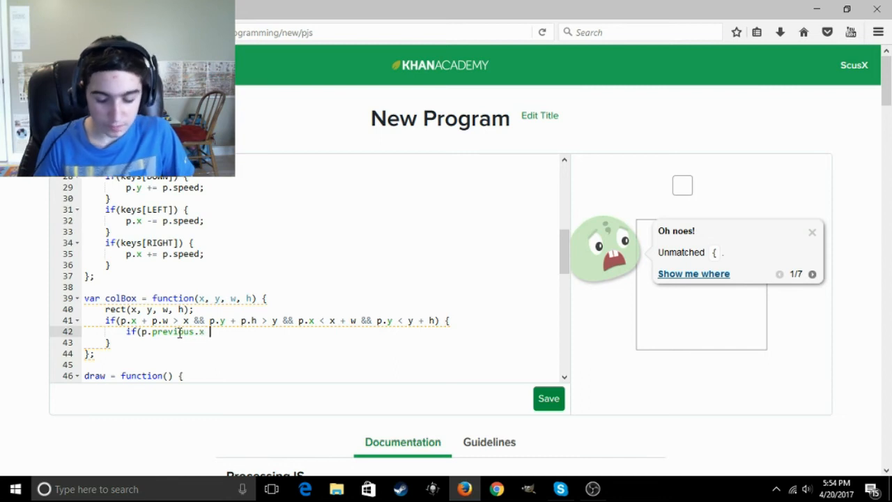
{"action": "type", "text": "+ p.w"}
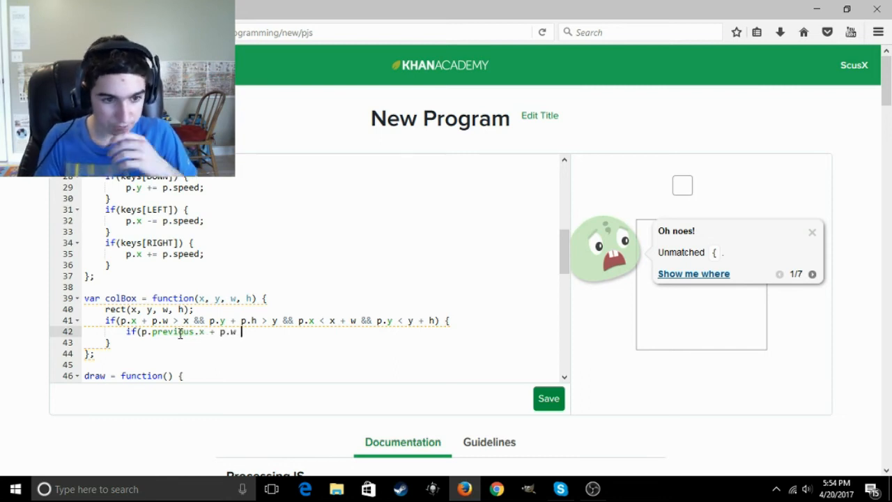
{"action": "type", "text": "< x) {"}
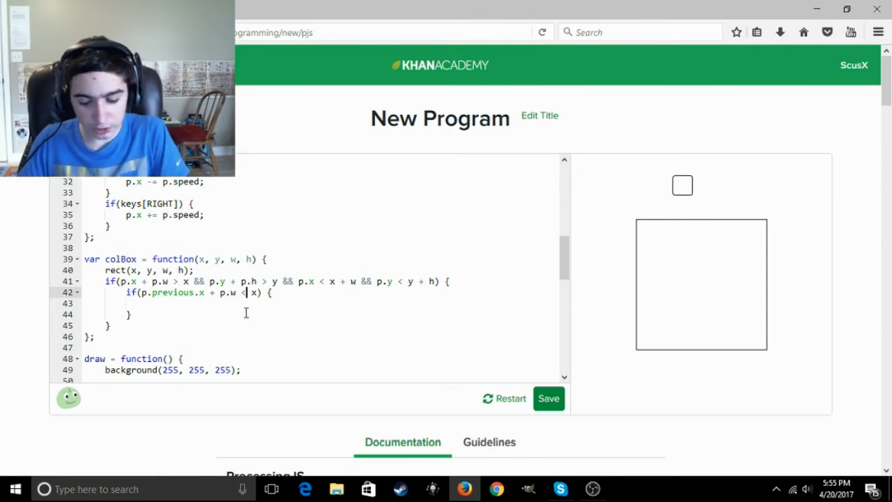
{"action": "type", "text": "="}
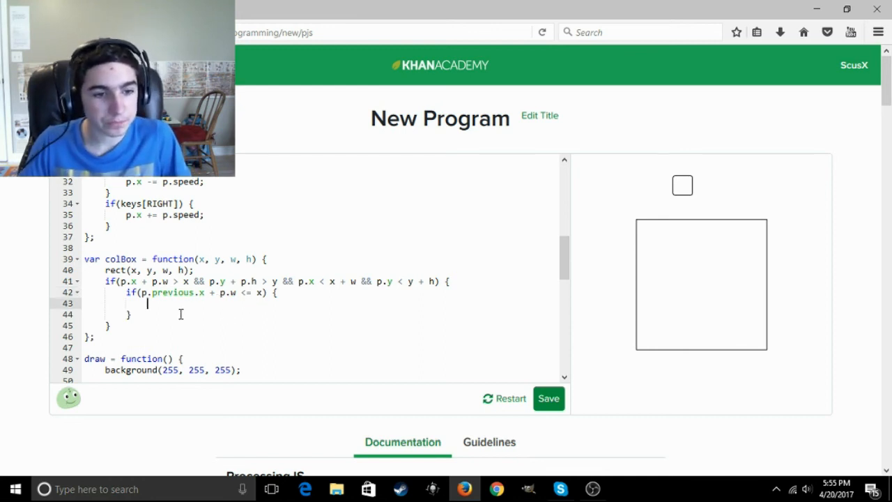
{"action": "mouse_move", "coordinate": [282, 308]}
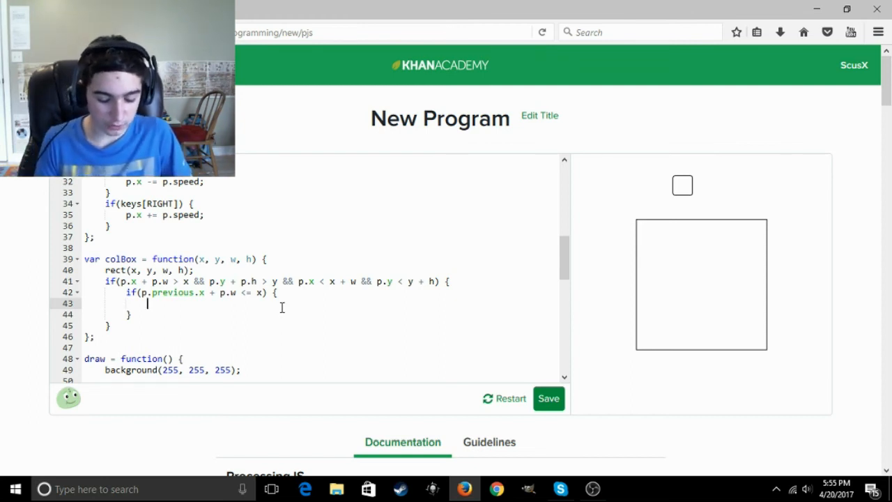
{"action": "type", "text": "p.pre"}
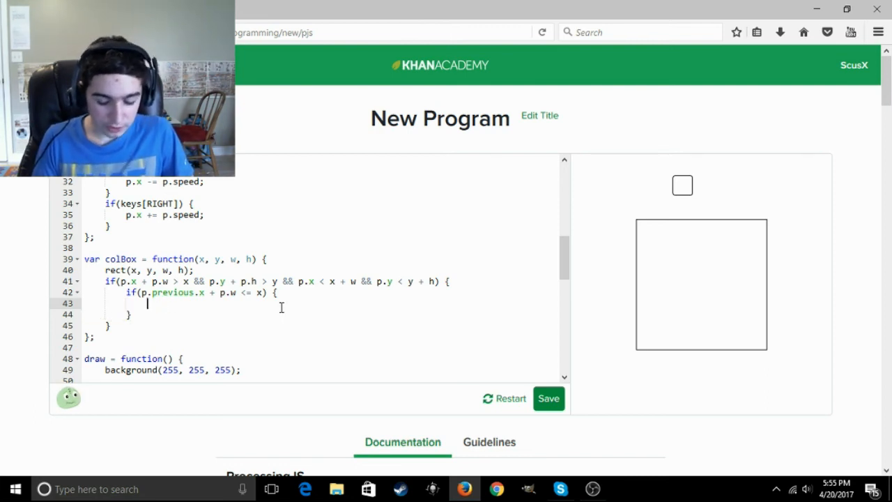
In that branch set p.x = x - p.w, replacing the mistyped x + w.
{"action": "type", "text": "p.x ="}
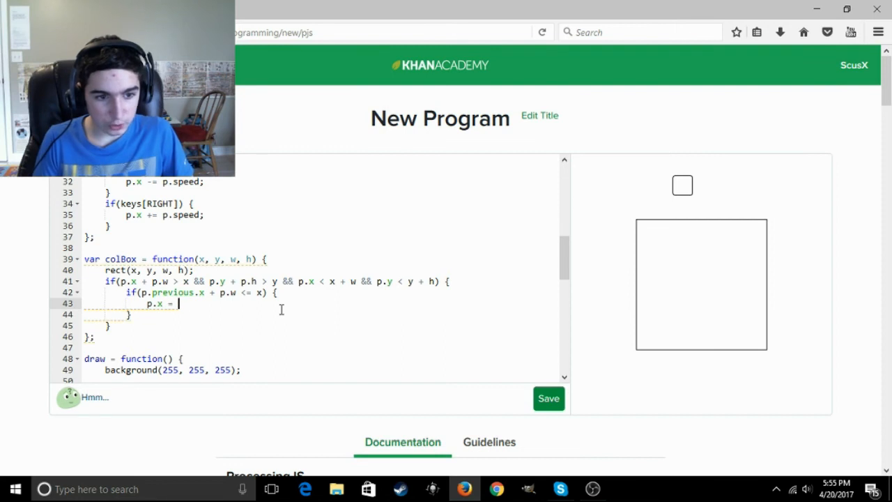
{"action": "type", "text": "x + w"}
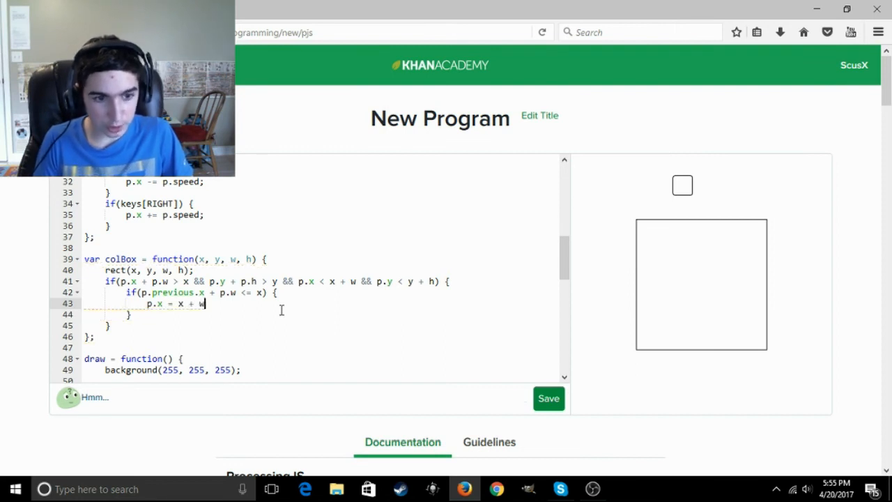
{"action": "key", "text": "backspace"}
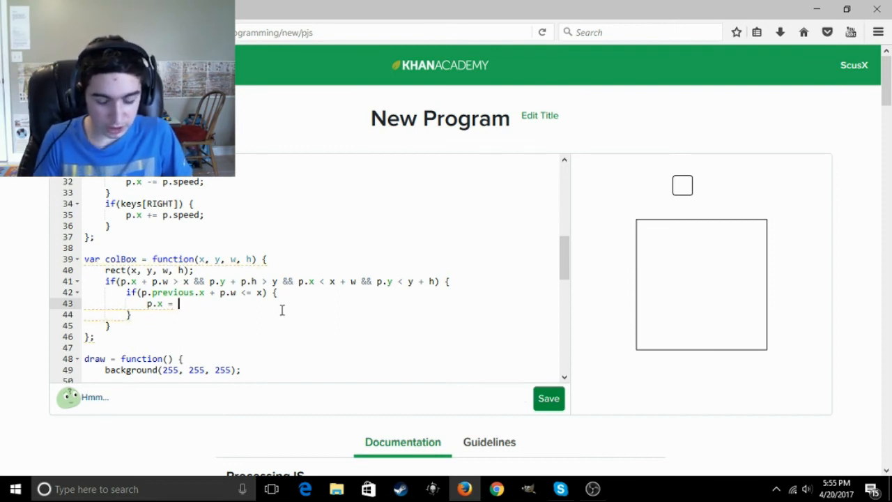
{"action": "type", "text": "x - p.w;"}
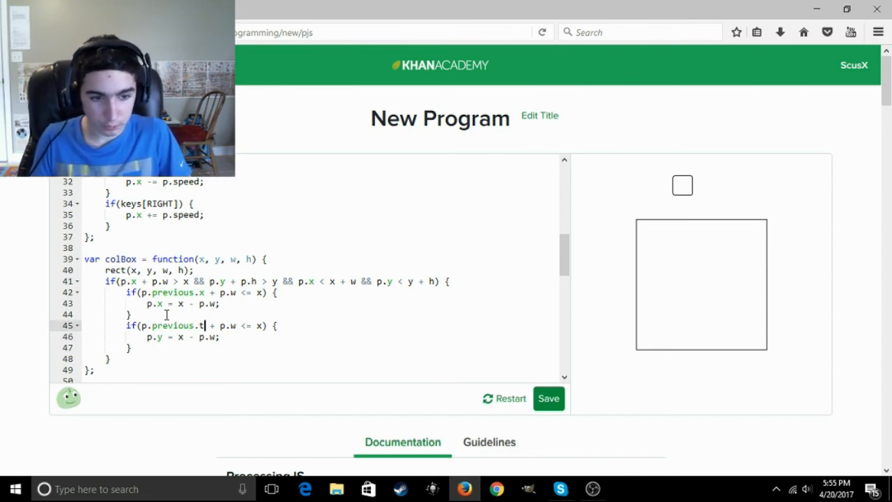
Adapt the copied branch to if(p.previous.y + p.w <= y) { p.y = y - p.w; }.
{"action": "type", "text": "y"}
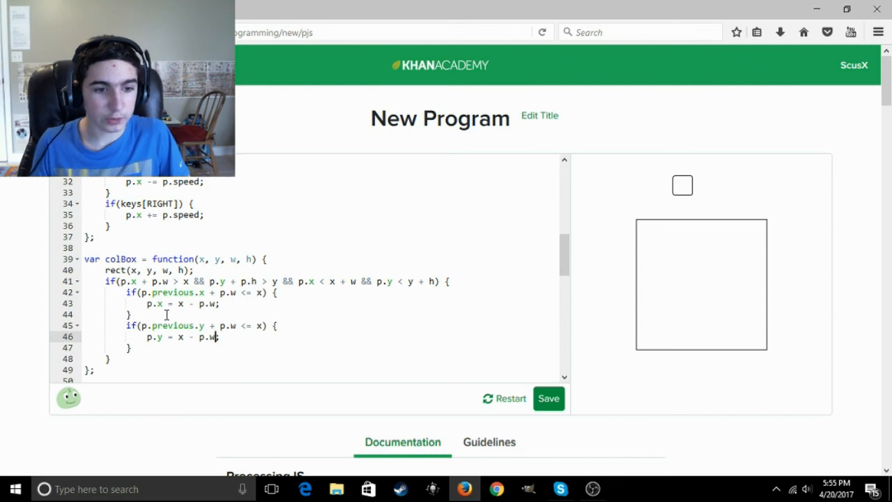
{"action": "type", "text": "y"}
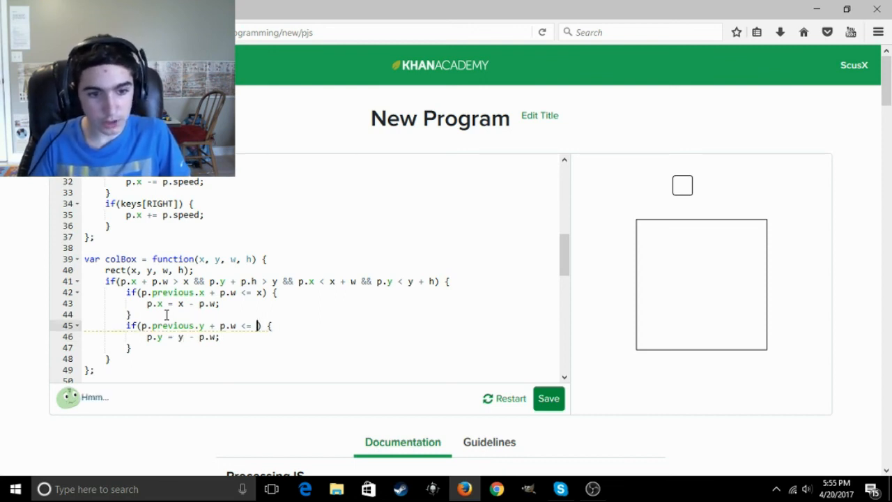
{"action": "type", "text": "y"}
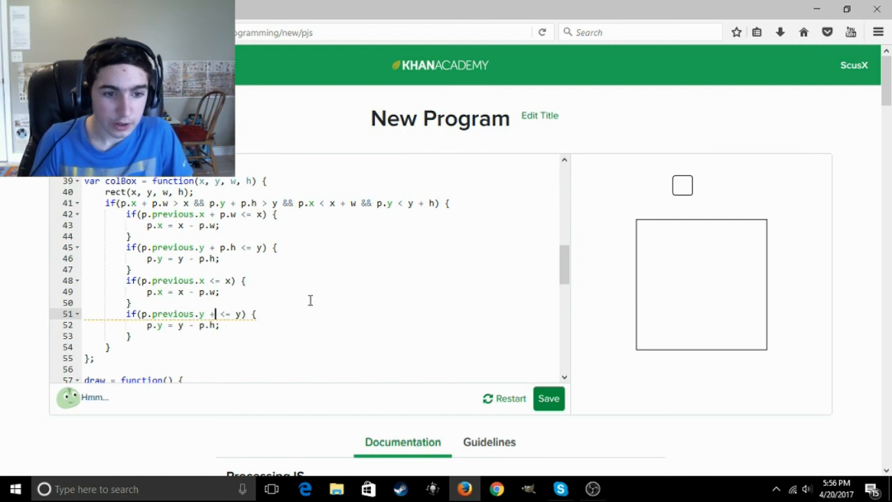
Use p.h for vertical checks and add right (p.x = x + w) and bottom (p.y = y + h) branches.
{"action": "key", "text": "Backspace"}
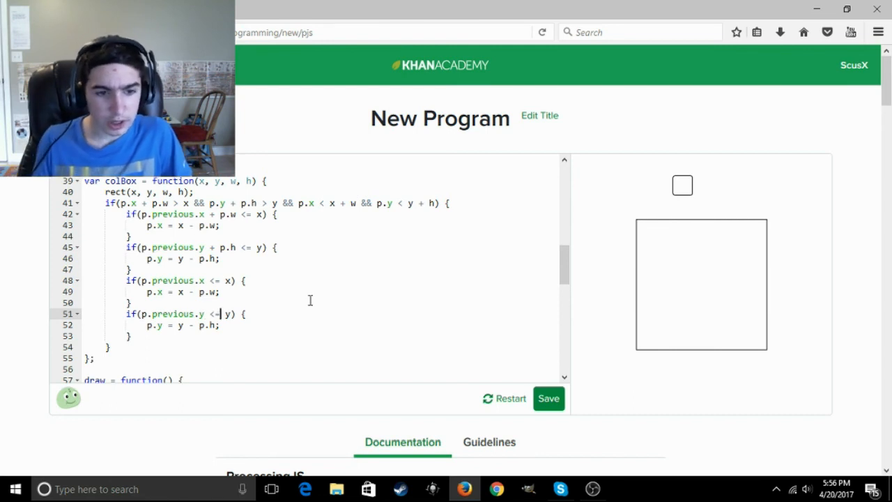
{"action": "type", "text": ">"}
{"action": "left_click", "coordinate": [168, 280]}
{"action": "type", "text": ">"}
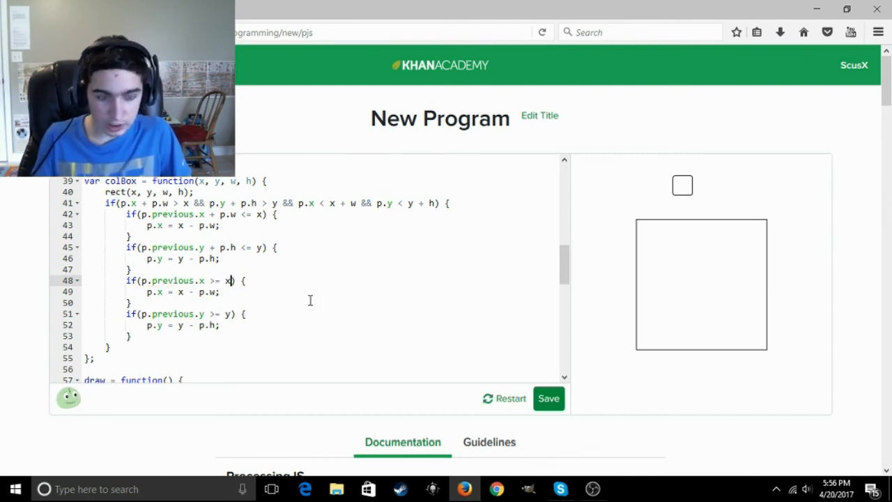
{"action": "type", "text": "+ w"}
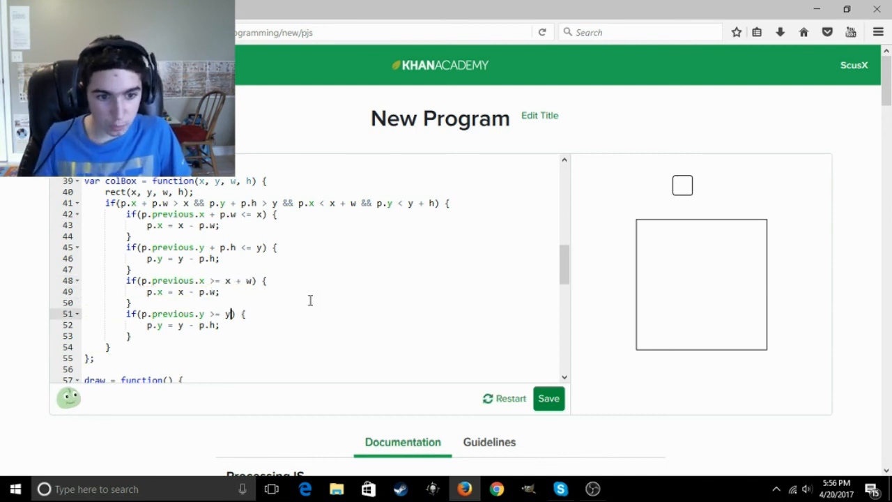
{"action": "type", "text": "+ h"}
{"action": "left_click", "coordinate": [185, 325]}
{"action": "type", "text": "+"}
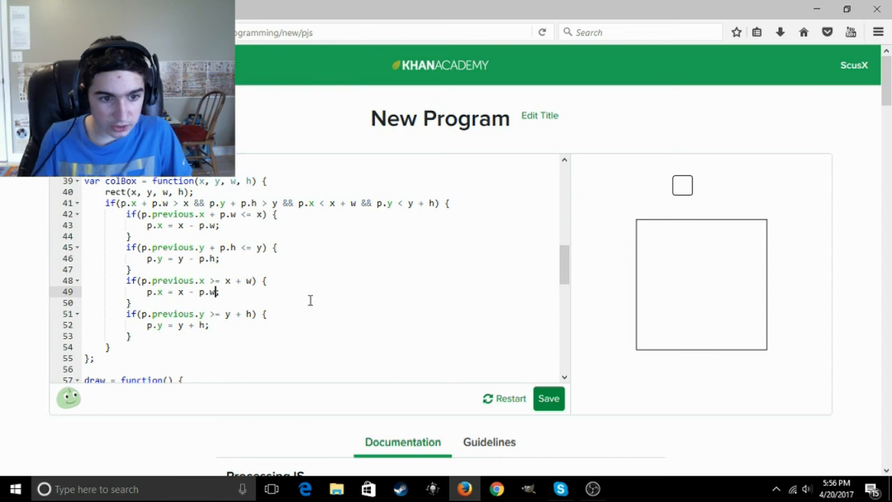
{"action": "type", "text": "p"}
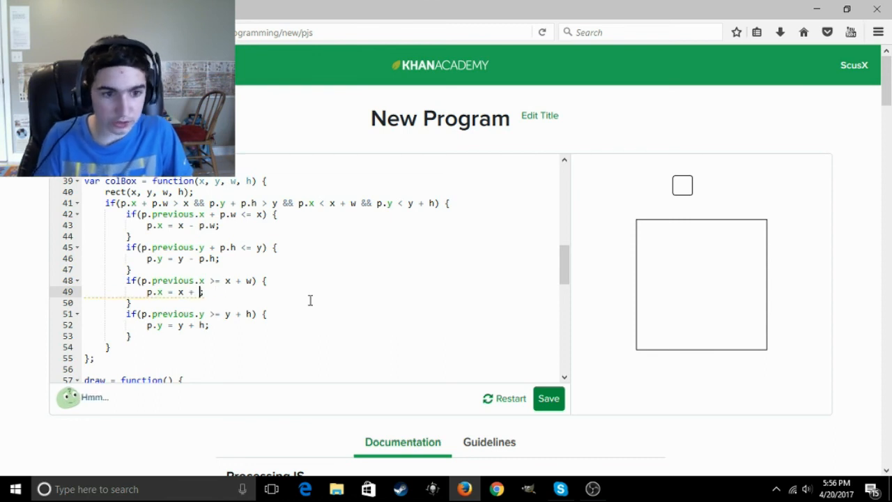
{"action": "type", "text": "w"}
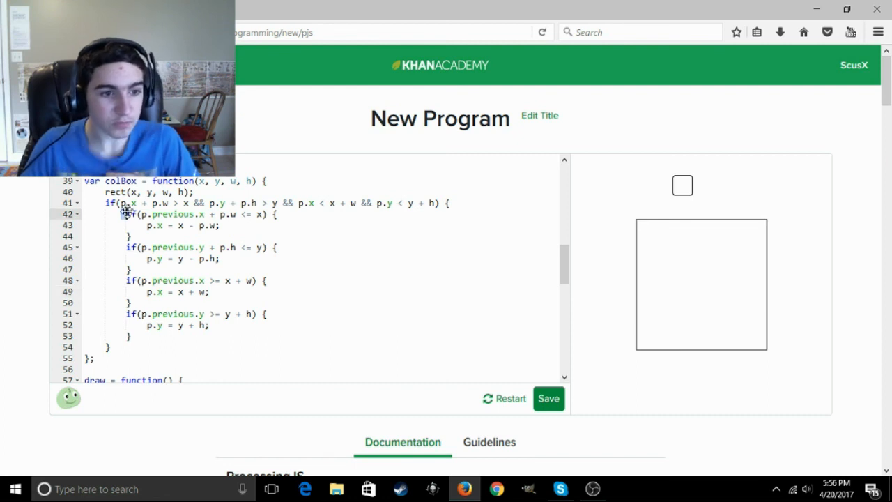
{"action": "mouse_move", "coordinate": [653, 255]}
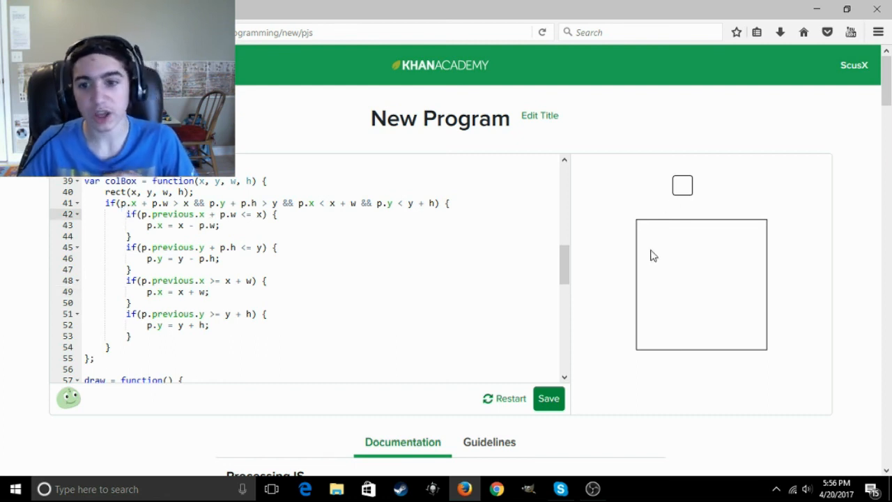
{"action": "mouse_move", "coordinate": [494, 264]}
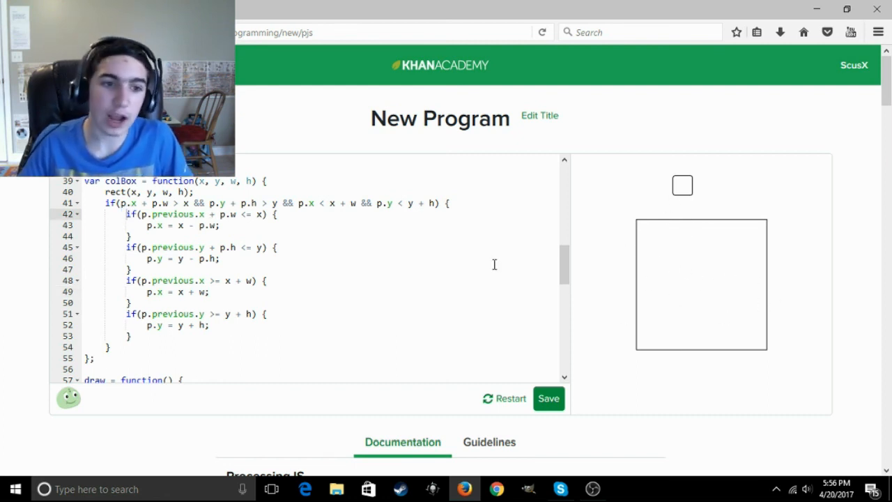
{"action": "mouse_move", "coordinate": [694, 263]}
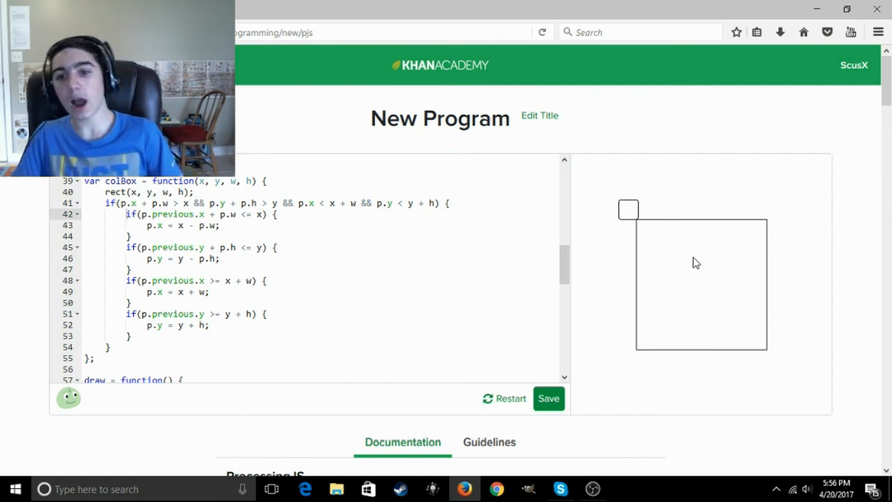
{"action": "mouse_move", "coordinate": [646, 234]}
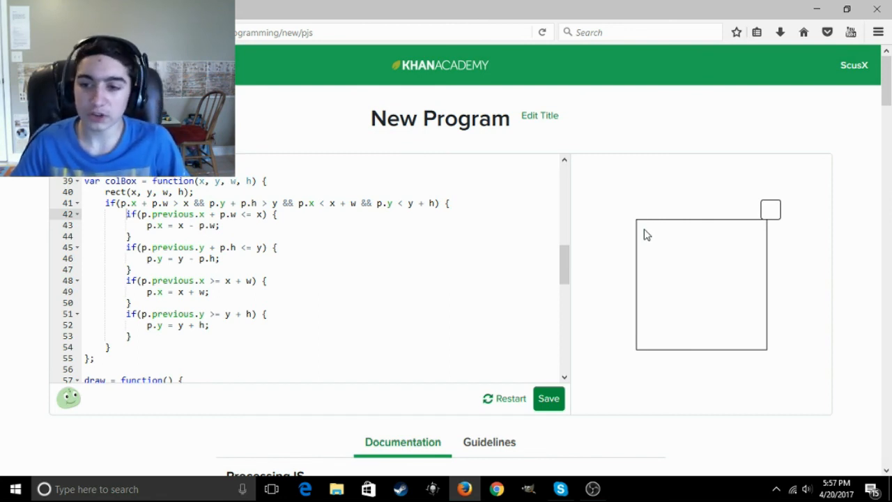
{"action": "mouse_move", "coordinate": [546, 205]}
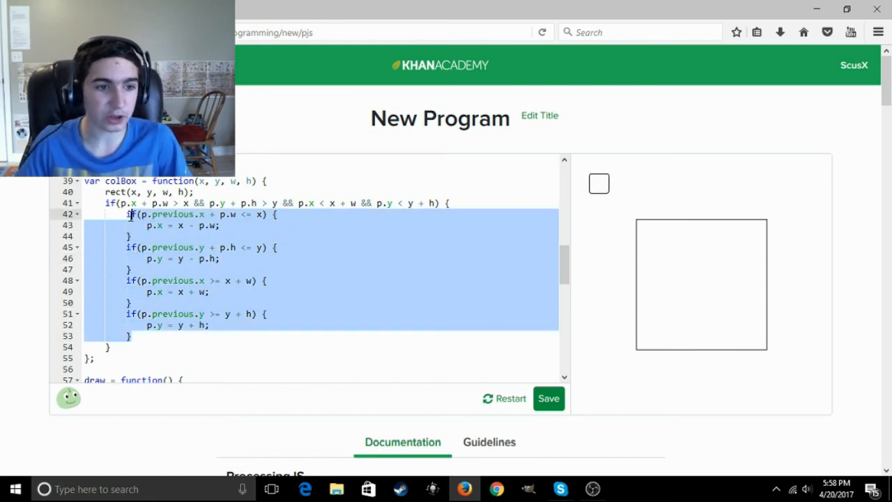
Rest the square on the big box and highlight colBox's bottom-hit branch, lines 51–53.
{"action": "left_click", "coordinate": [417, 252]}
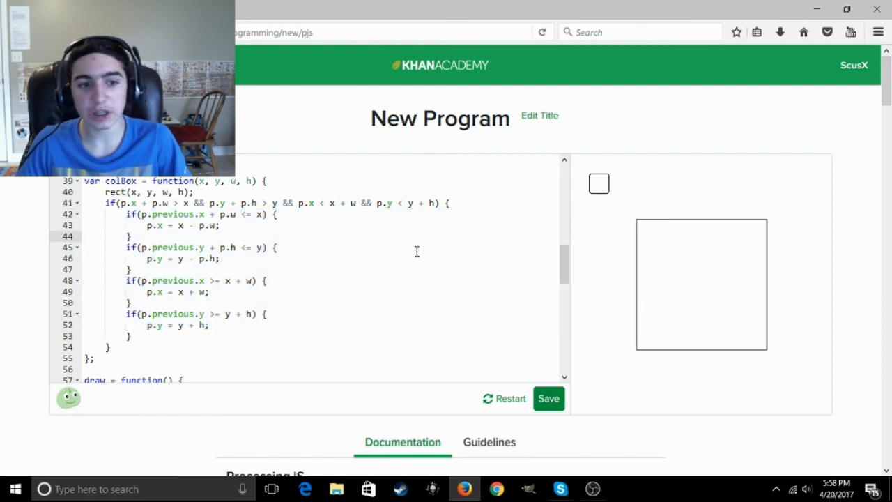
{"action": "mouse_move", "coordinate": [703, 293]}
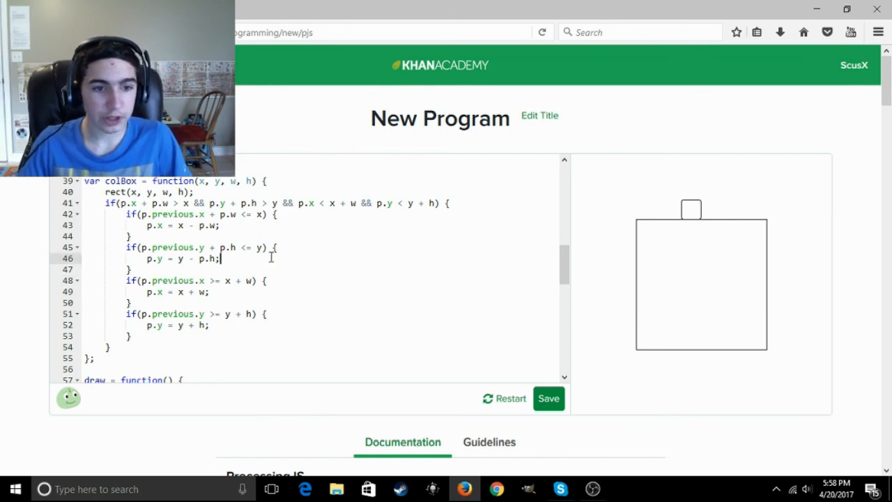
{"action": "left_click_drag", "start_coordinate": [272, 257], "coordinate": [130, 270]}
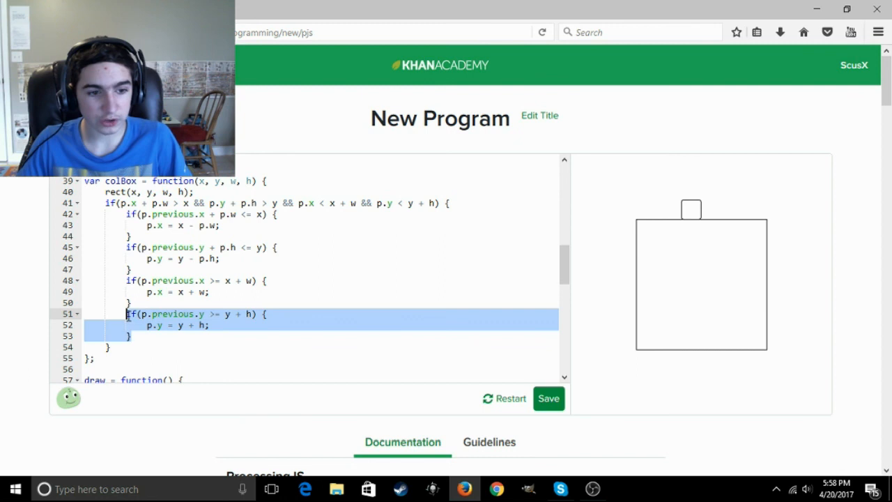
Add gravity = 0; below p.y = y + h in colBox's bottom-collision branch.
{"action": "left_click", "coordinate": [319, 326]}
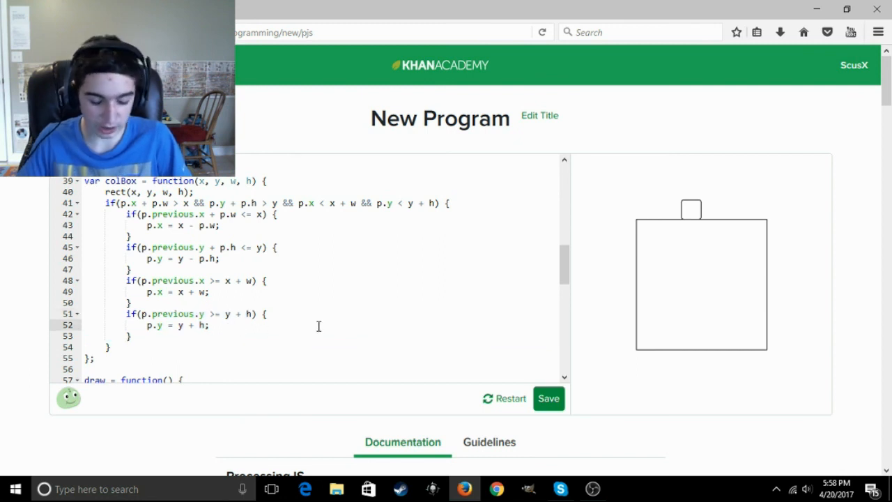
{"action": "type", "text": "gra"}
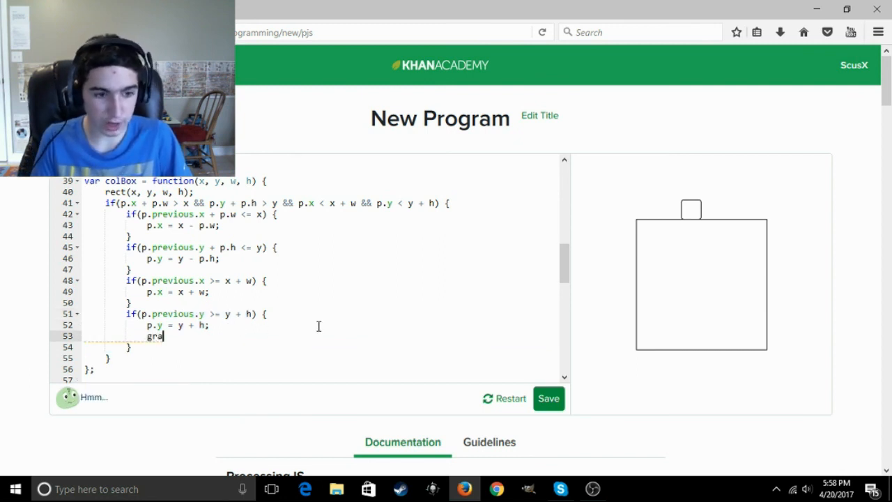
{"action": "type", "text": "vity ="}
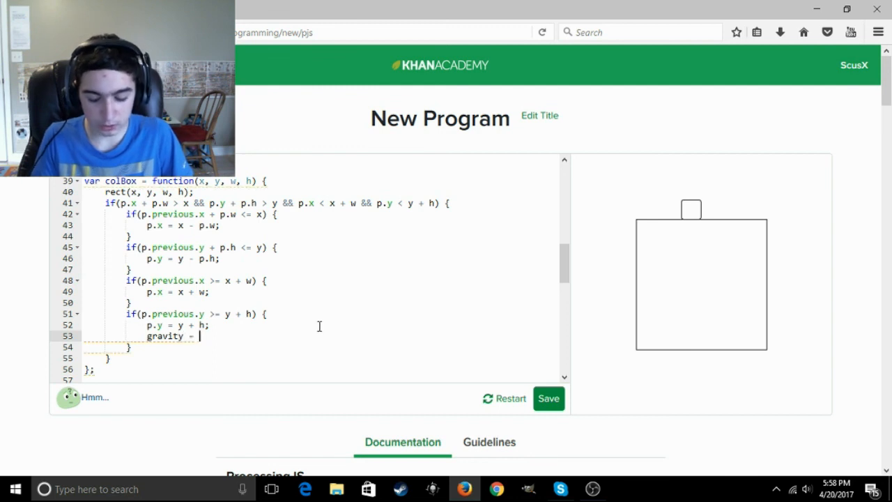
{"action": "type", "text": "0;"}
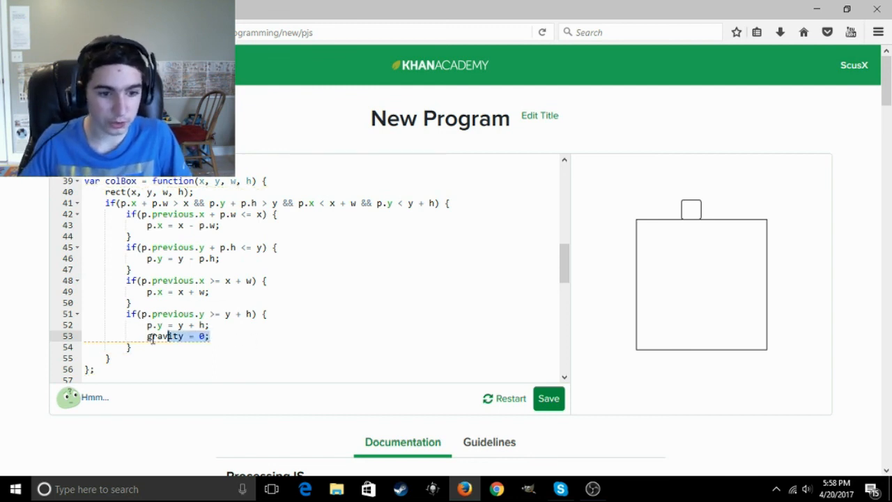